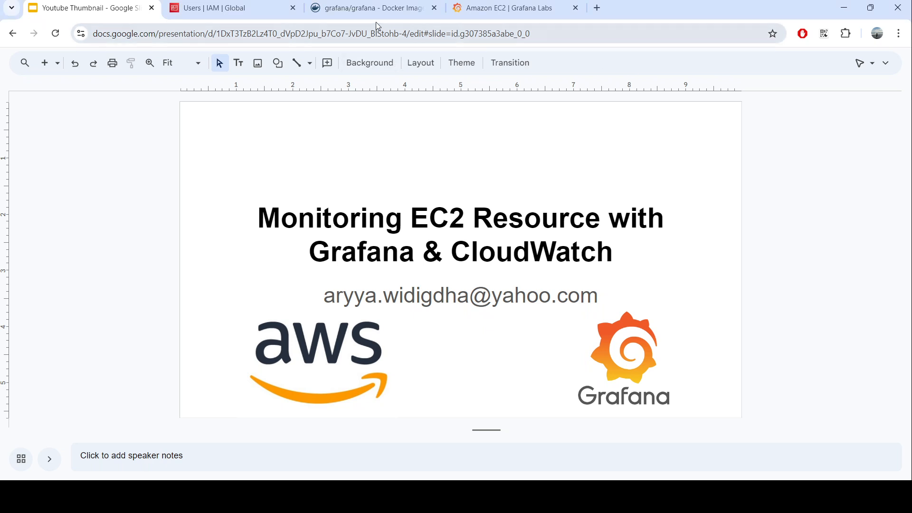
- Switch to the grafana/grafana Docker Hub page and bring up a Git Bash terminal
left_click(370, 7)
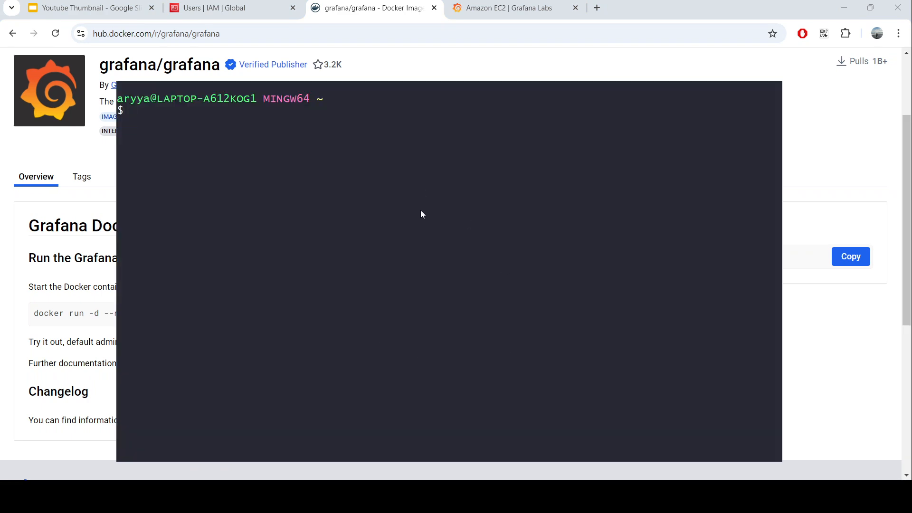
- Start a detached grafana/grafana container on port 3000 with docker run in Git Bash
type("docker run -d --name=grafana -p 3000:3000 grafana/grafana")
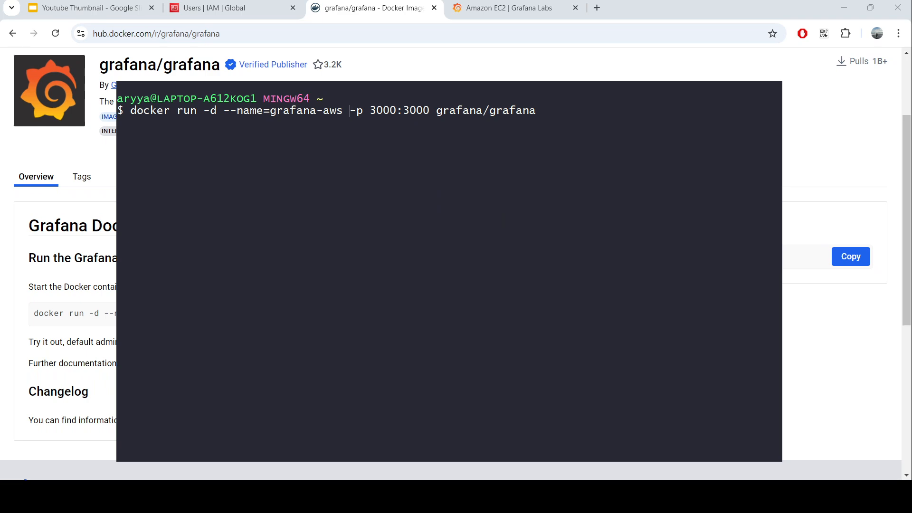
type("1")
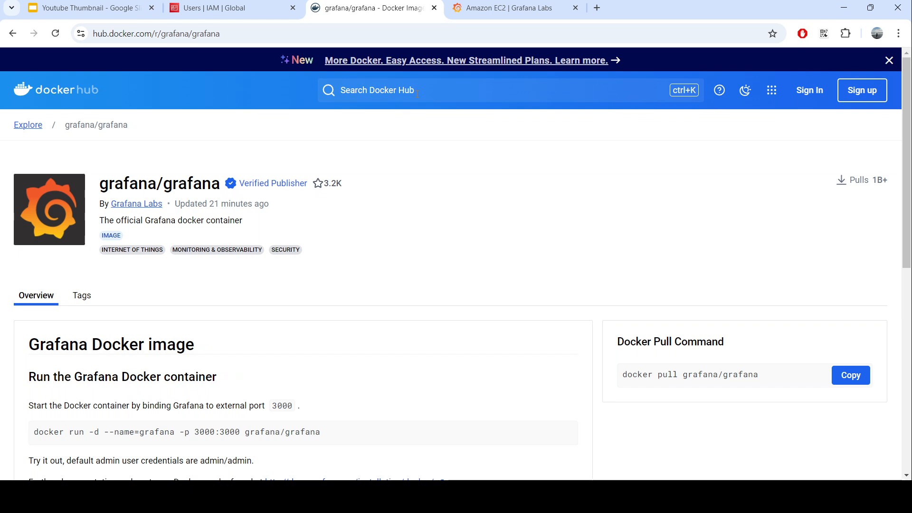
- Log in to Grafana at localhost as admin, dismiss the breach warning, and submit a new password
type("http://localhost:3001")
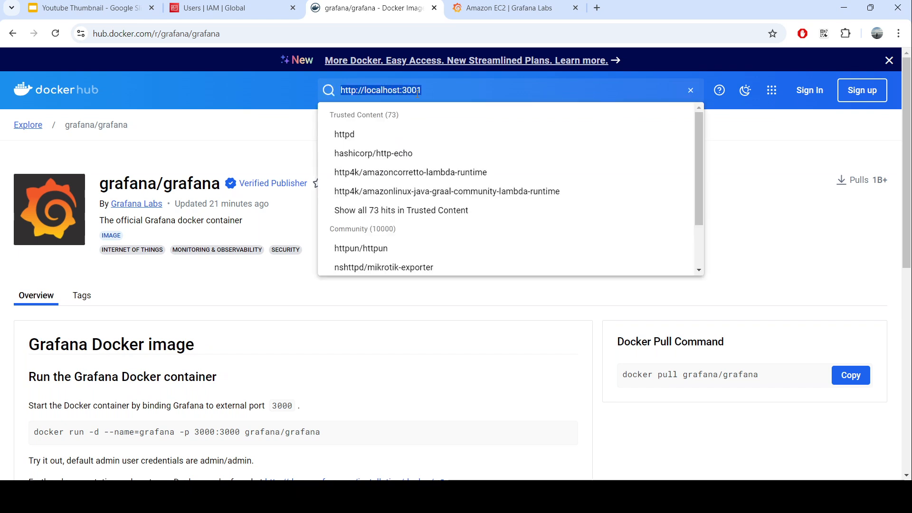
key("Enter")
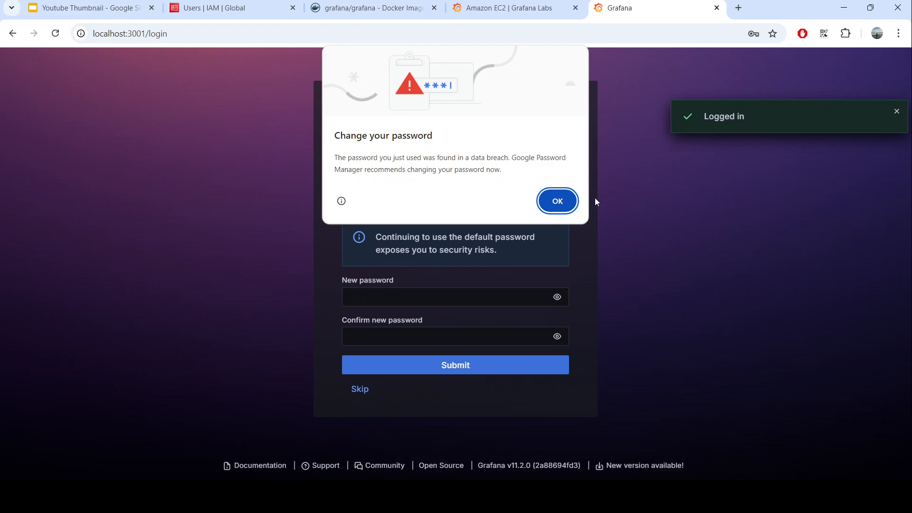
left_click(556, 201)
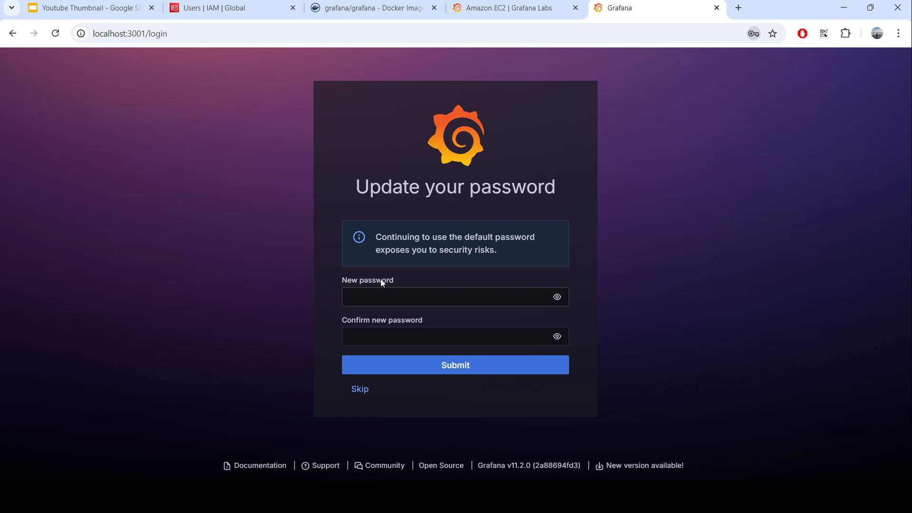
type("•••••")
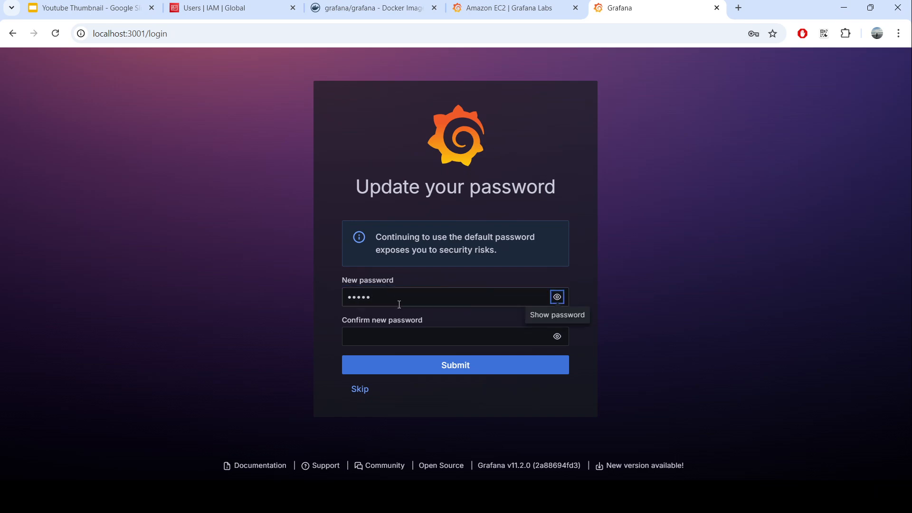
type("•••••")
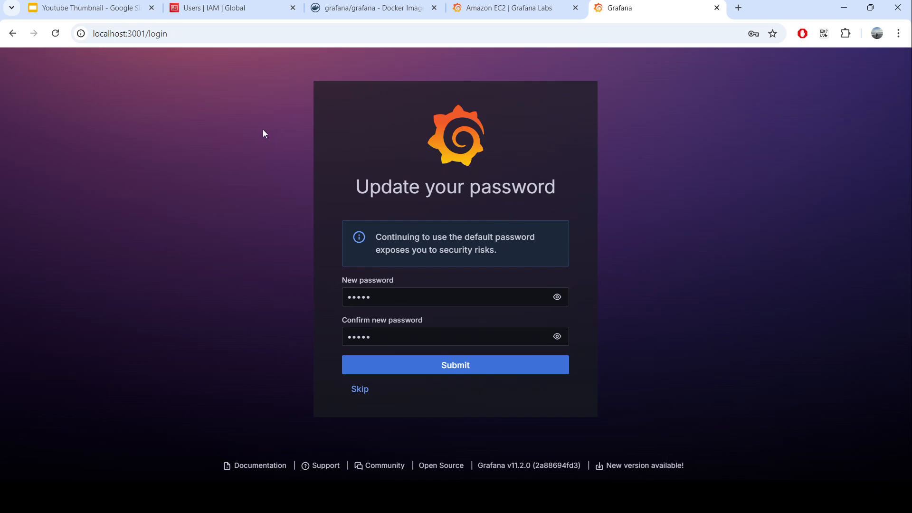
mouse_move(504, 311)
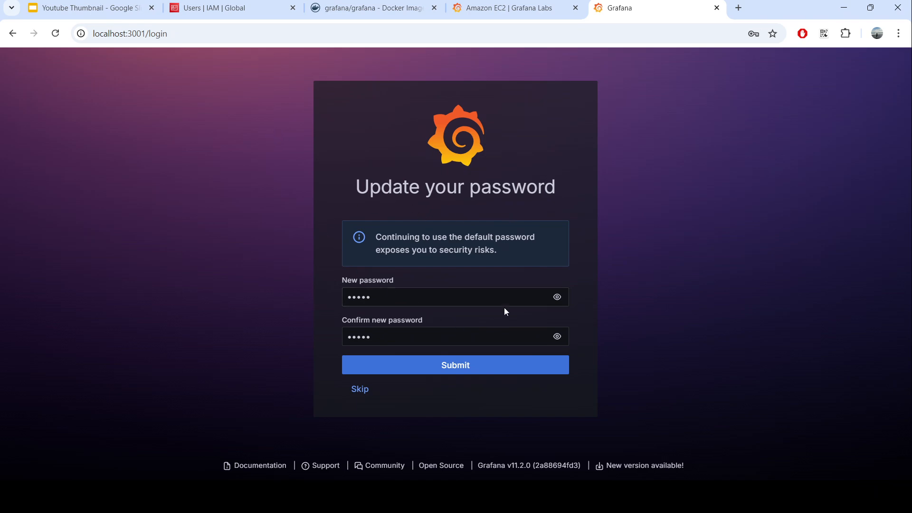
mouse_move(280, 294)
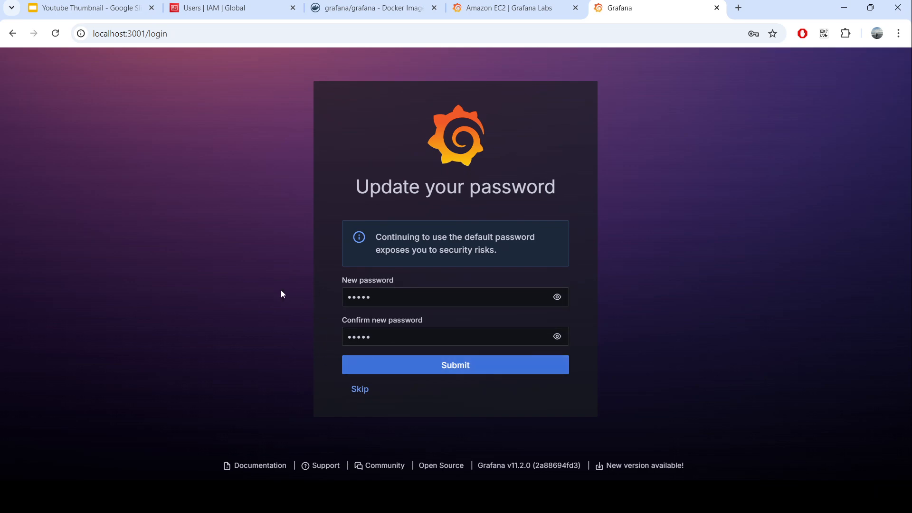
left_click(456, 365)
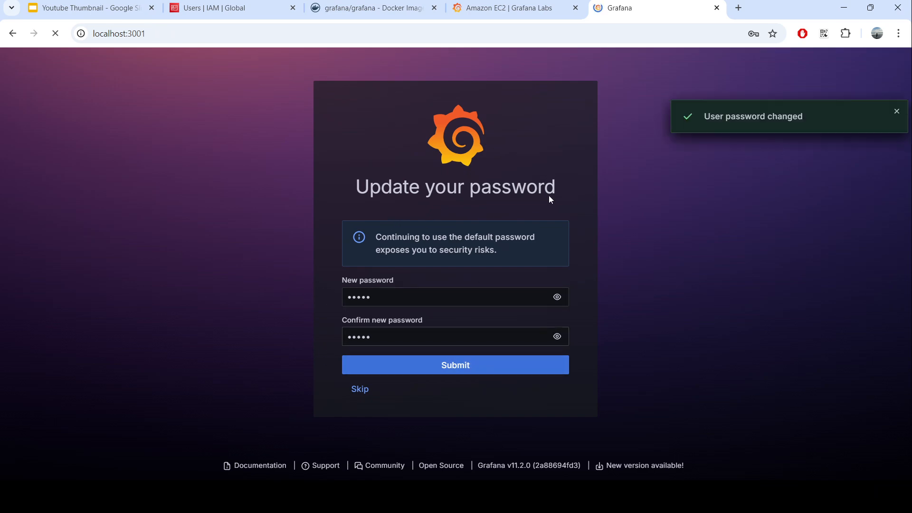
left_click(455, 365)
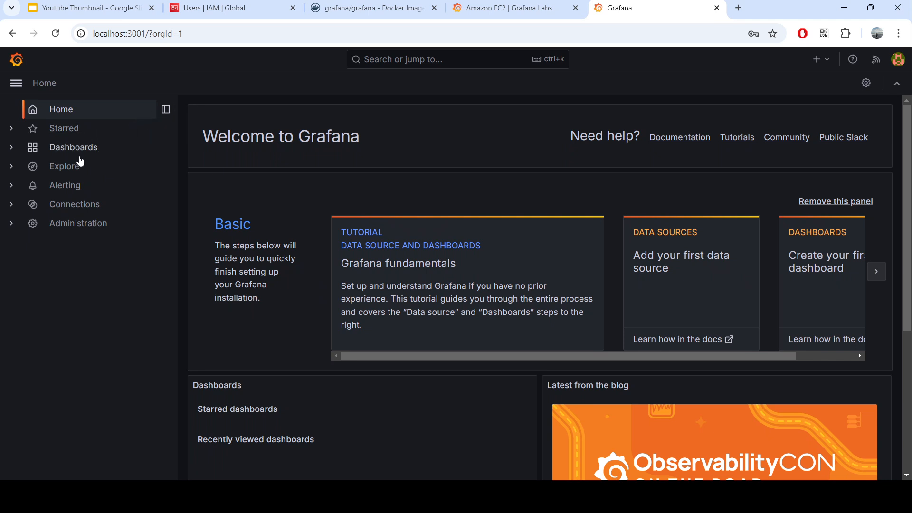
- View Explore's random-walk graph and Alerting, expand Connections, then go to IAM Users
left_click(64, 166)
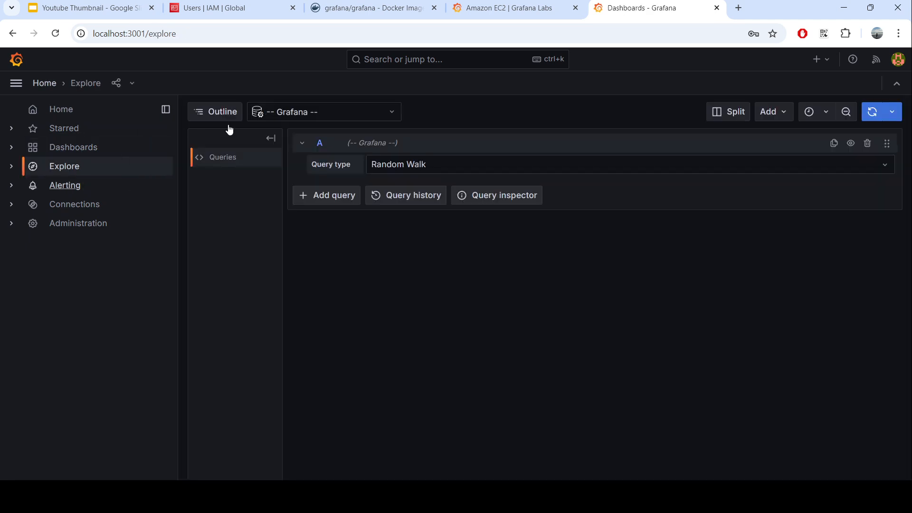
left_click(871, 112)
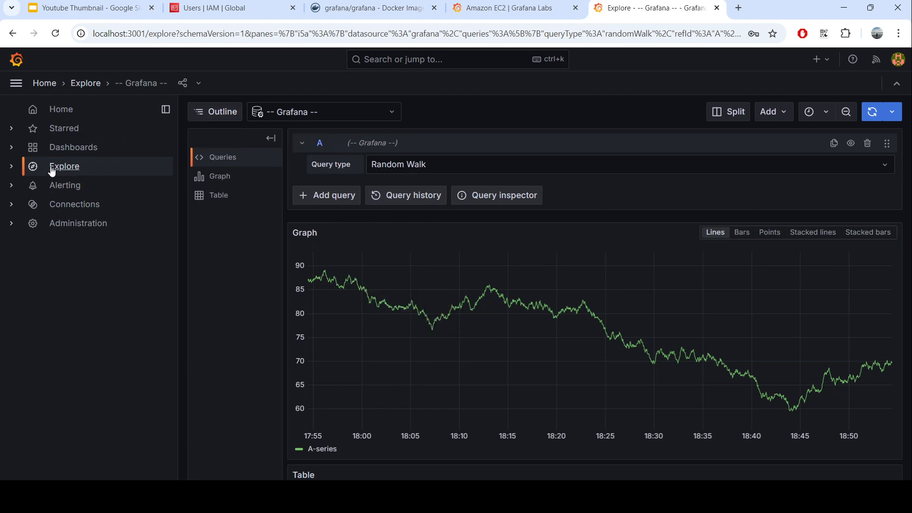
left_click(65, 185)
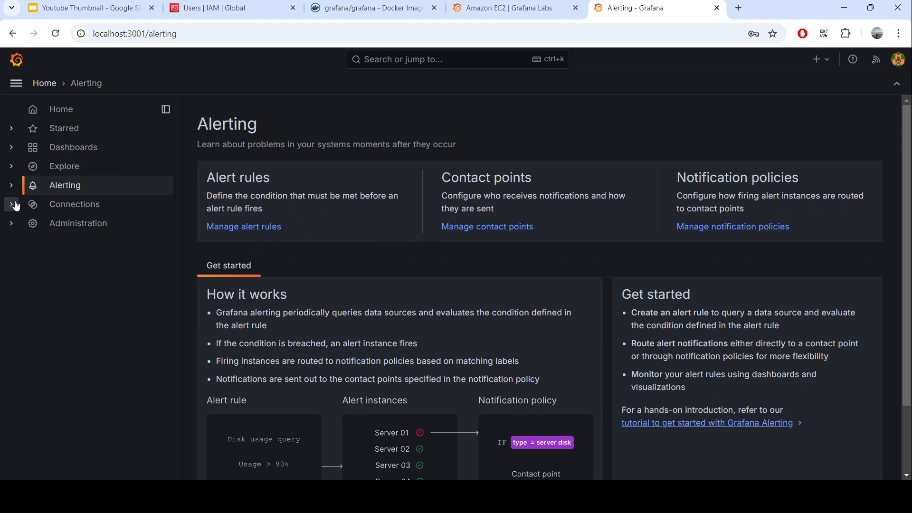
left_click(11, 205)
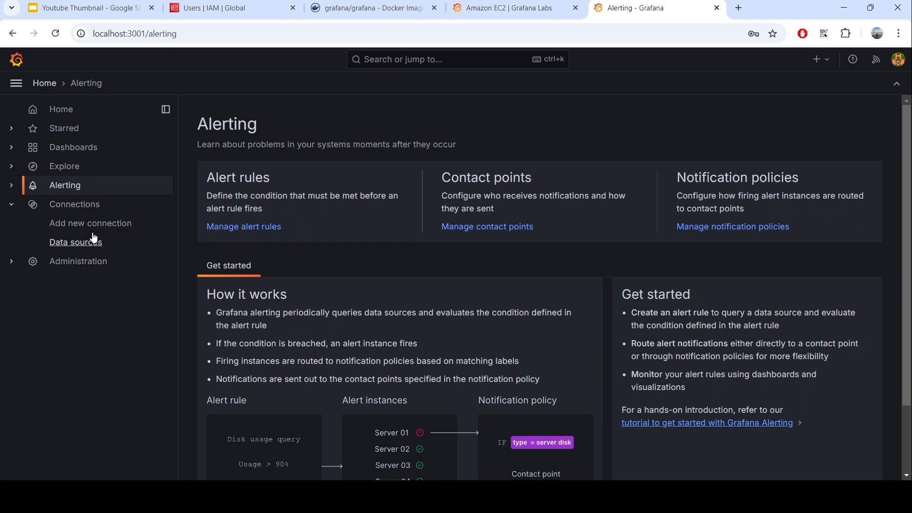
mouse_move(246, 81)
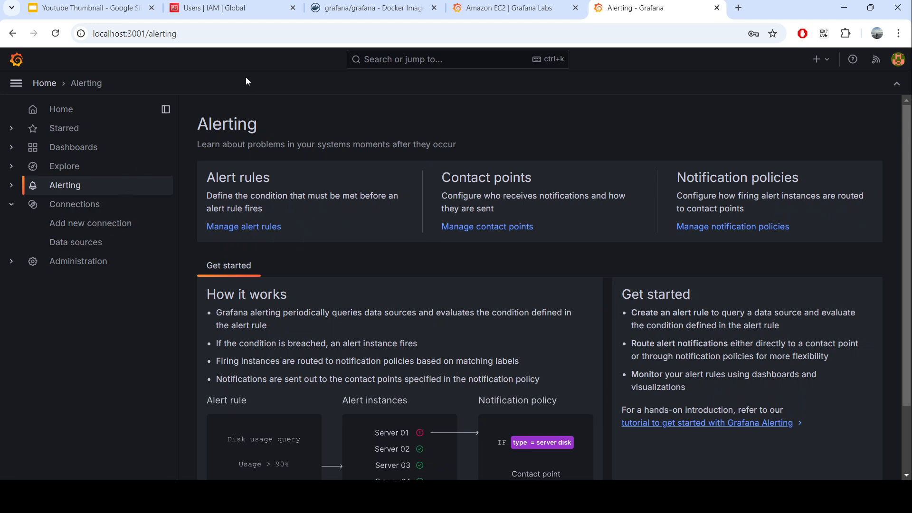
mouse_move(228, 90)
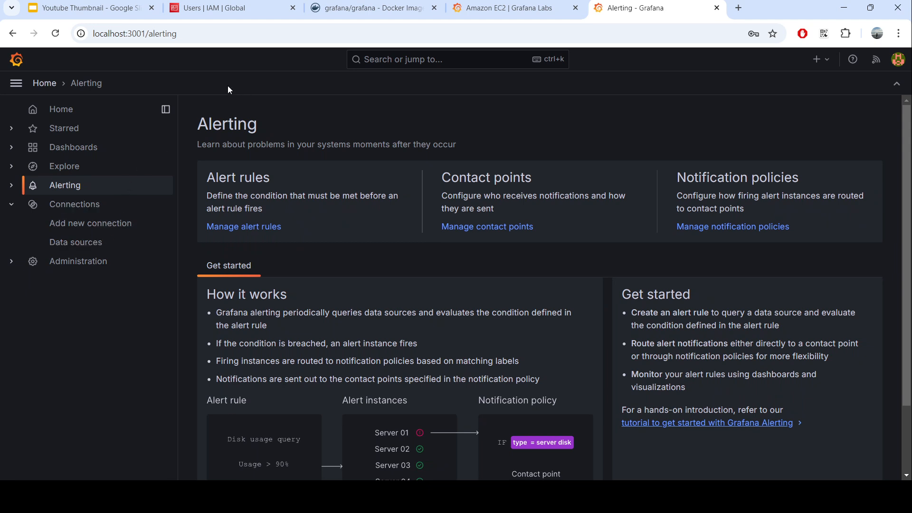
mouse_move(259, 74)
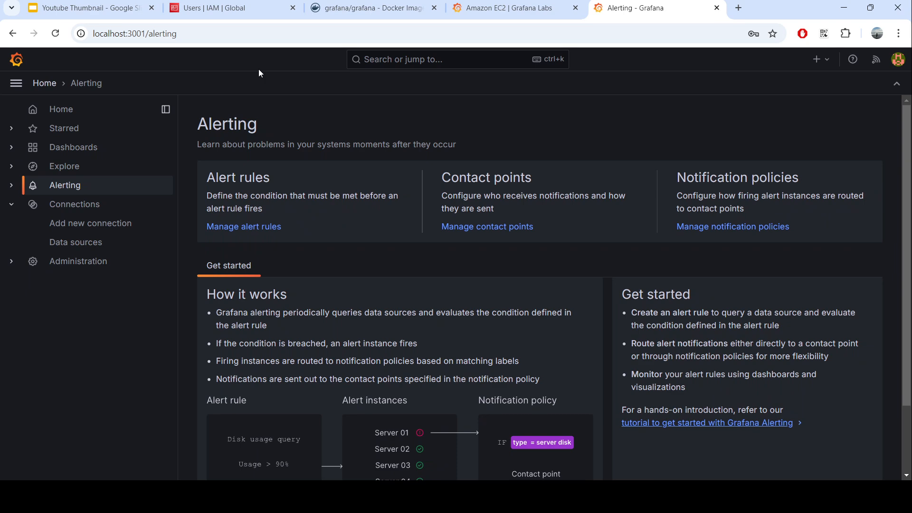
left_click(220, 8)
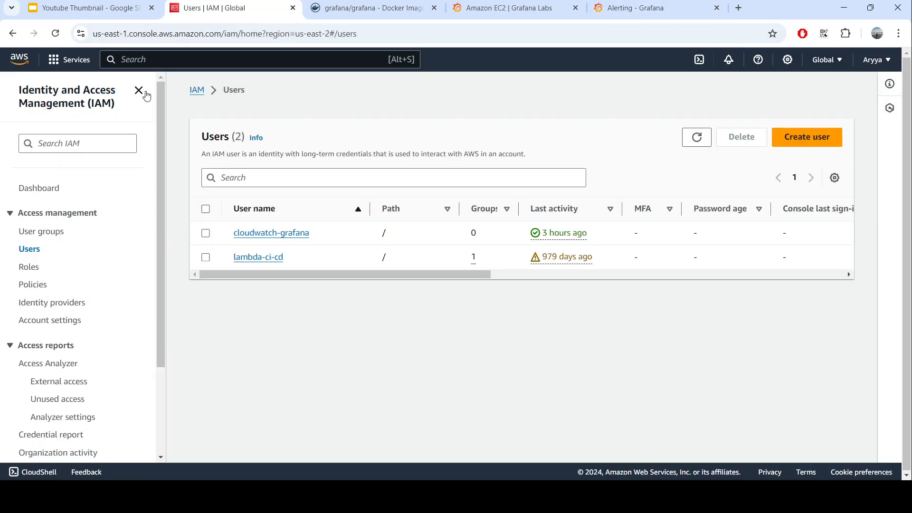
mouse_move(391, 108)
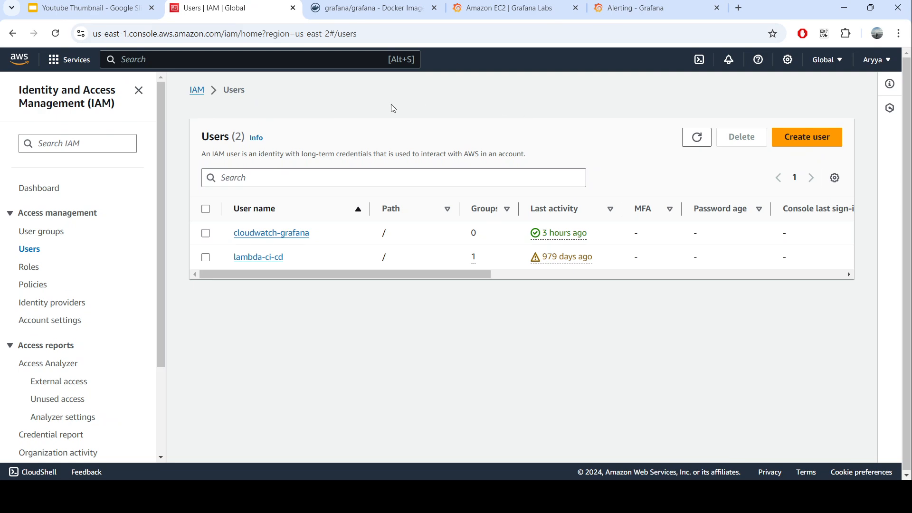
- Start a new IAM user named poc-grafana-aws and continue to the permissions step
left_click(806, 137)
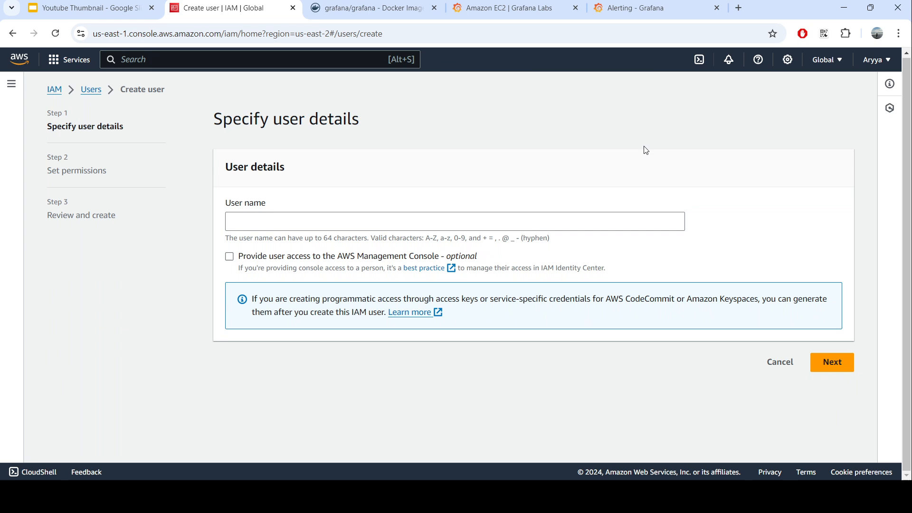
mouse_move(431, 199)
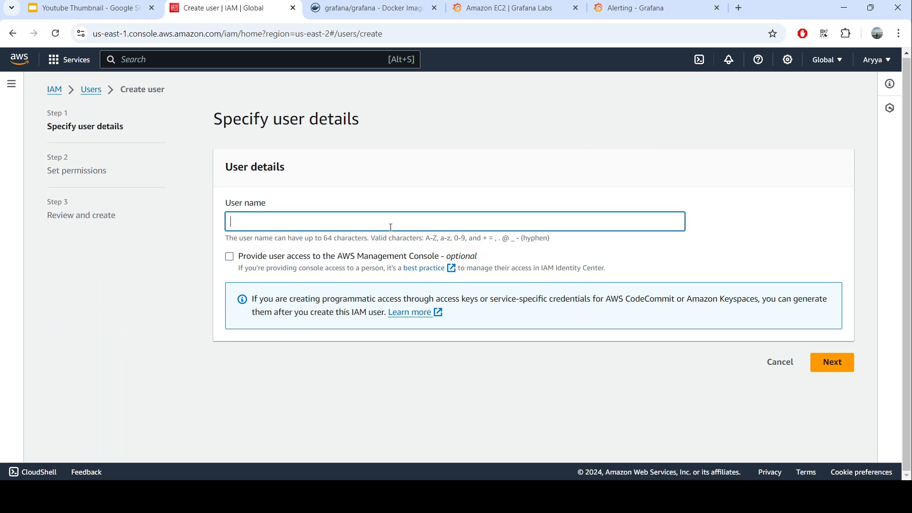
type("poc-grafana")
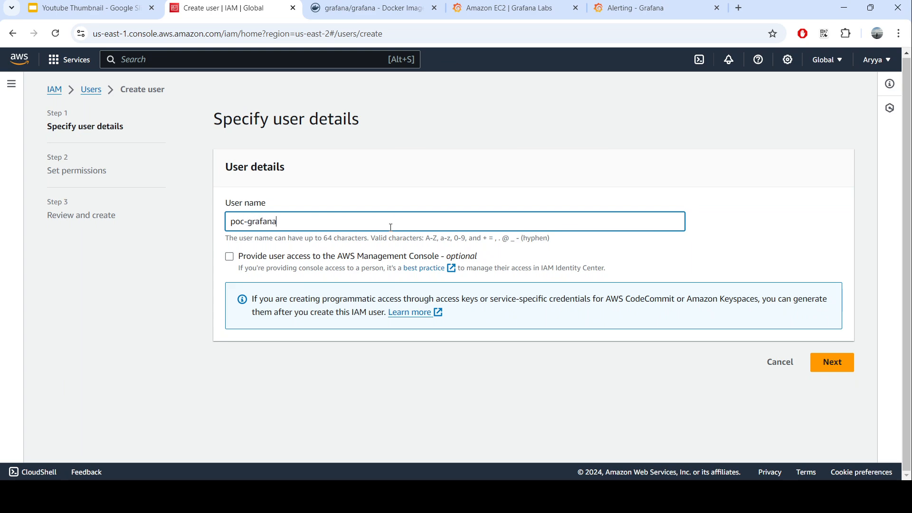
type("-aws")
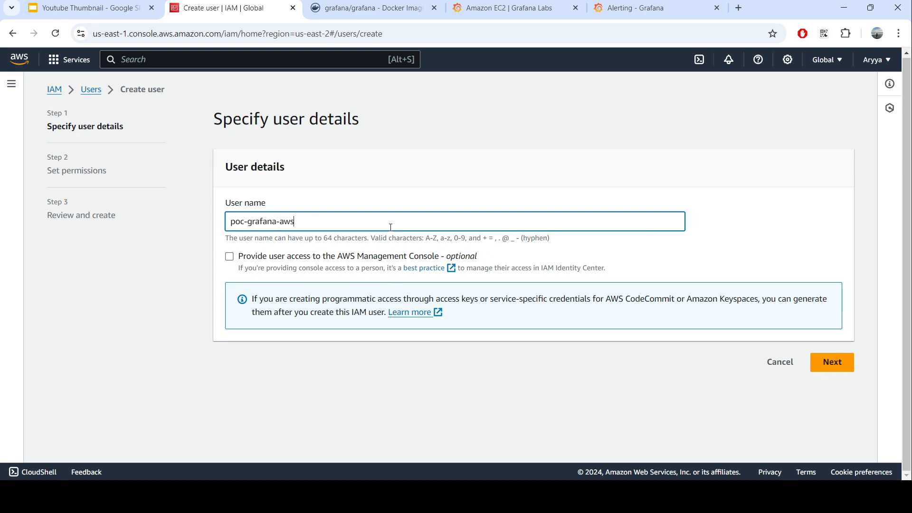
mouse_move(831, 362)
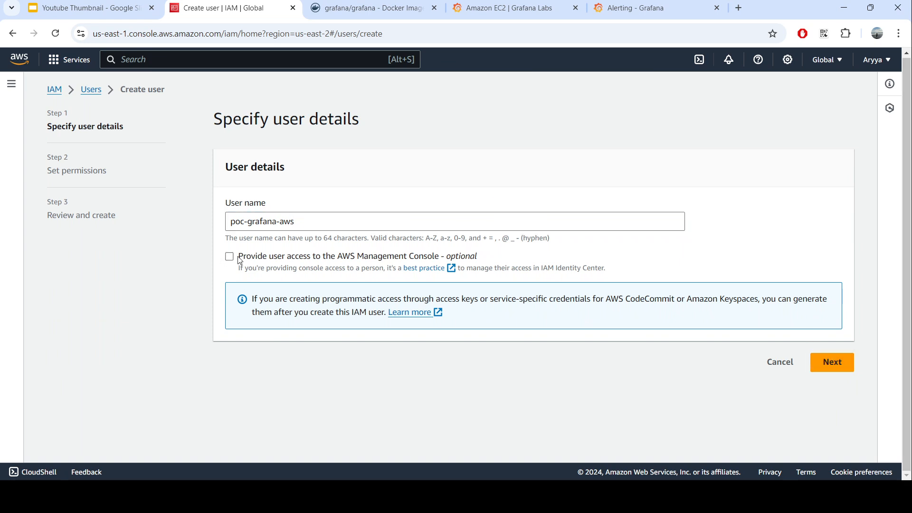
mouse_move(381, 264)
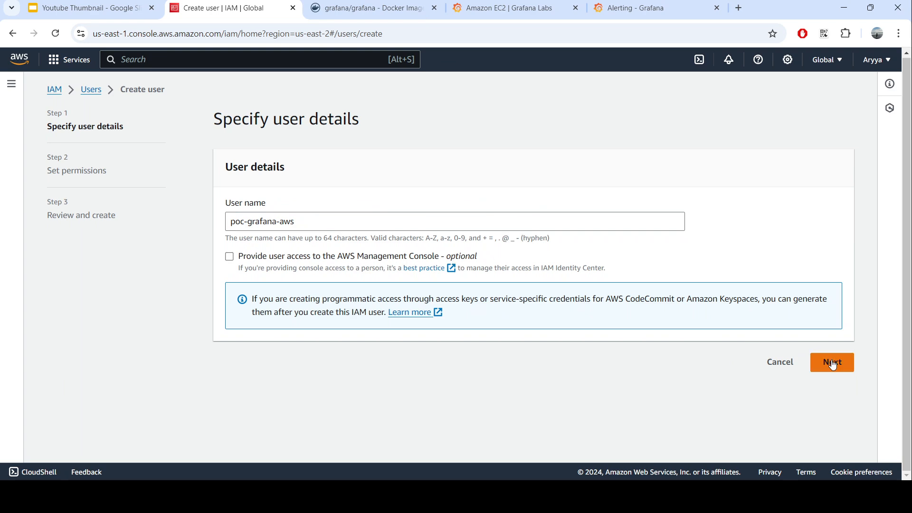
left_click(831, 362)
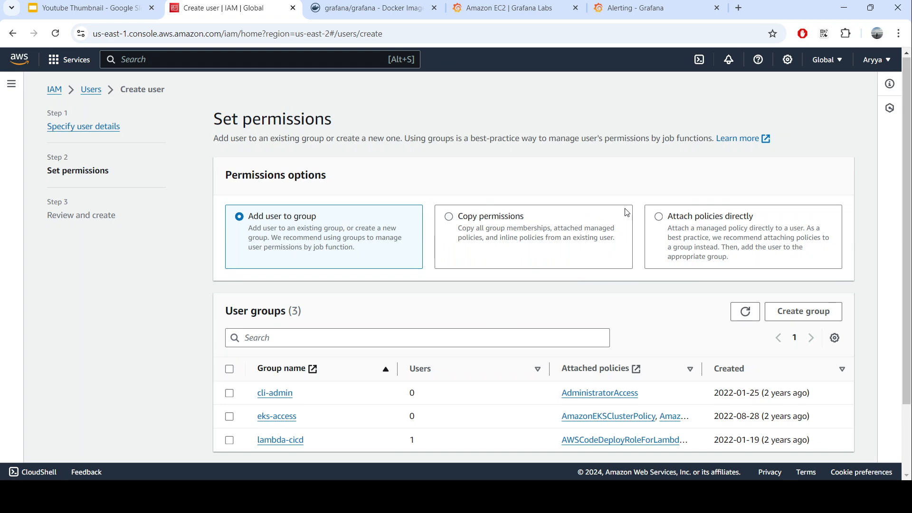
mouse_move(717, 223)
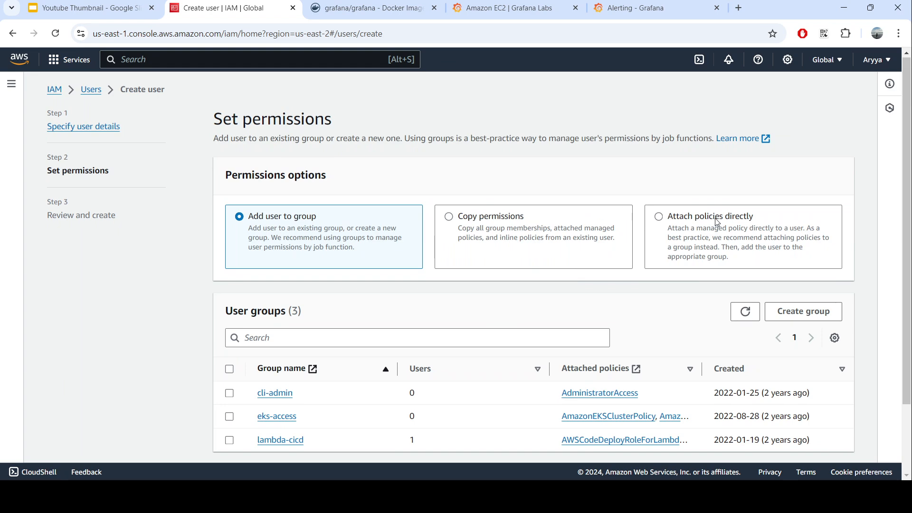
- Choose to attach policies directly and search for the CloudWatch read-only policies
left_click(658, 216)
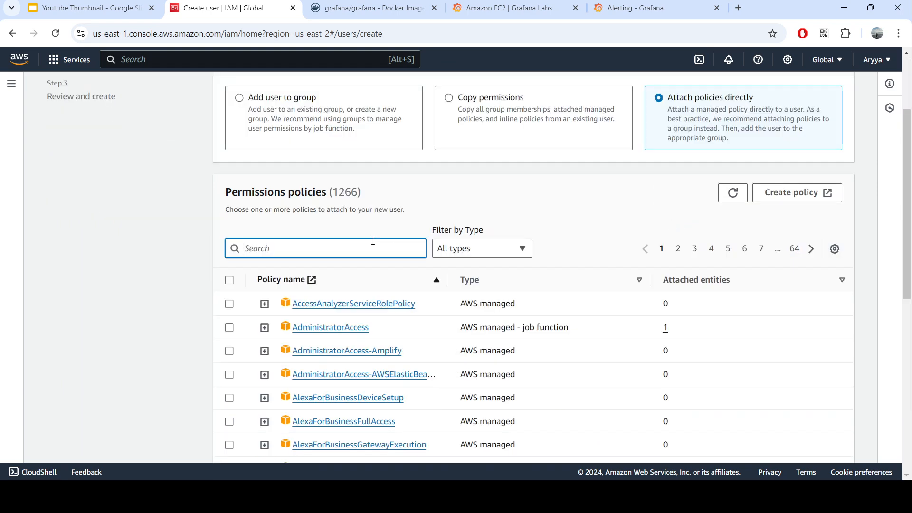
type("CloudwatchRead")
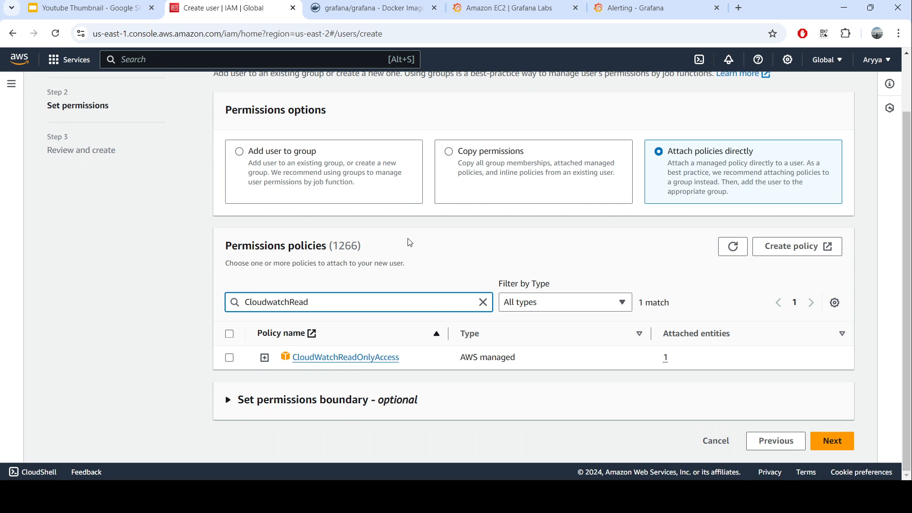
key("Backspace")
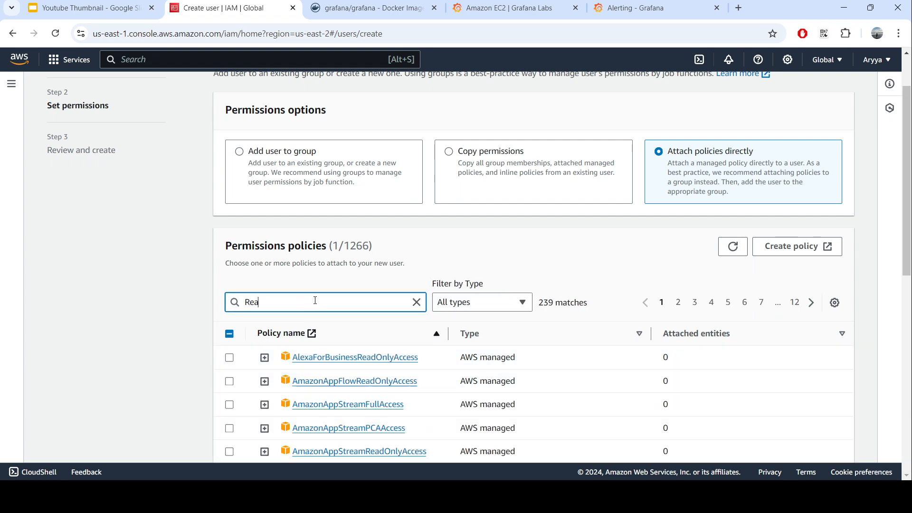
type("CloudWatch")
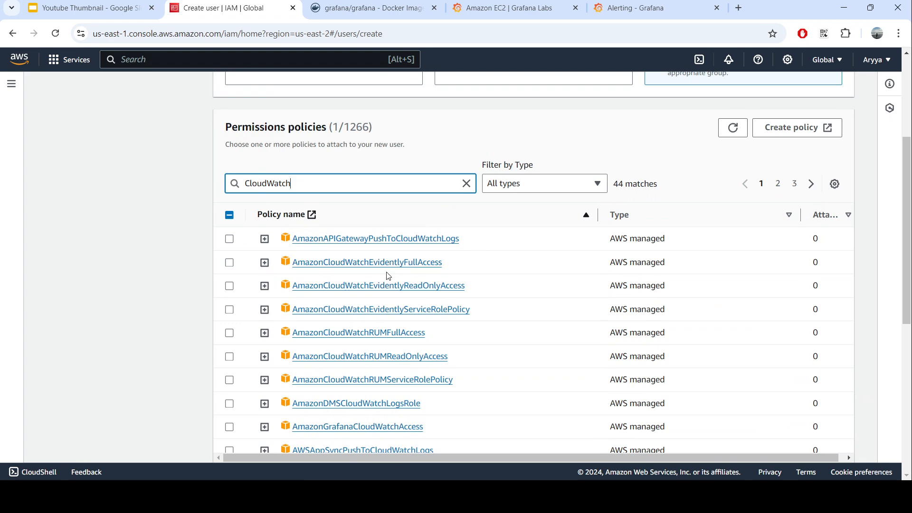
mouse_move(400, 277)
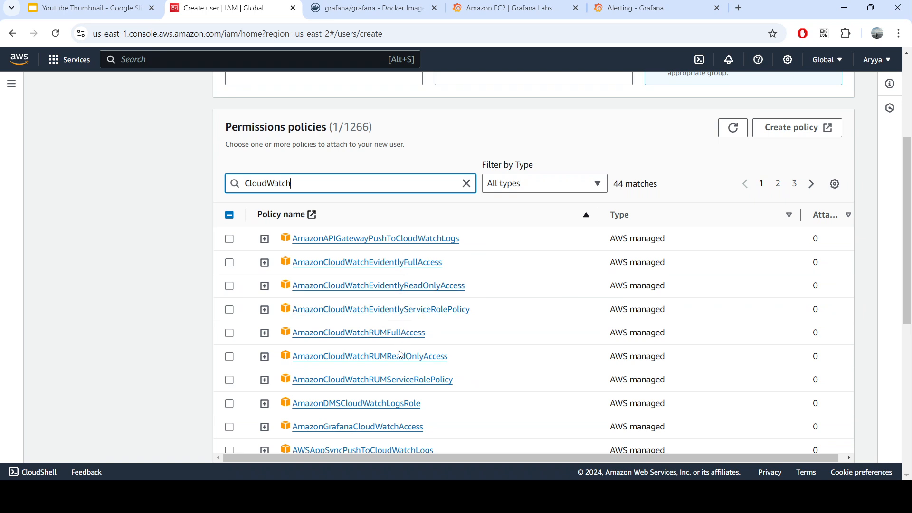
scroll("down", 3)
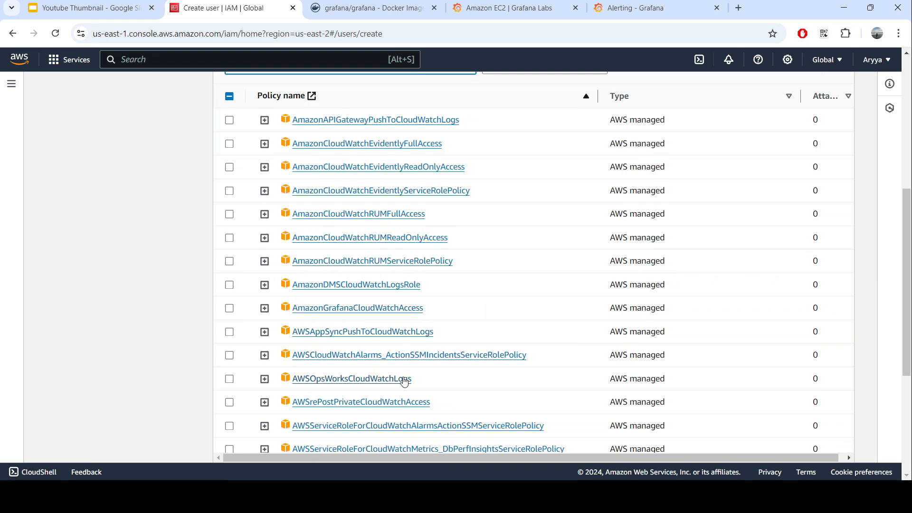
scroll("down", 3)
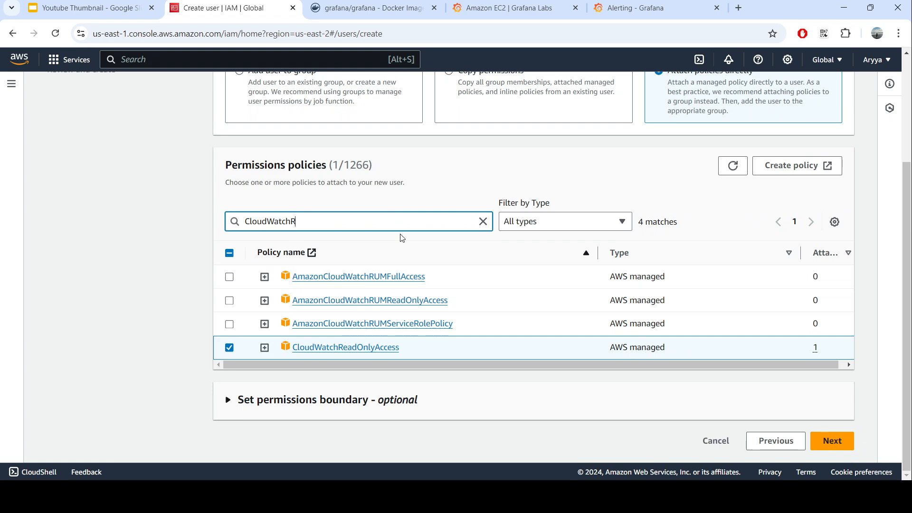
mouse_move(406, 227)
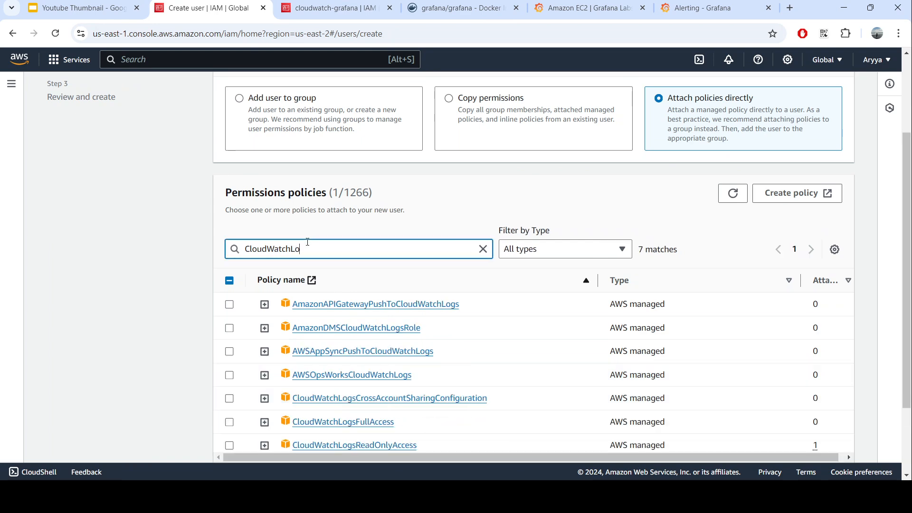
- Select CloudWatchLogsReadOnlyAccess, review the user, and create it
type("g")
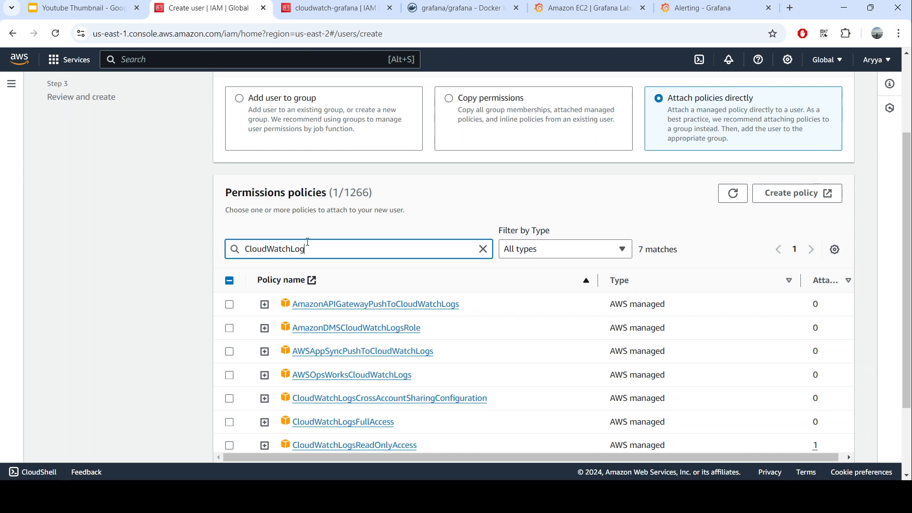
left_click(229, 445)
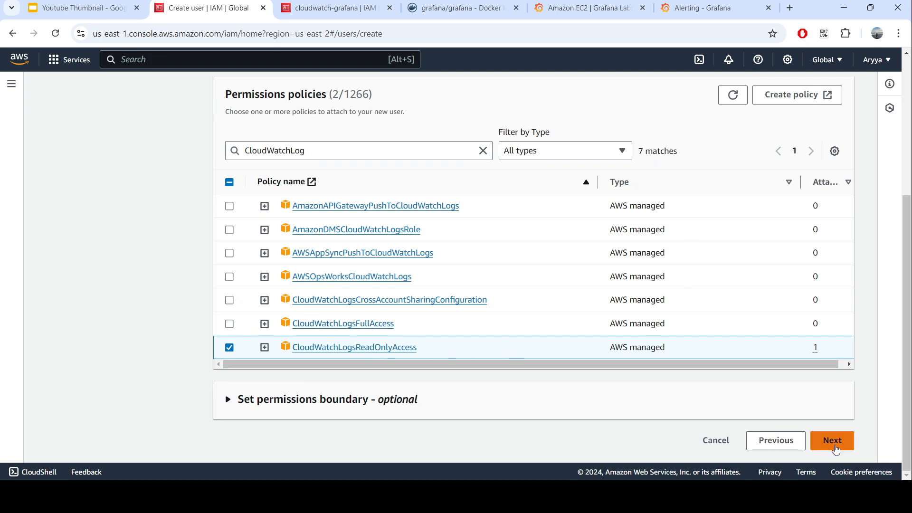
left_click(832, 440)
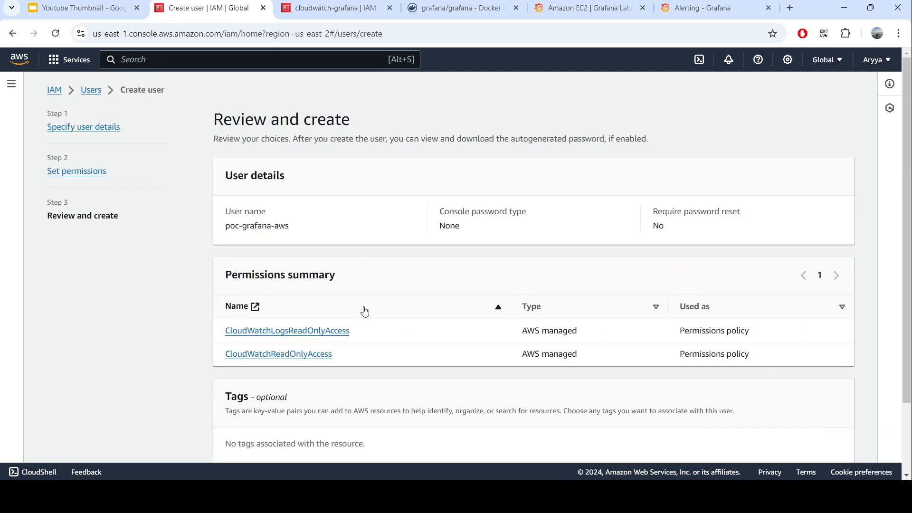
mouse_move(355, 285)
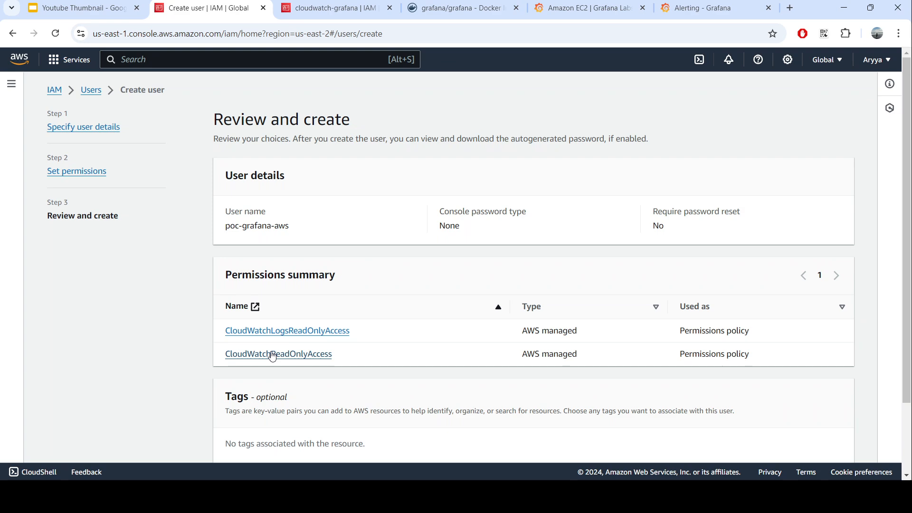
mouse_move(269, 335)
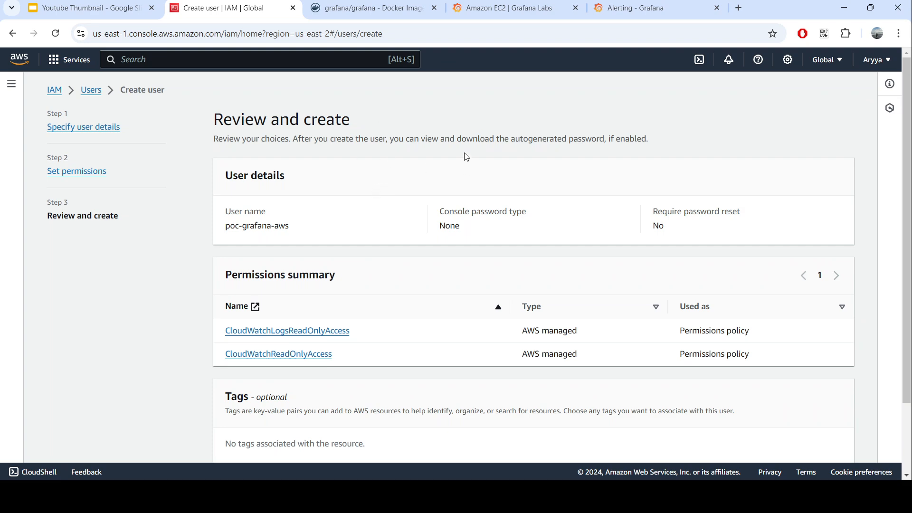
scroll("down", 3)
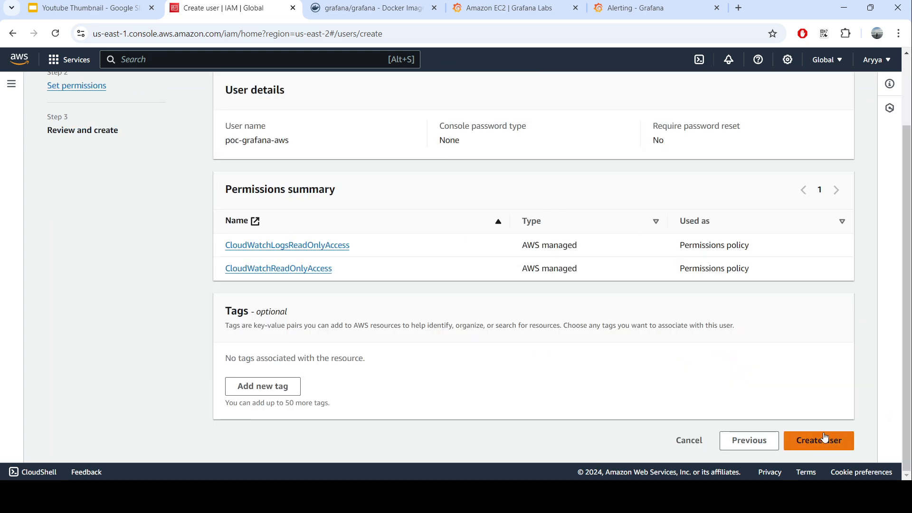
left_click(818, 440)
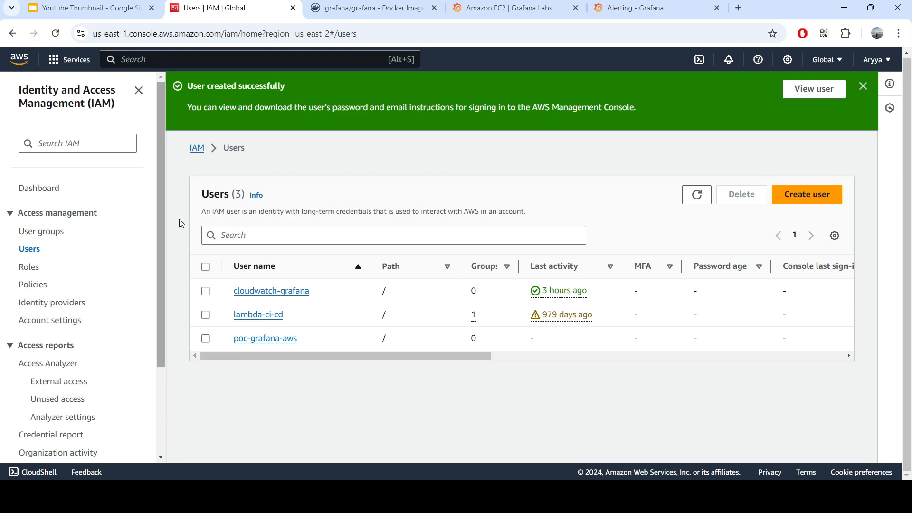
- Start an access key for poc-grafana-aws using the Application running outside AWS use case
left_click(265, 338)
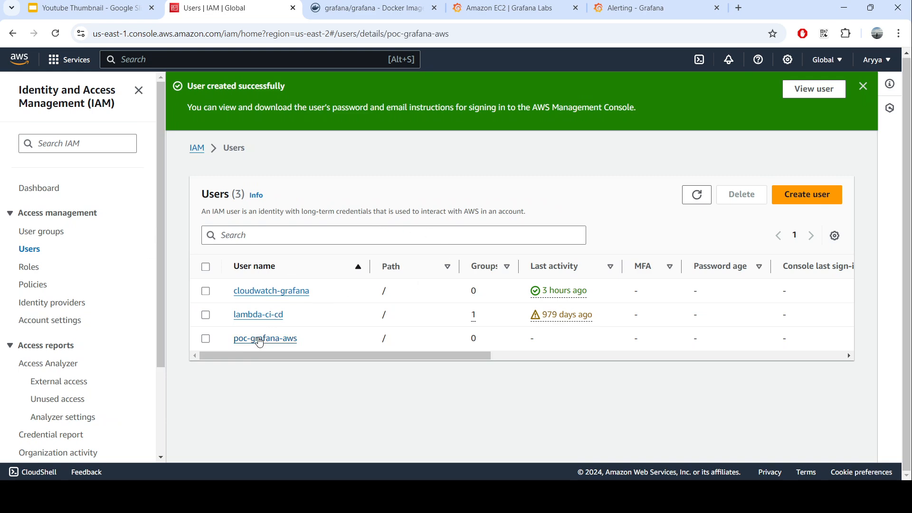
left_click(265, 338)
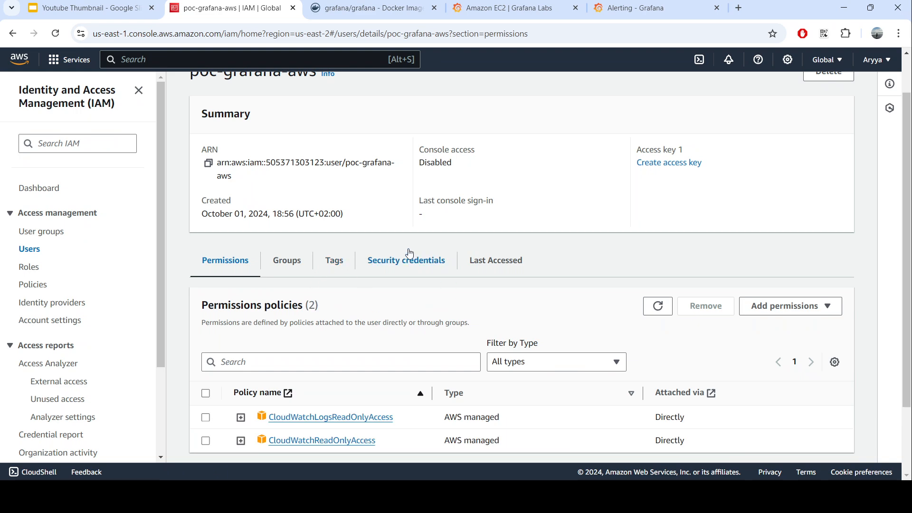
left_click(406, 260)
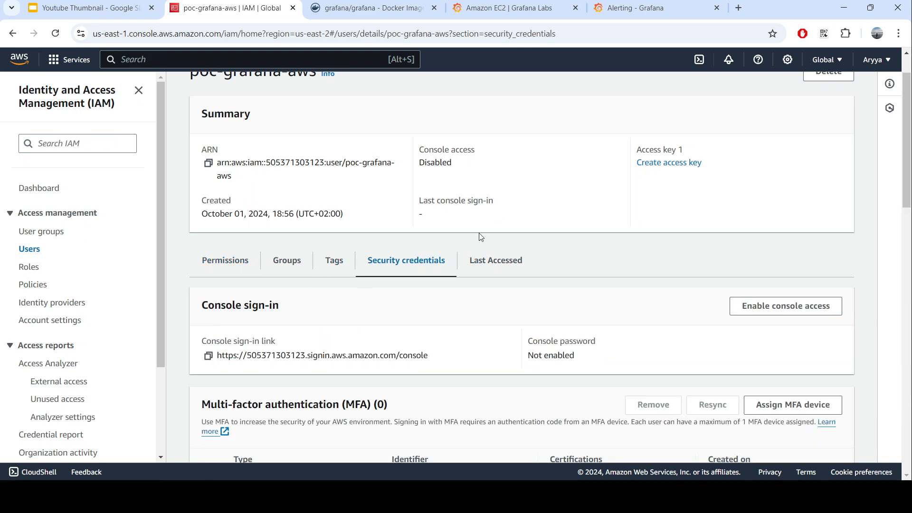
scroll("down", 3)
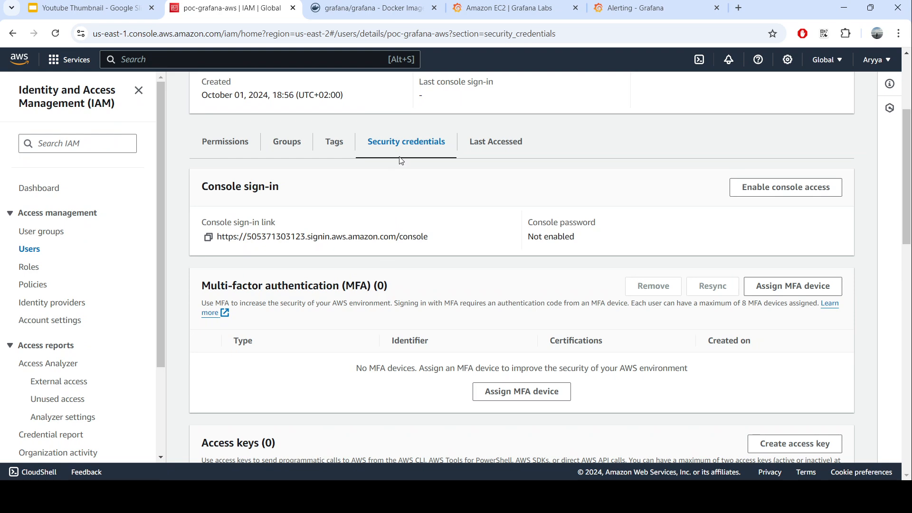
scroll("down", 3)
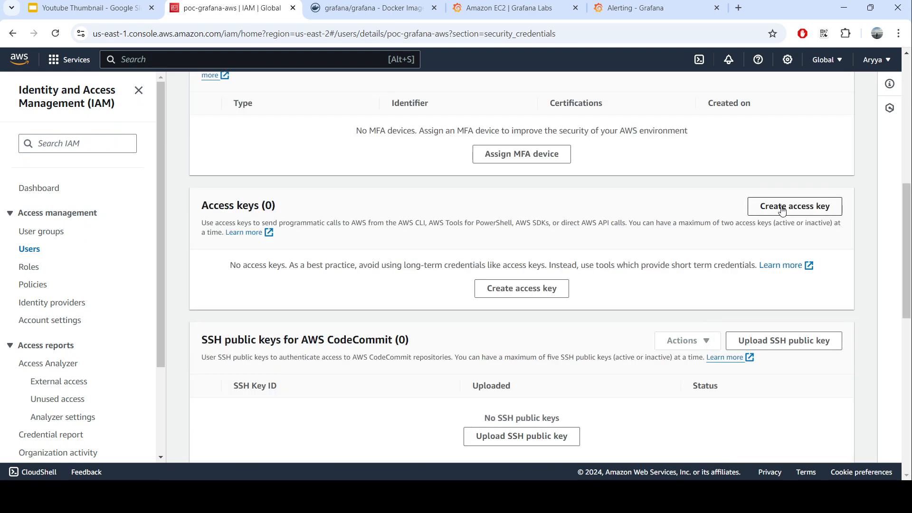
left_click(795, 206)
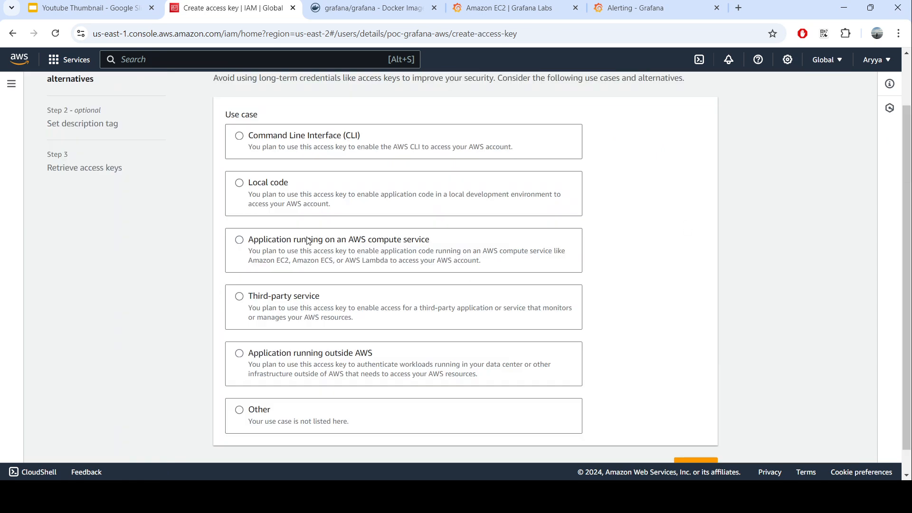
mouse_move(244, 396)
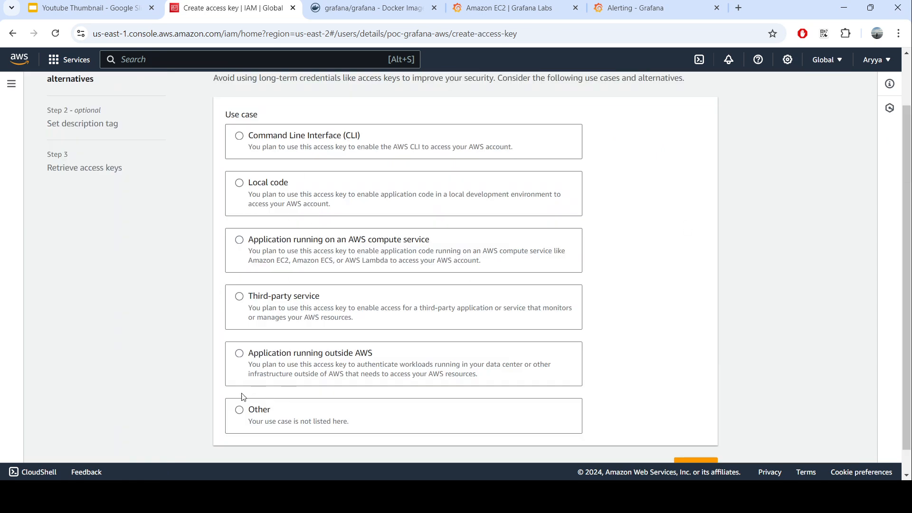
mouse_move(237, 361)
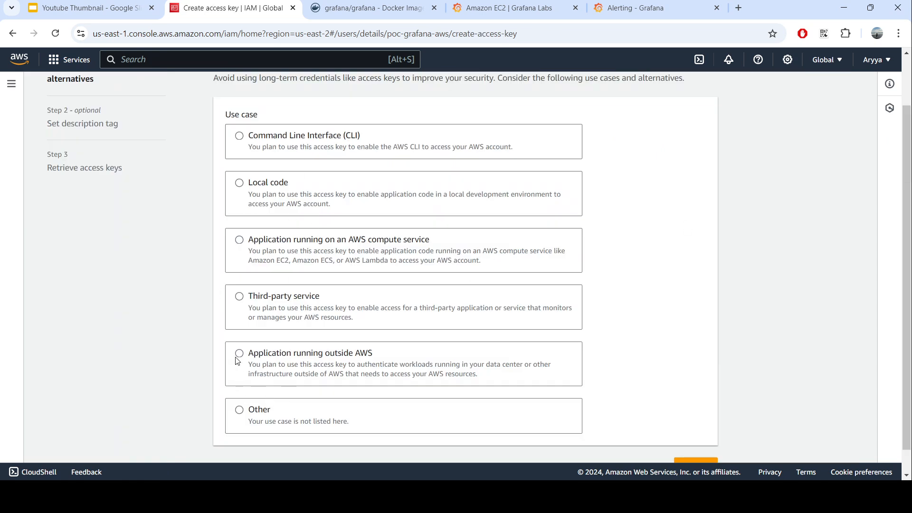
left_click(239, 353)
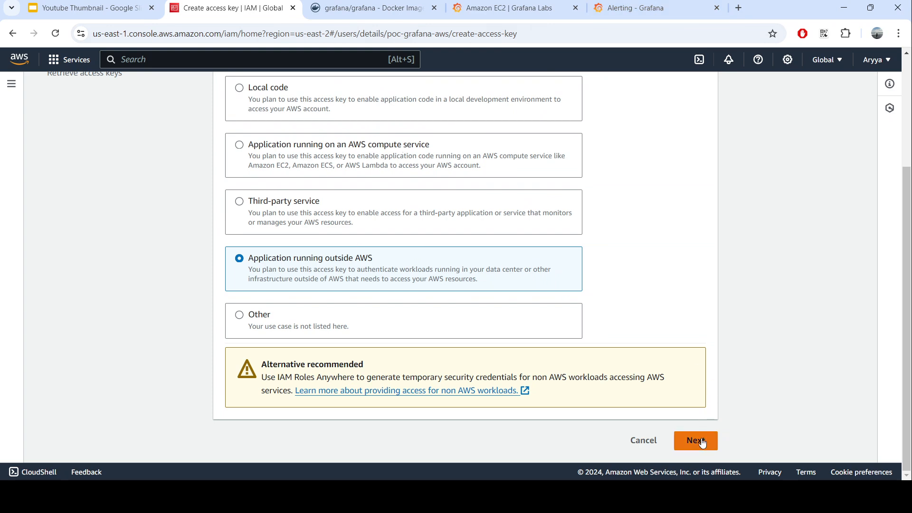
left_click(695, 441)
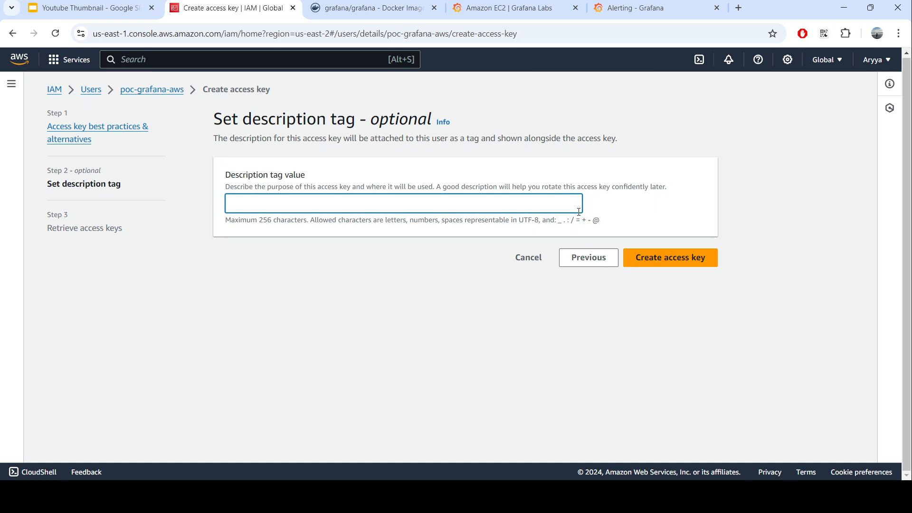
- Create the access key tagged 'grafana', copy its key ID, and return to Grafana
type("grafana")
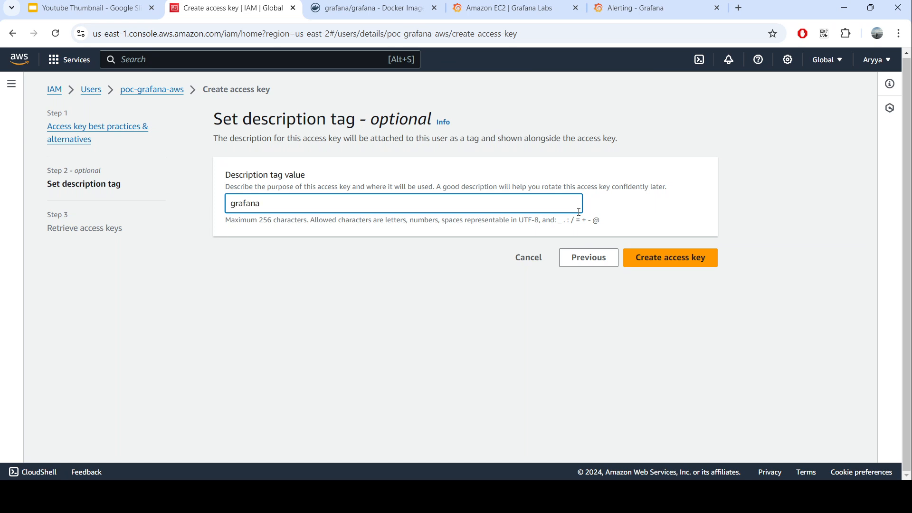
left_click(670, 257)
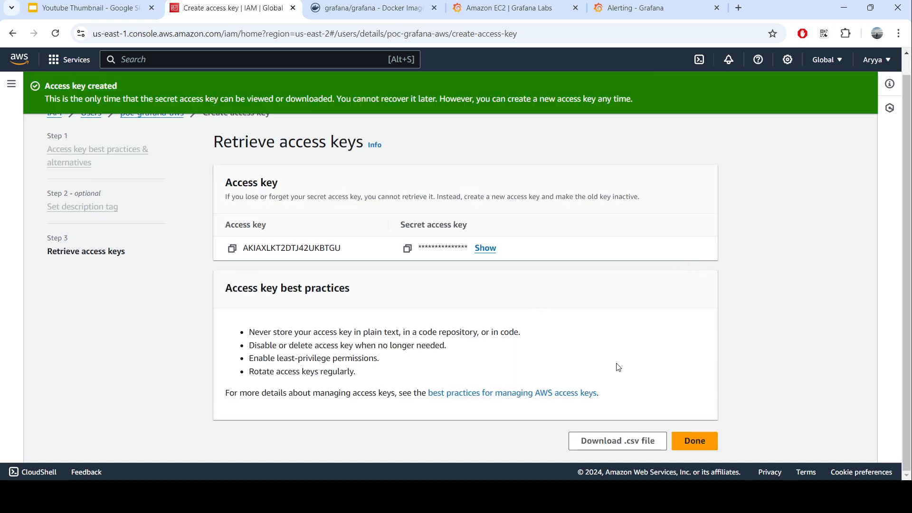
left_click(232, 248)
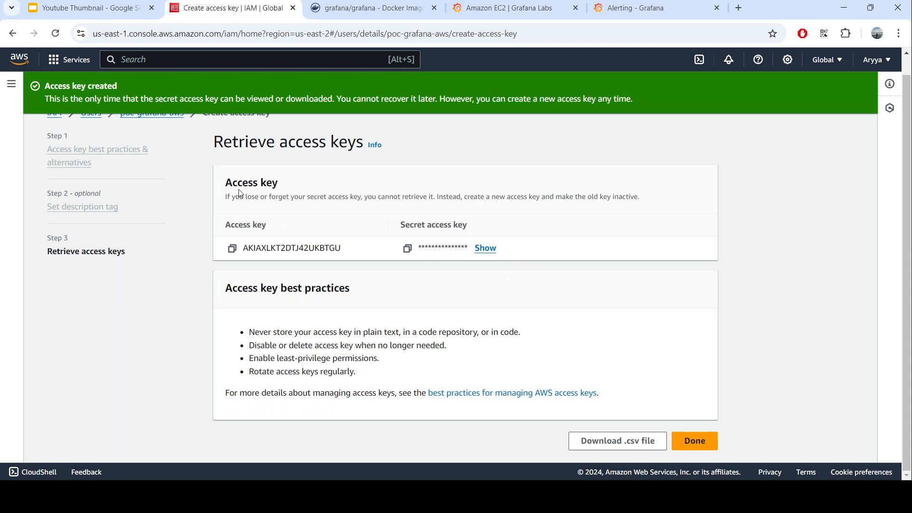
left_click(232, 247)
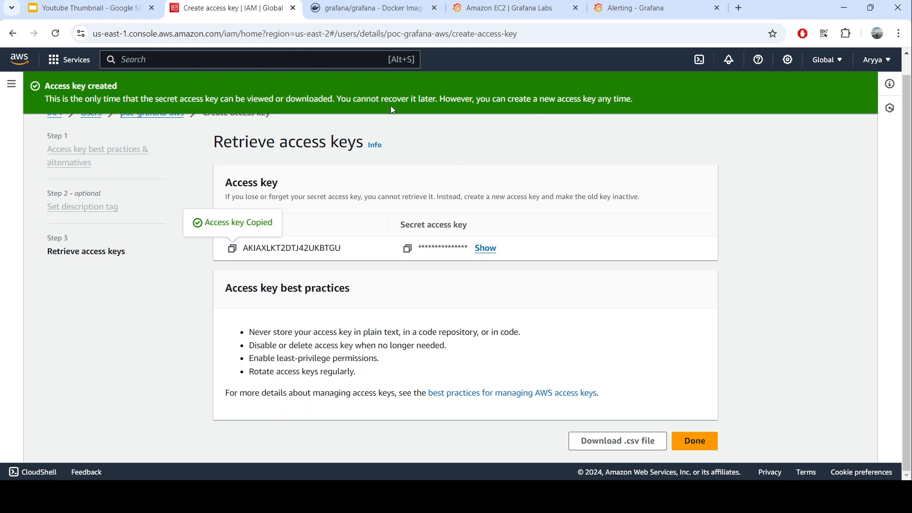
mouse_move(586, 65)
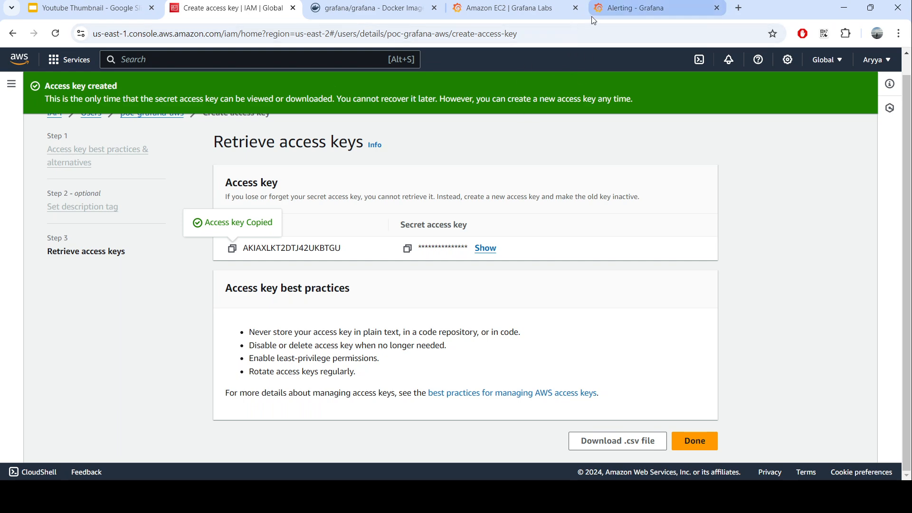
left_click(640, 8)
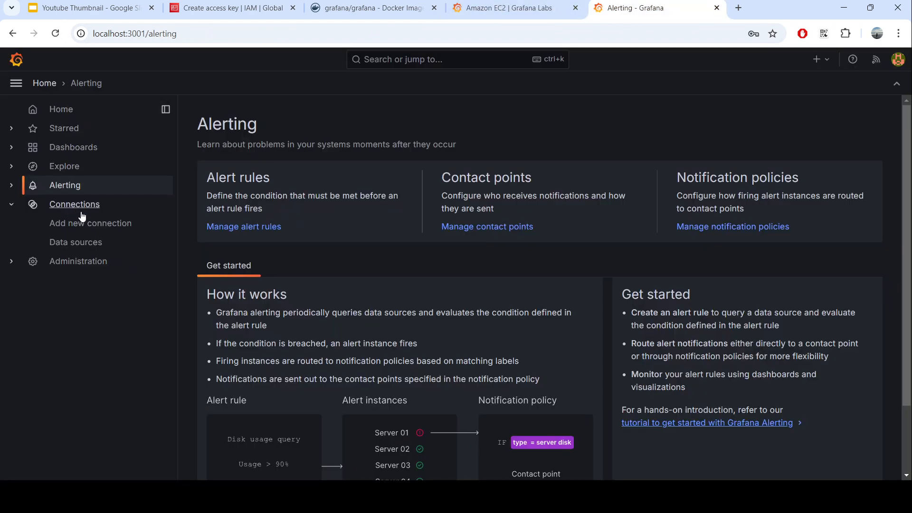
- Add a CloudWatch data source found by searching 'aws' and scroll to its connection details
left_click(75, 242)
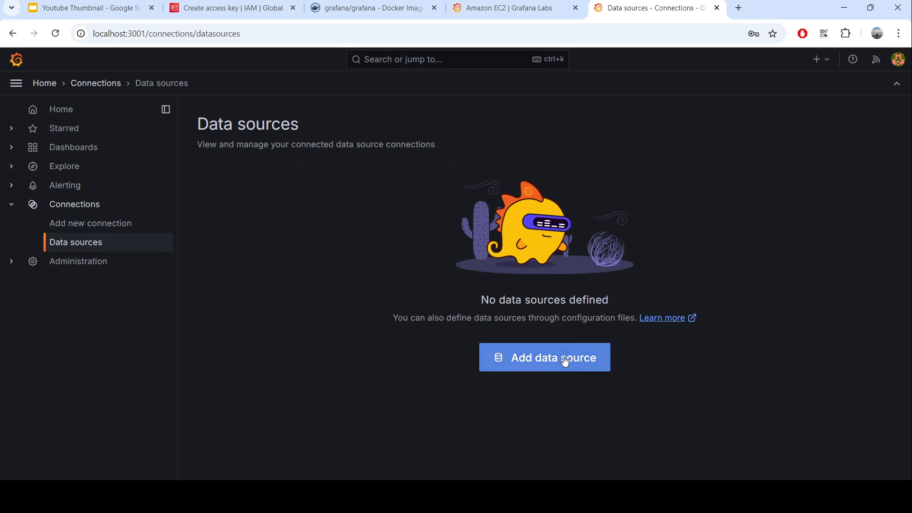
left_click(544, 357)
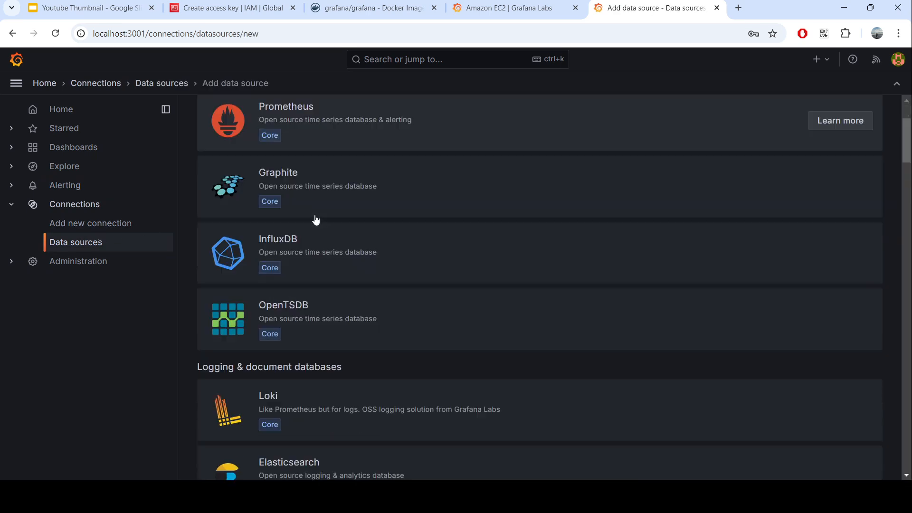
type("aws")
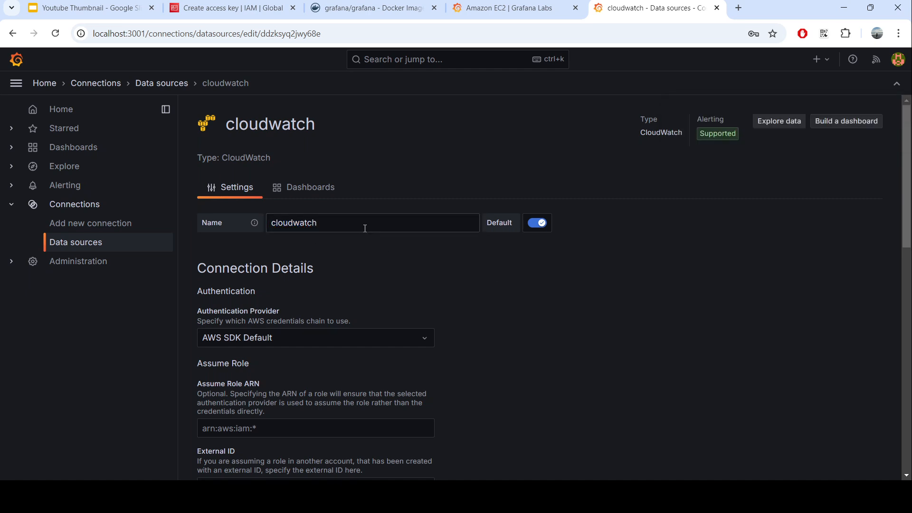
scroll("down", 3)
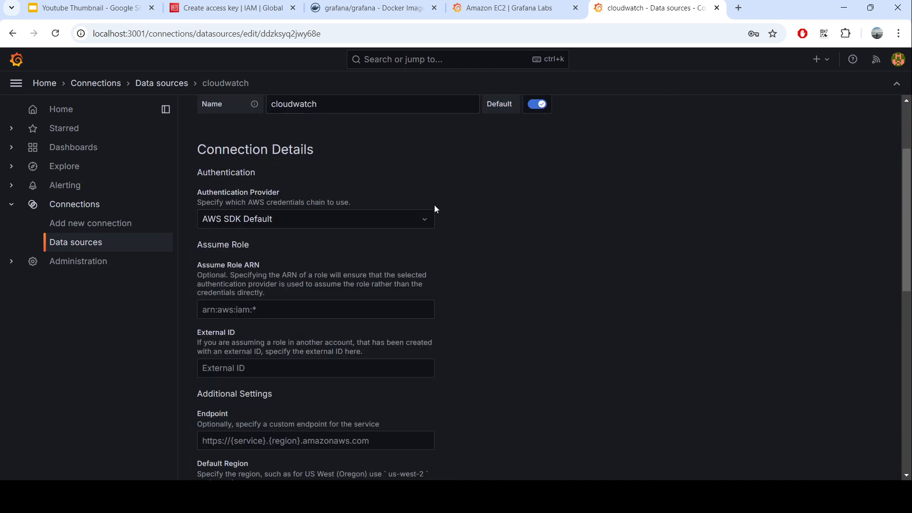
mouse_move(265, 223)
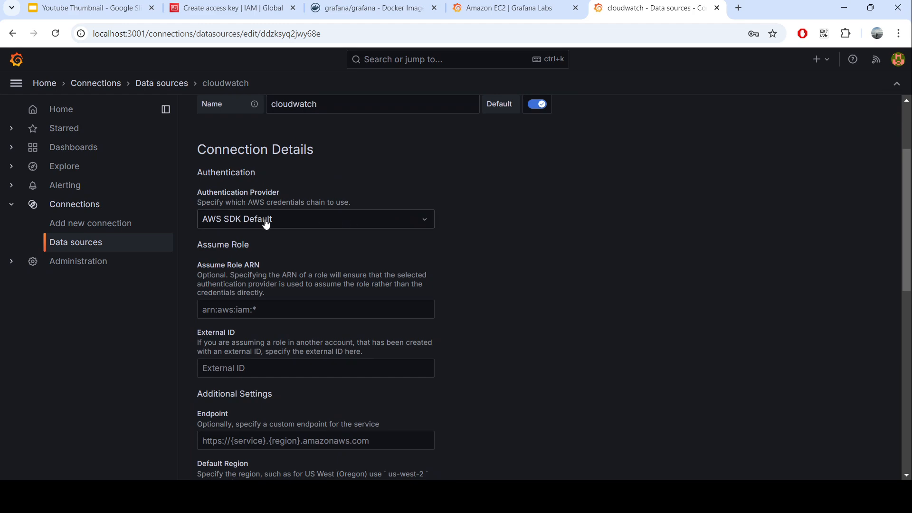
left_click(315, 219)
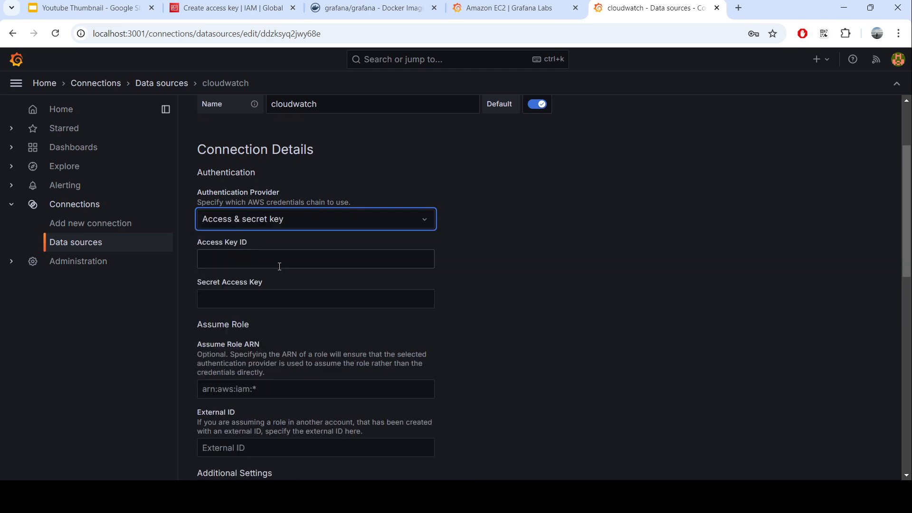
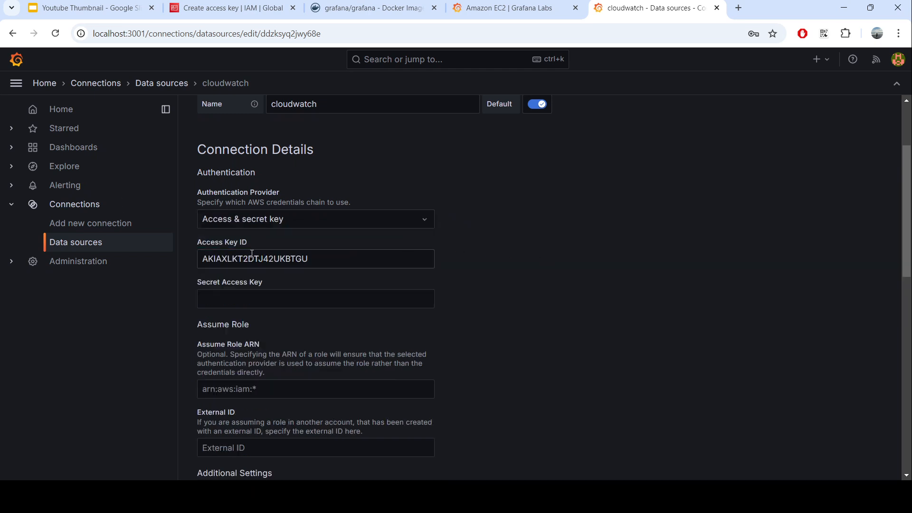
left_click(370, 8)
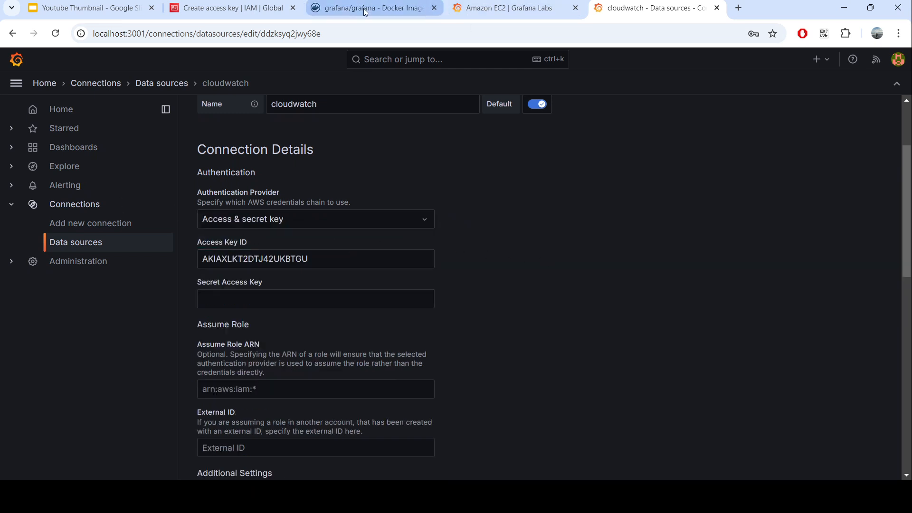
left_click(231, 8)
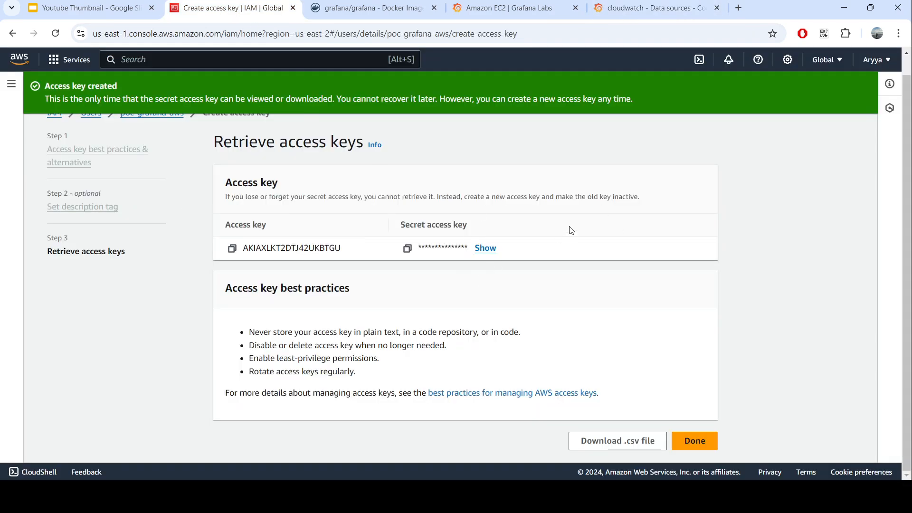
left_click(407, 247)
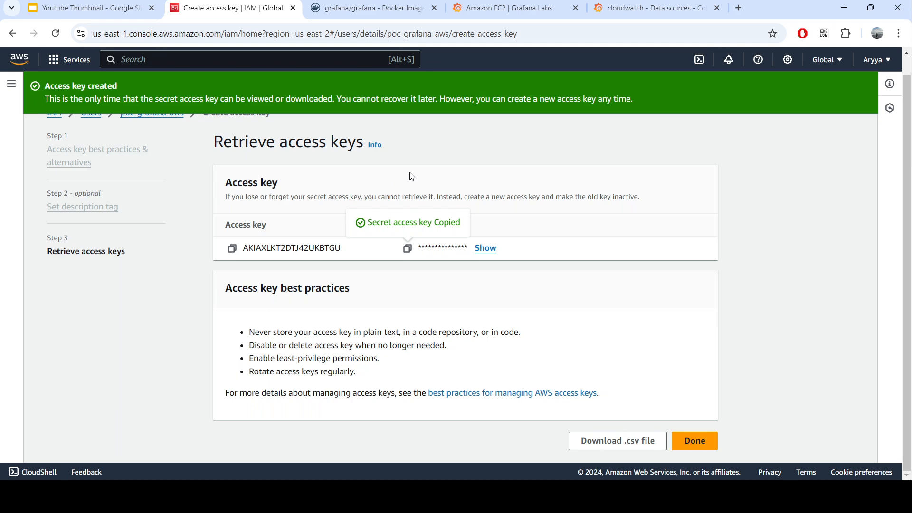
left_click(653, 8)
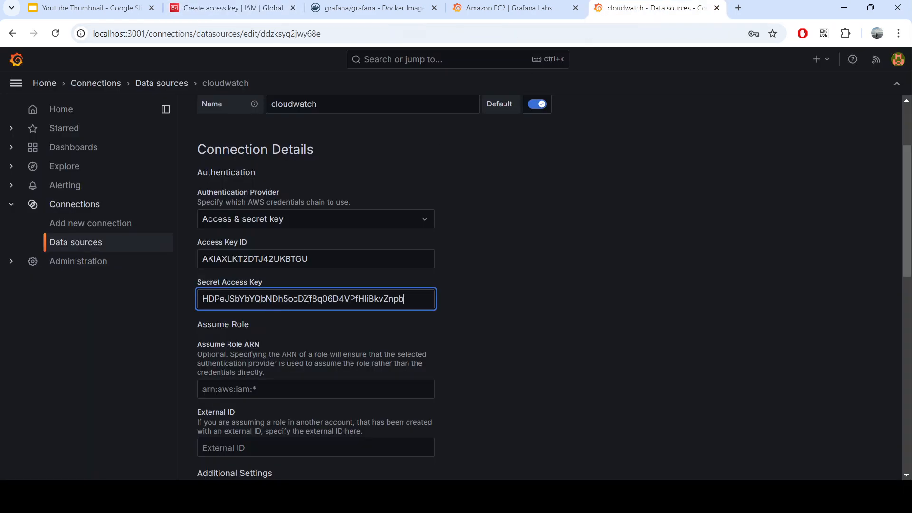
scroll("down", 3)
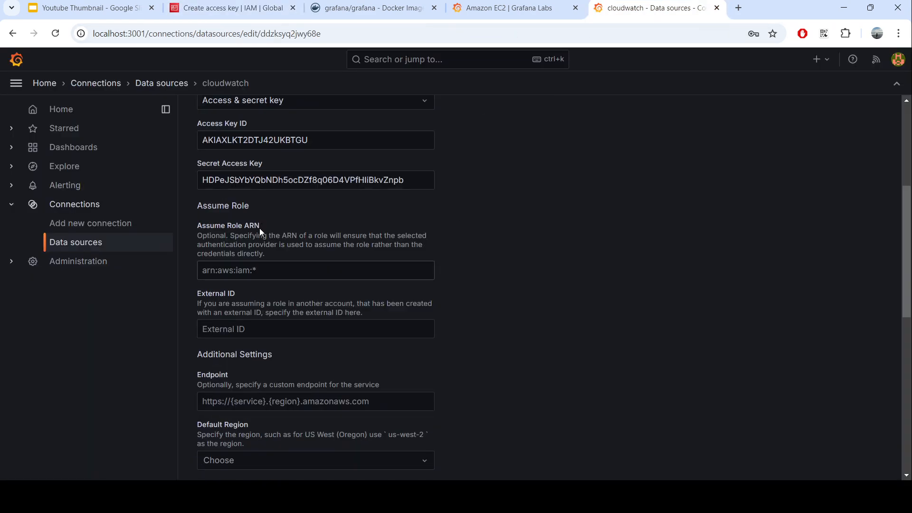
- Choose us-east-2 as the cloudwatch default region, then save and test the data source
scroll("down", 3)
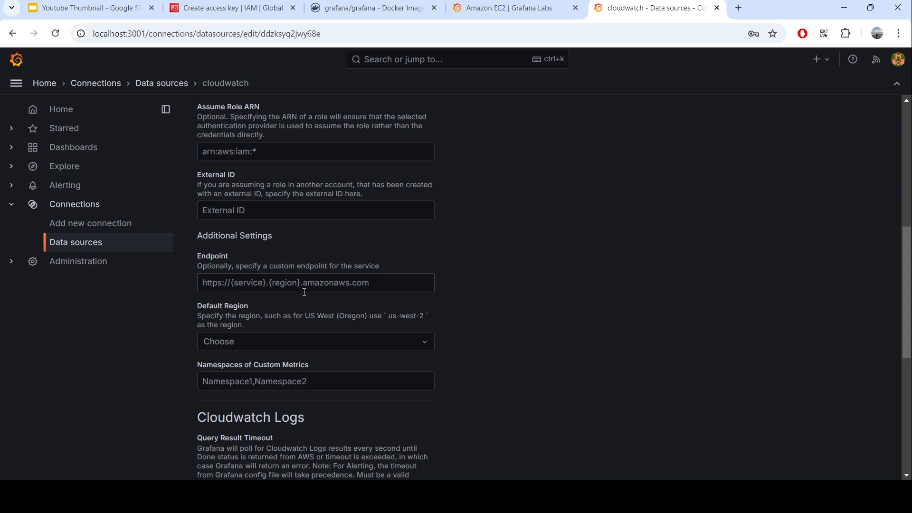
mouse_move(317, 334)
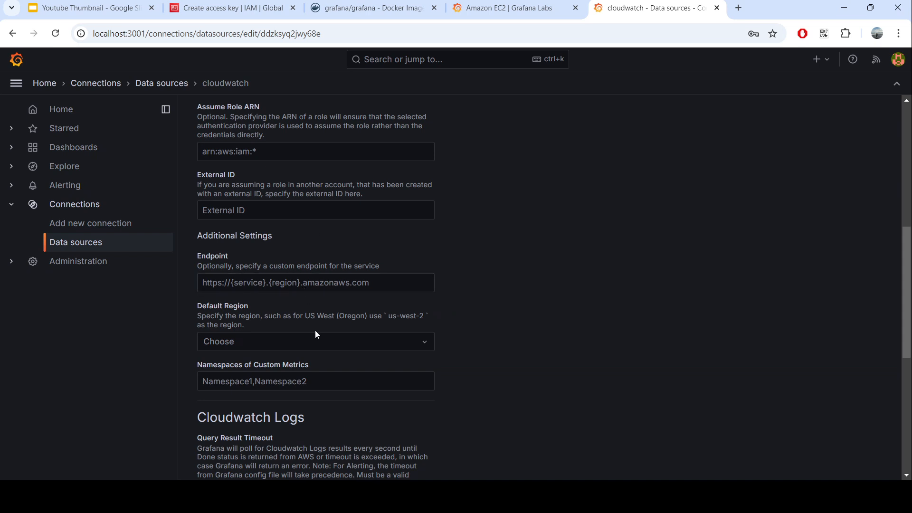
left_click(315, 342)
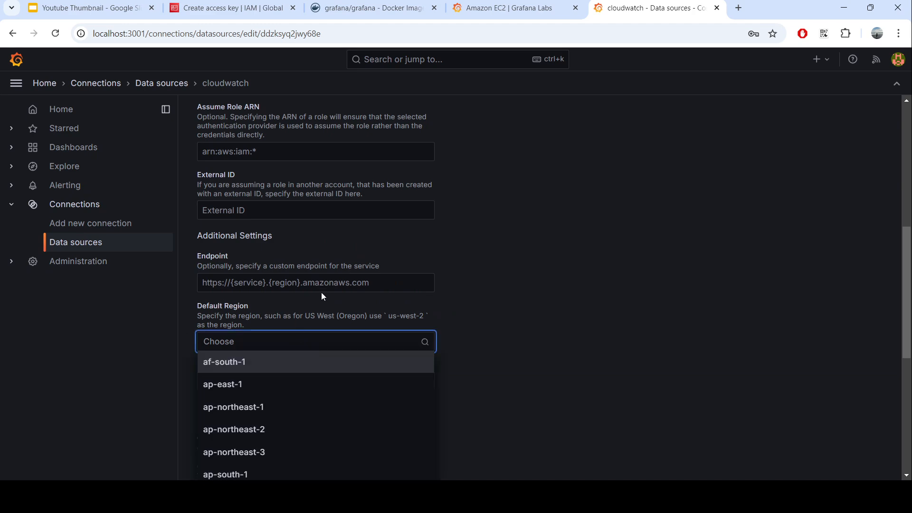
scroll("down", 3)
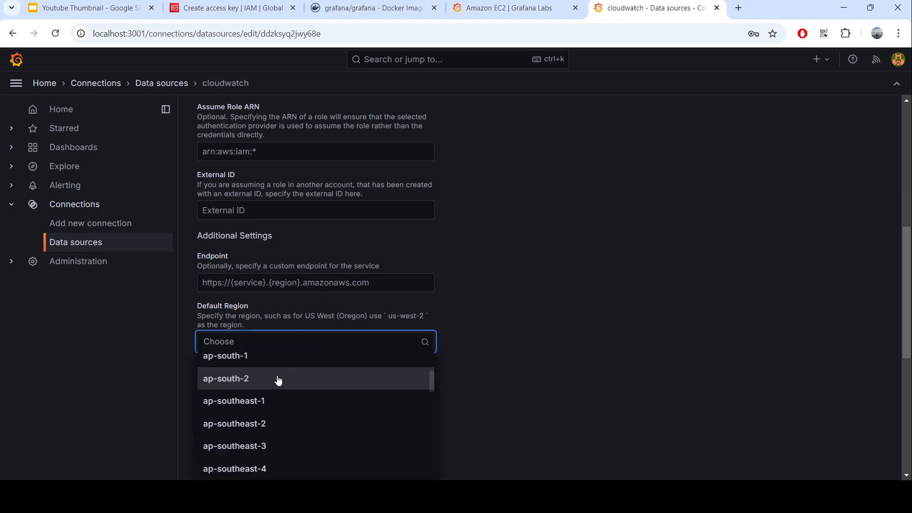
scroll("down", 3)
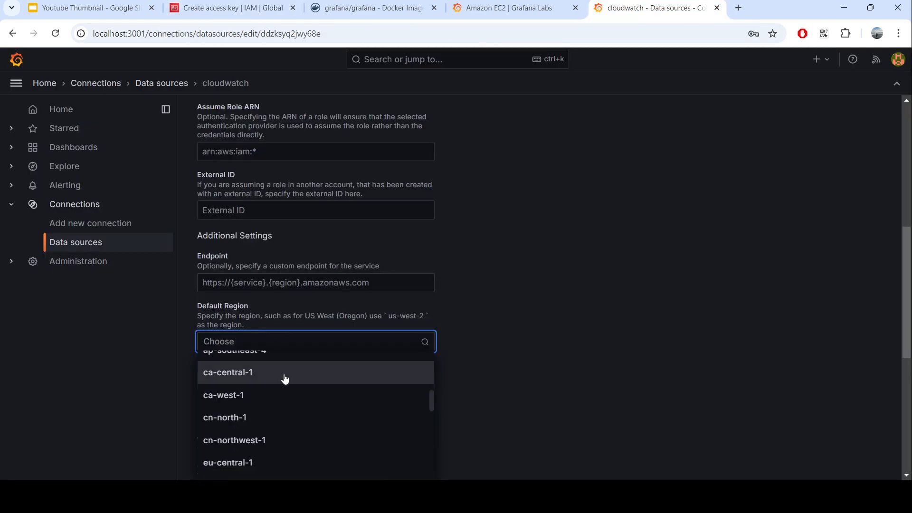
scroll("down", 3)
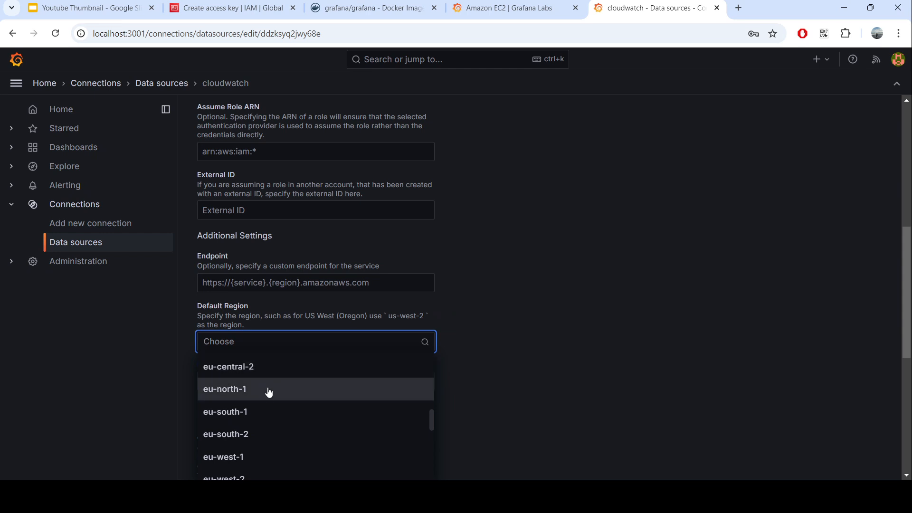
scroll("down", 3)
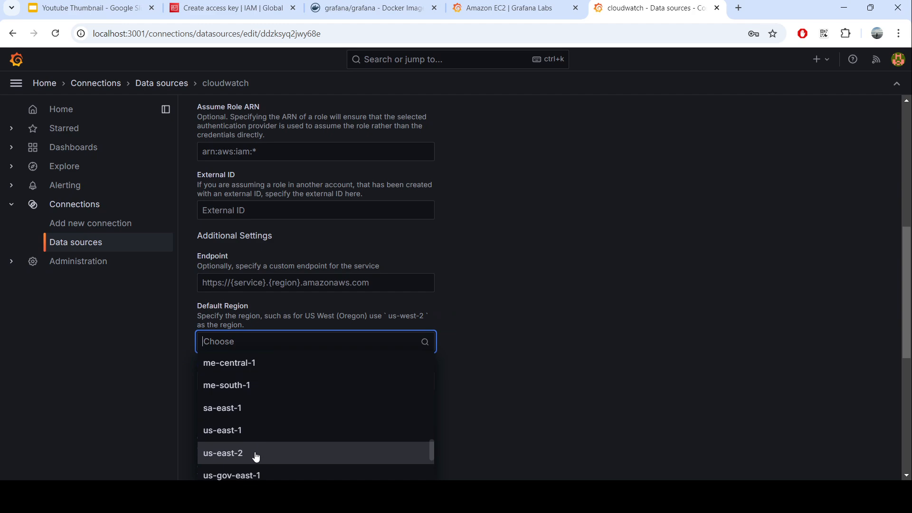
scroll("down", 3)
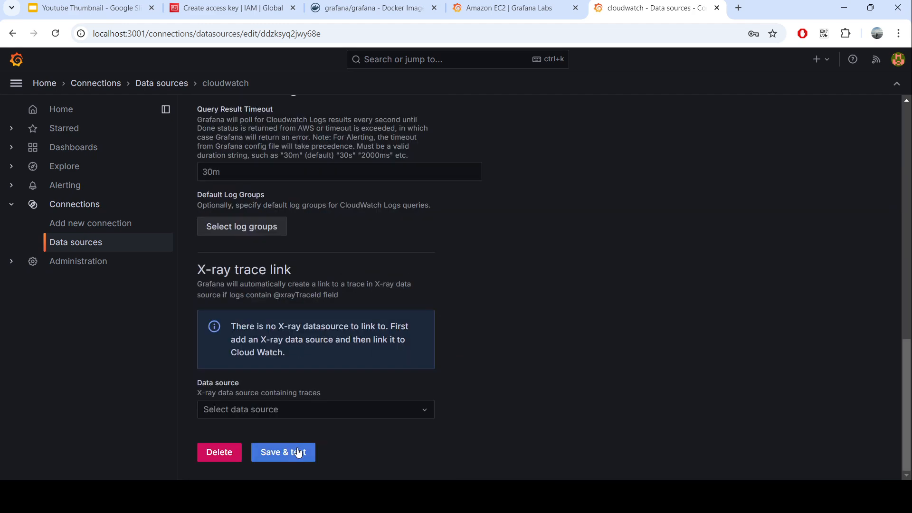
left_click(283, 452)
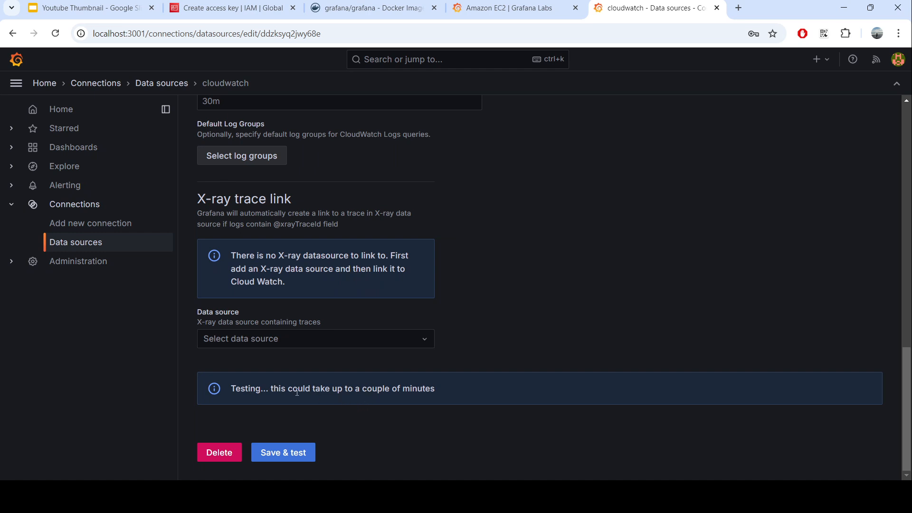
left_click(283, 452)
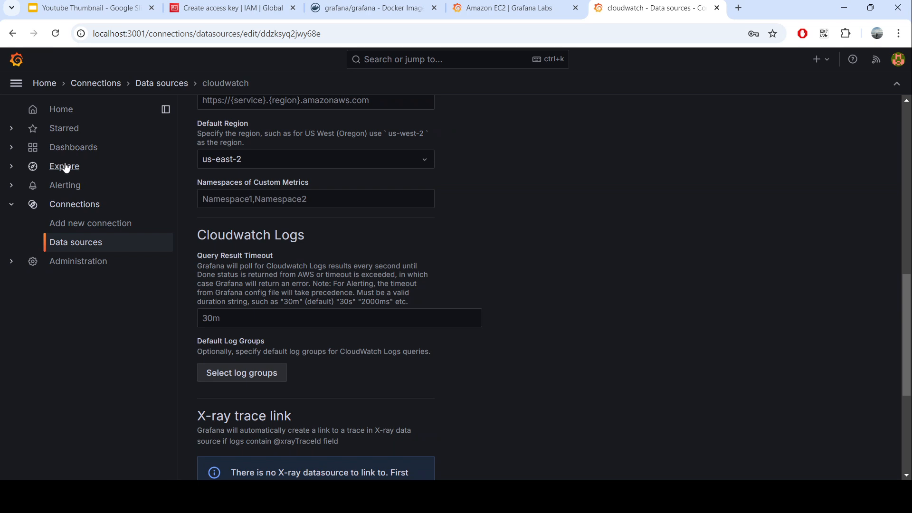
left_click(64, 166)
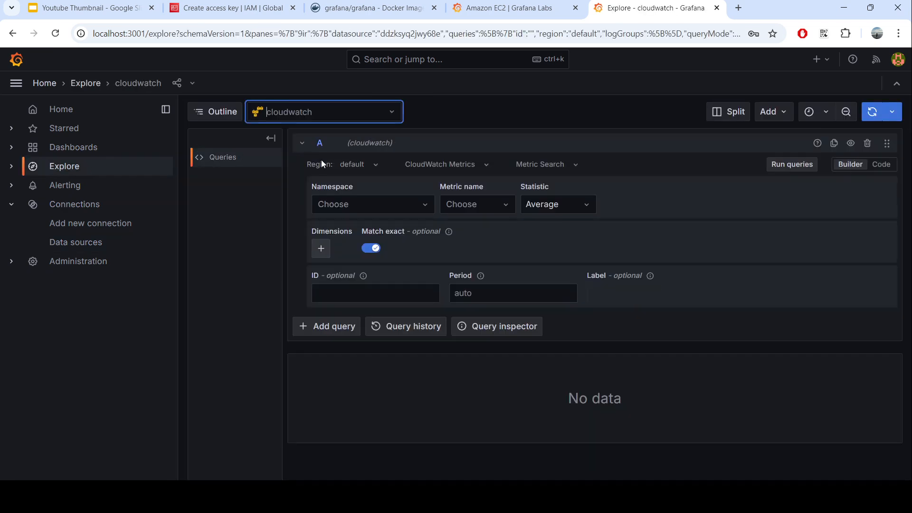
- Query the CPUUtilization metric from the AWS/EC2 namespace in region us-east-2
left_click(357, 163)
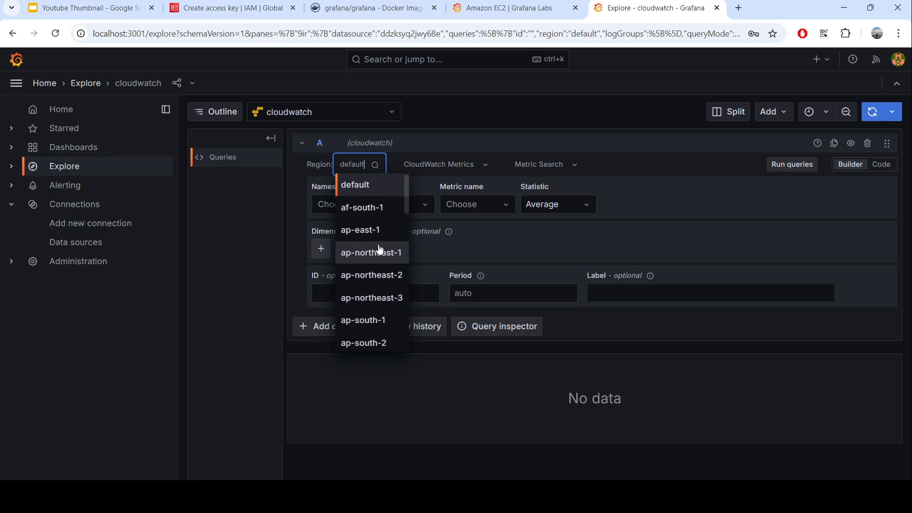
type("us-eas")
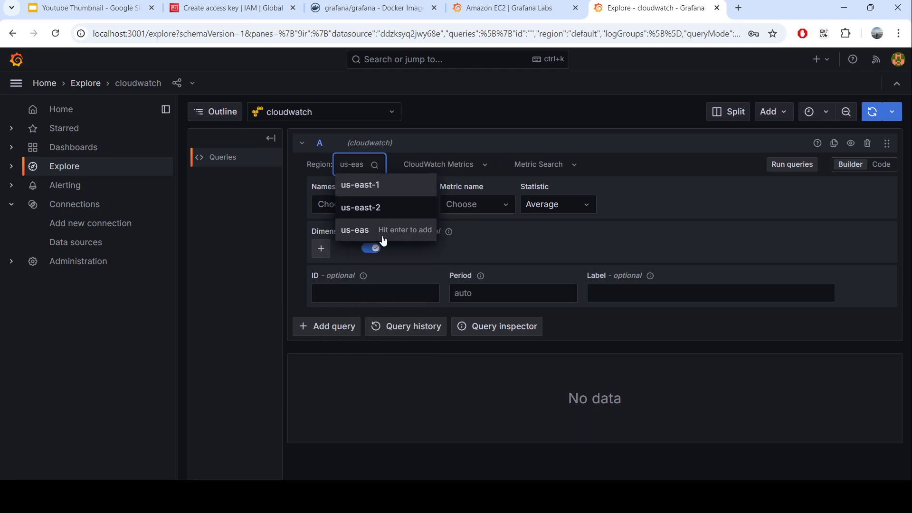
left_click(361, 207)
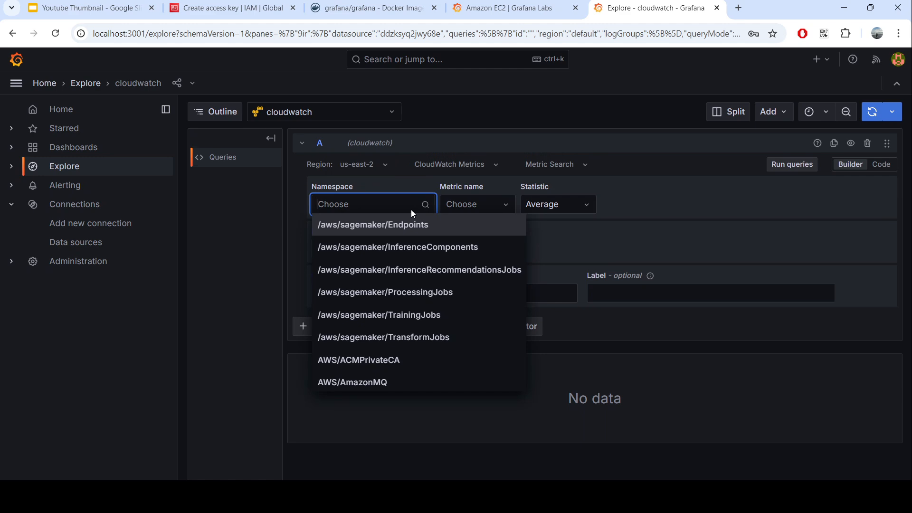
type("ec2")
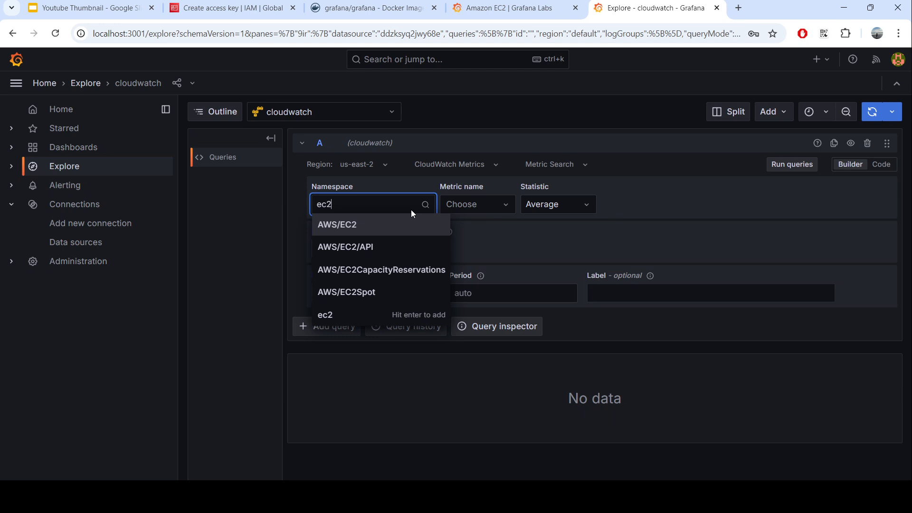
left_click(337, 225)
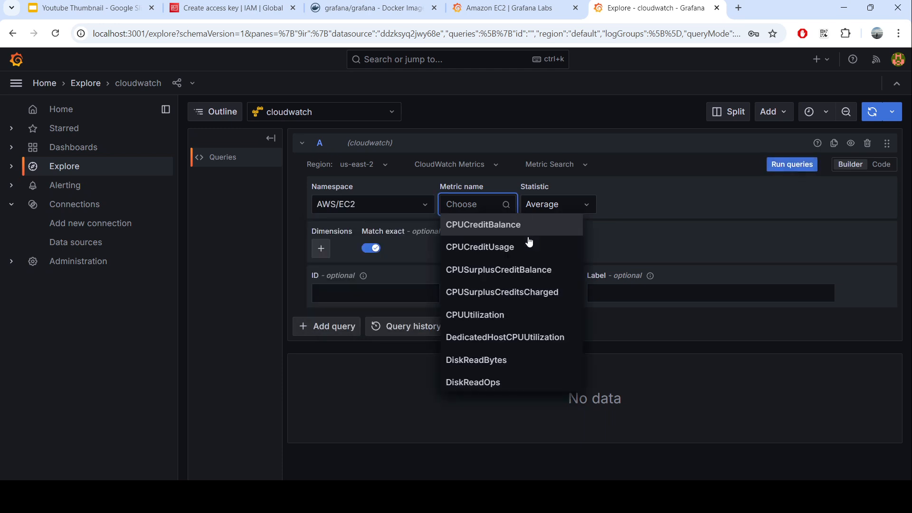
mouse_move(509, 282)
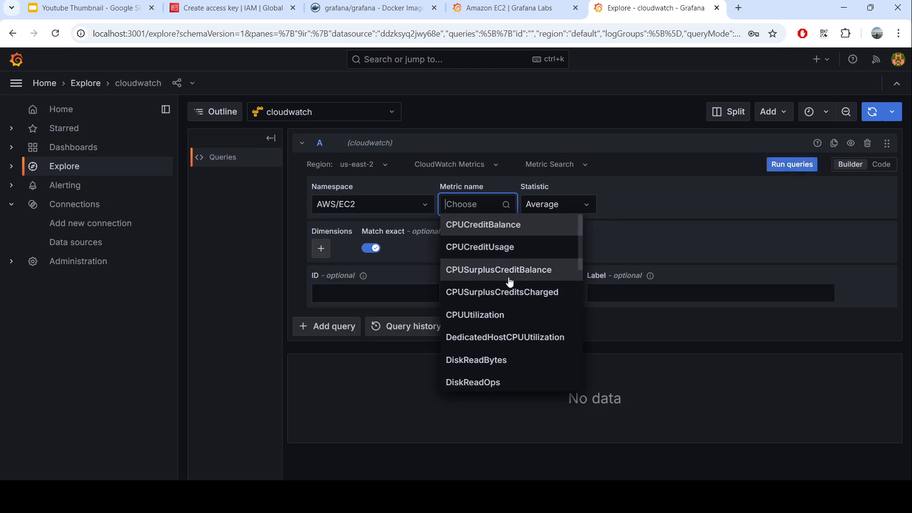
left_click(474, 314)
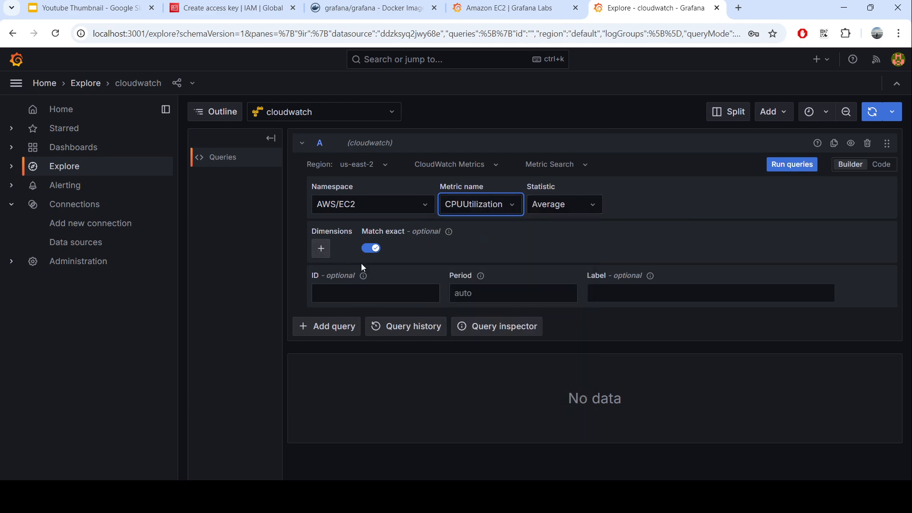
- Filter the query by InstanceId * and run it for all instances
left_click(320, 248)
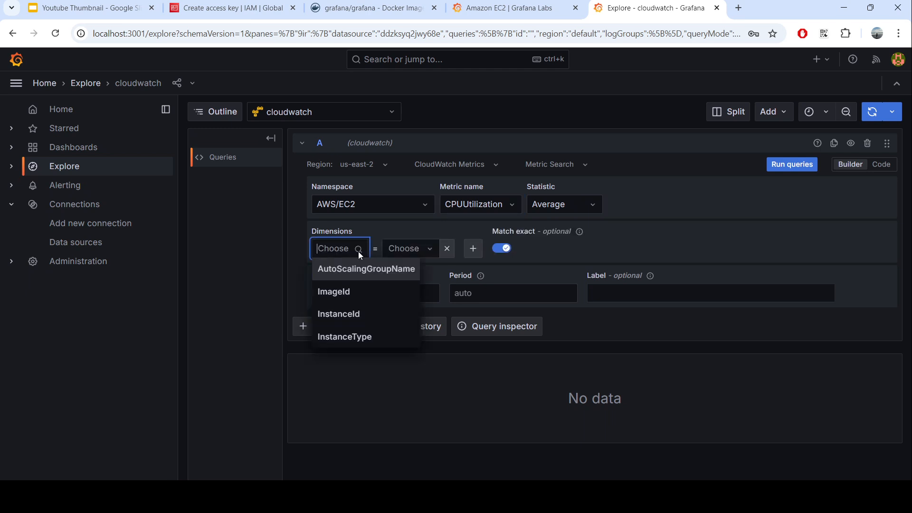
mouse_move(366, 314)
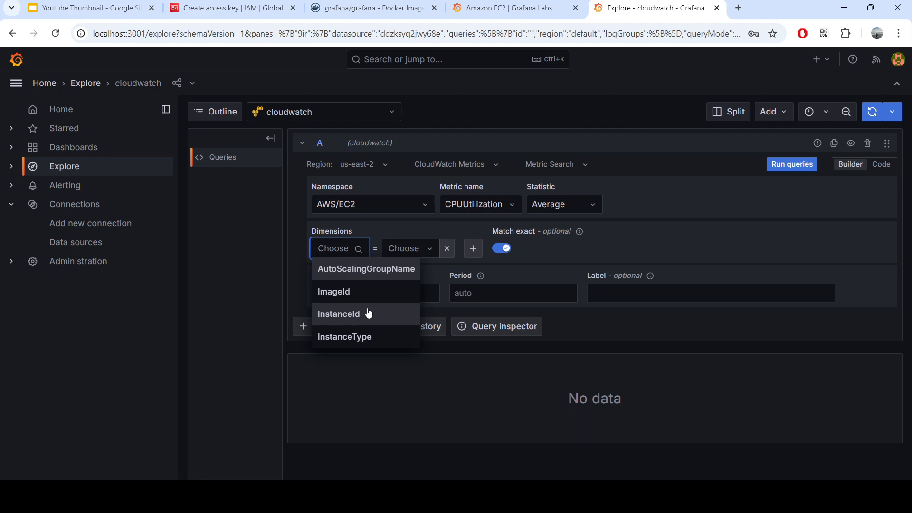
left_click(338, 313)
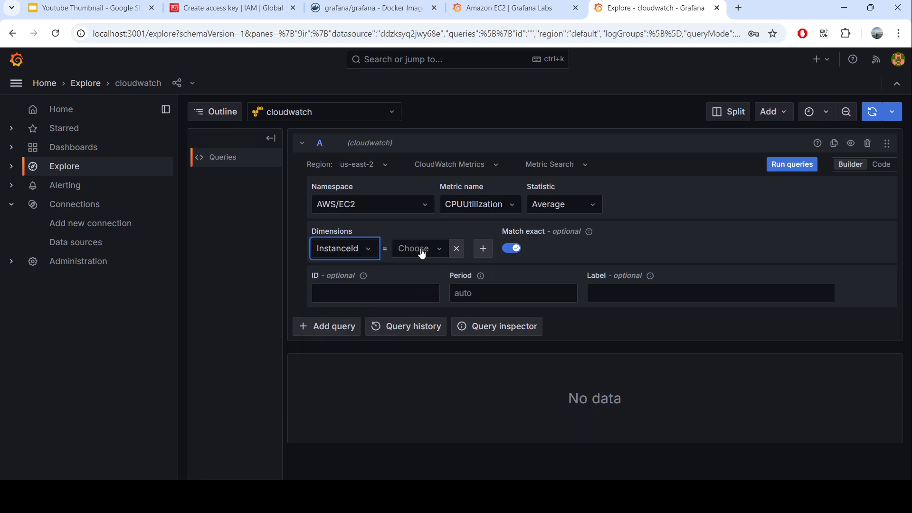
left_click(416, 249)
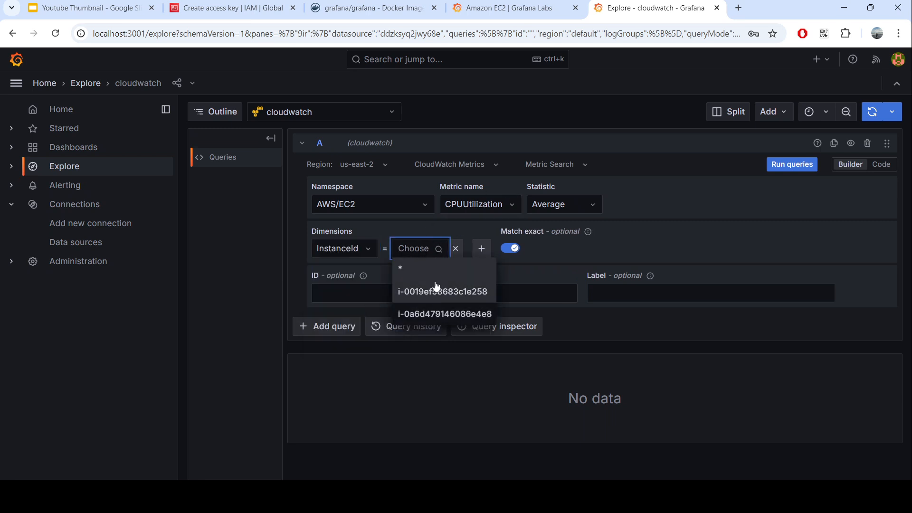
left_click(400, 268)
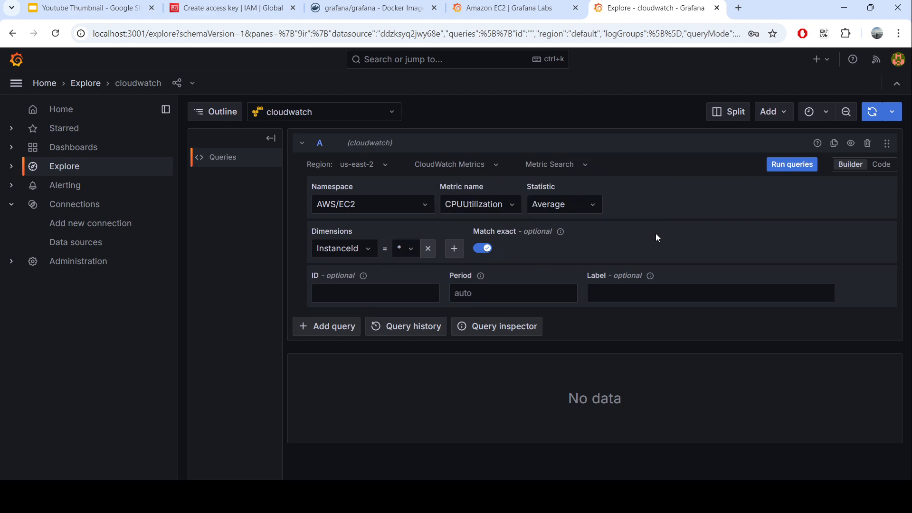
left_click(791, 164)
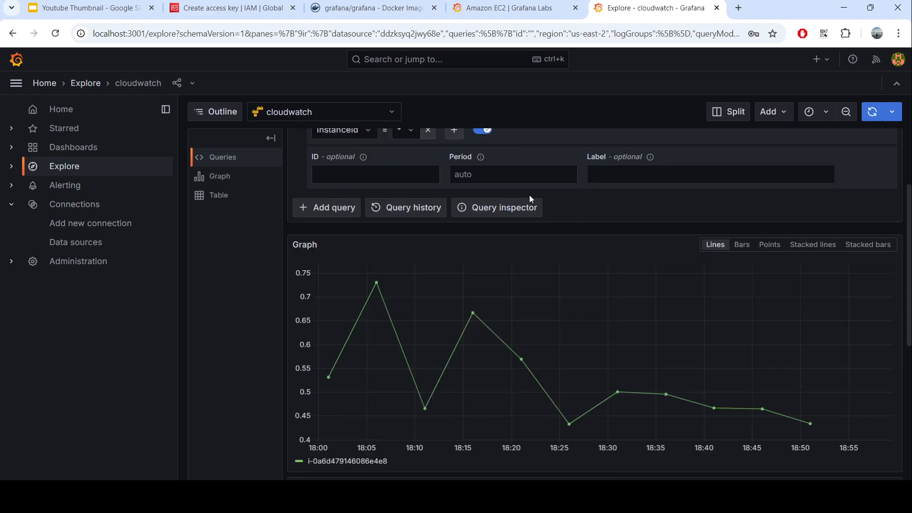
- Go to the Dashboards page, which lists no dashboards yet
scroll("down", 3)
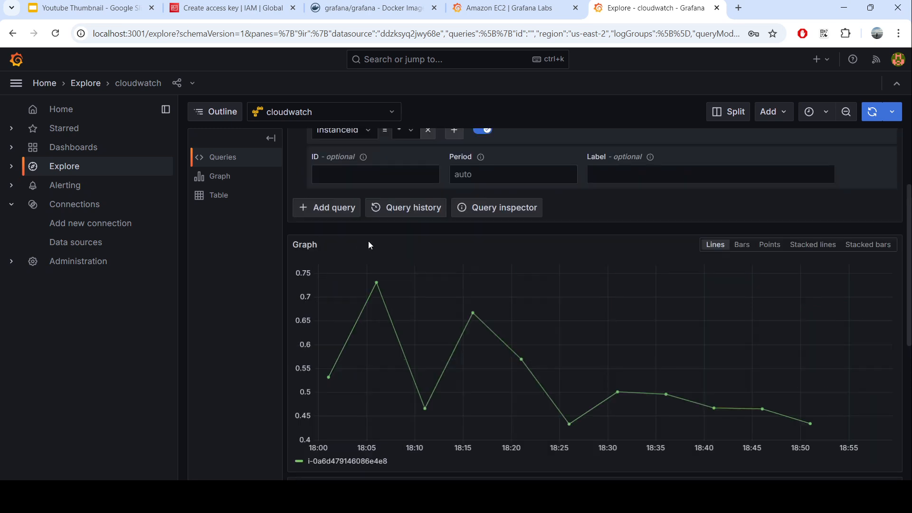
mouse_move(477, 386)
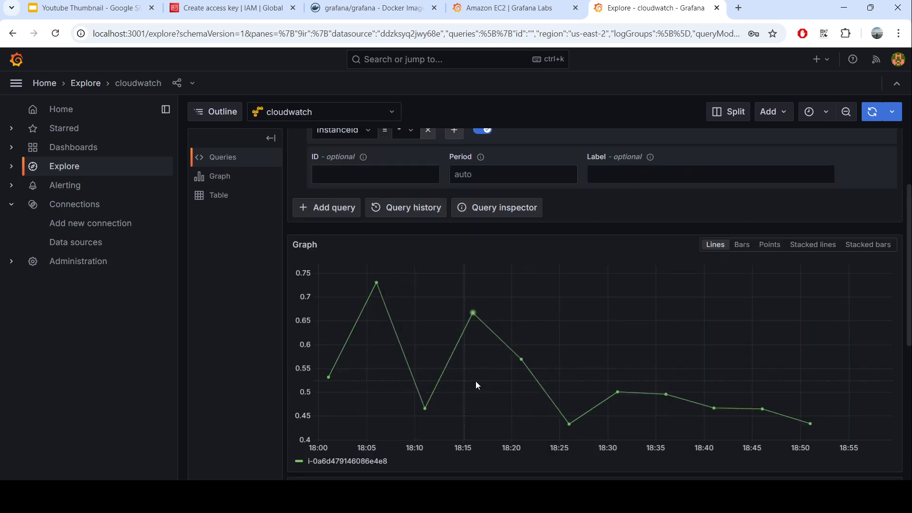
mouse_move(746, 354)
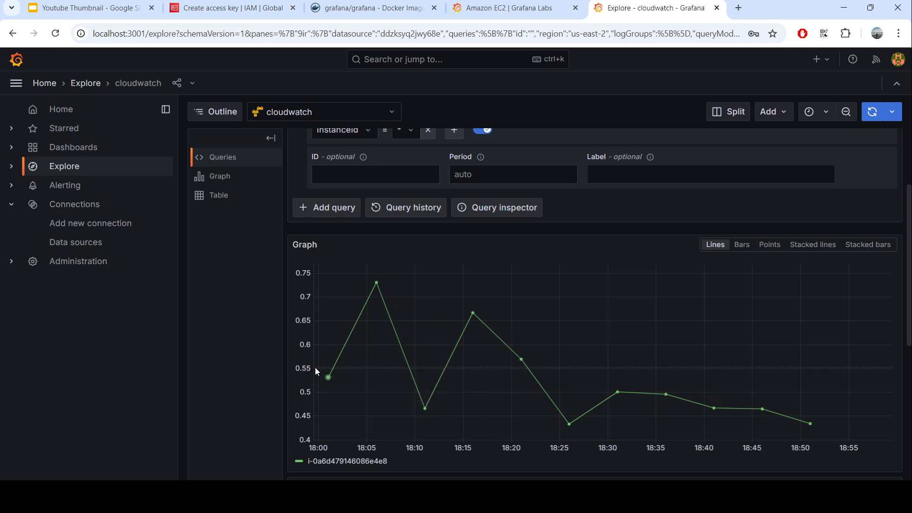
mouse_move(537, 264)
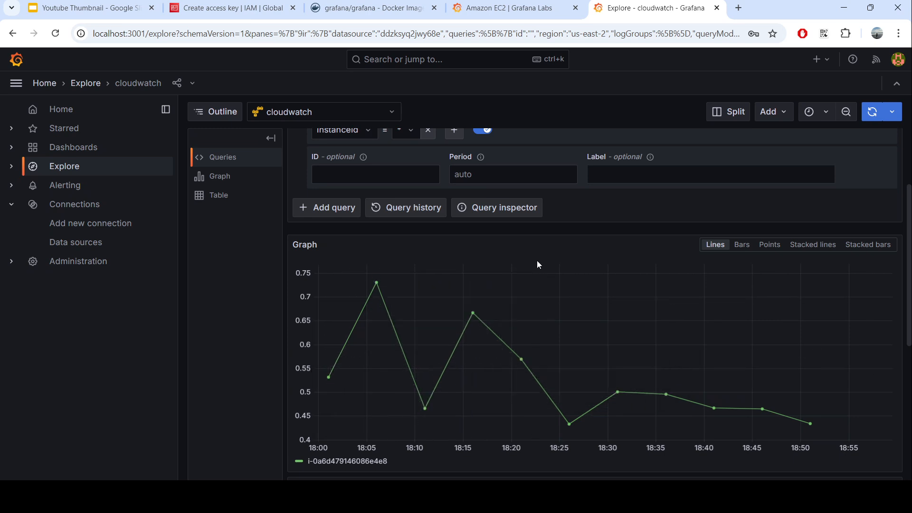
mouse_move(484, 251)
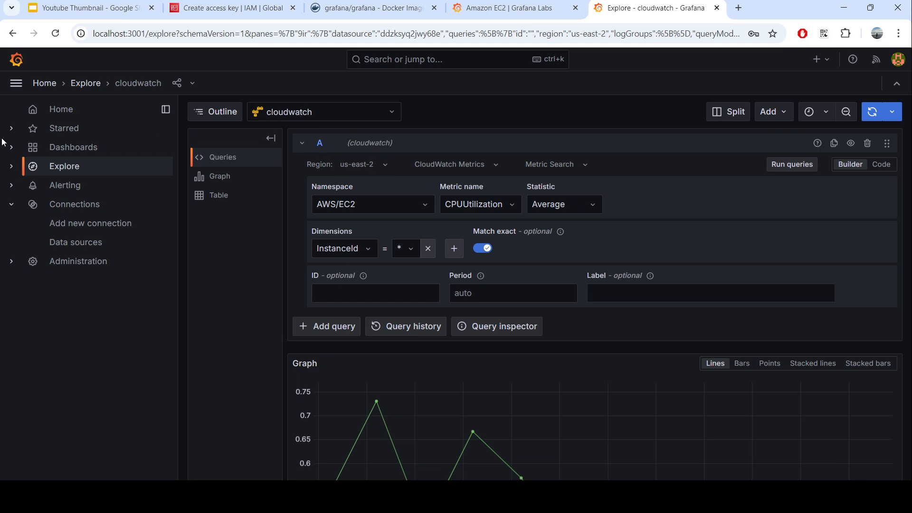
left_click(73, 147)
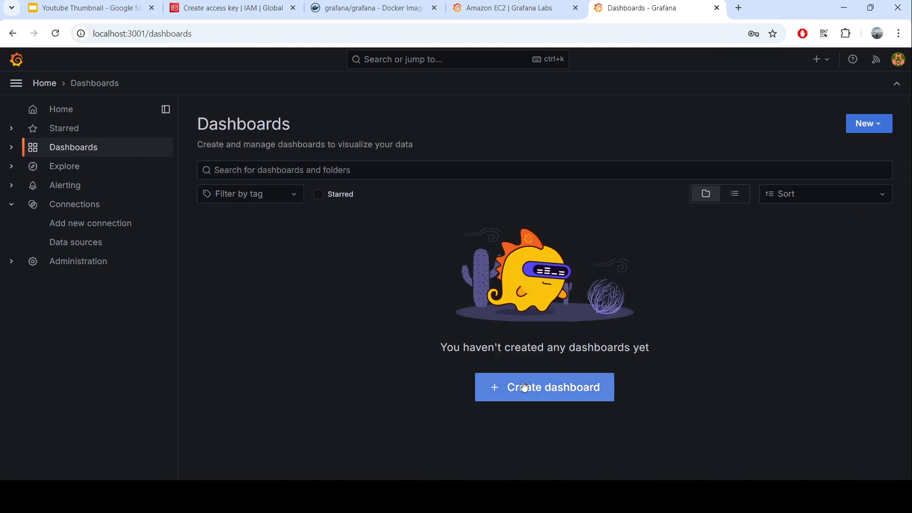
- Create a new dashboard with a cloudwatch visualization titled CPU Utilization EC2
left_click(544, 387)
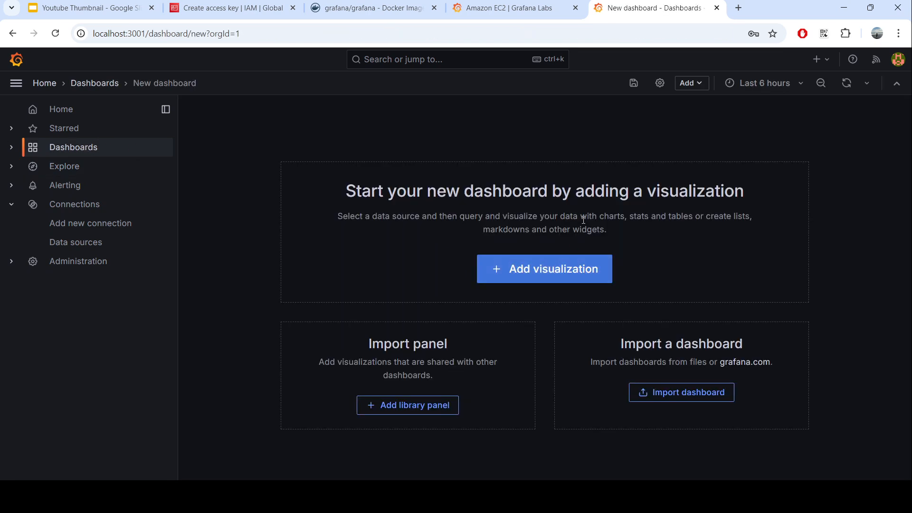
left_click(544, 269)
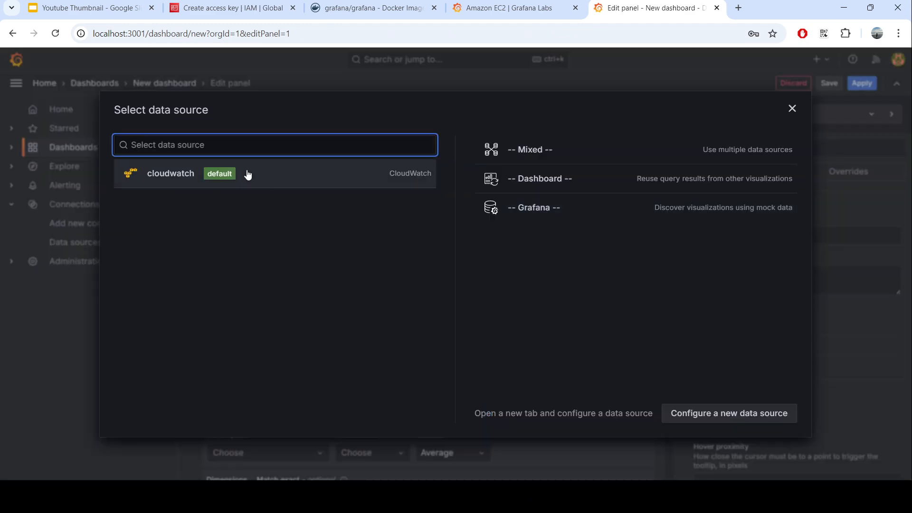
left_click(170, 173)
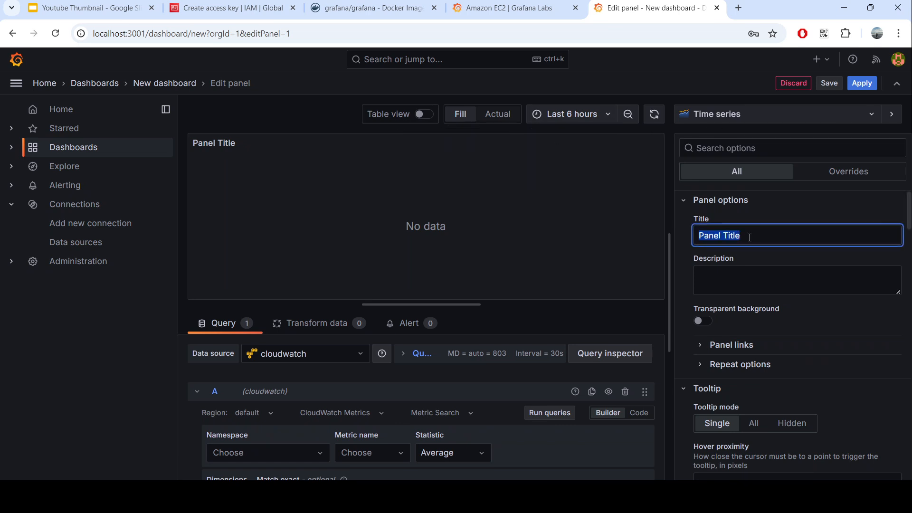
type("CPU Uni")
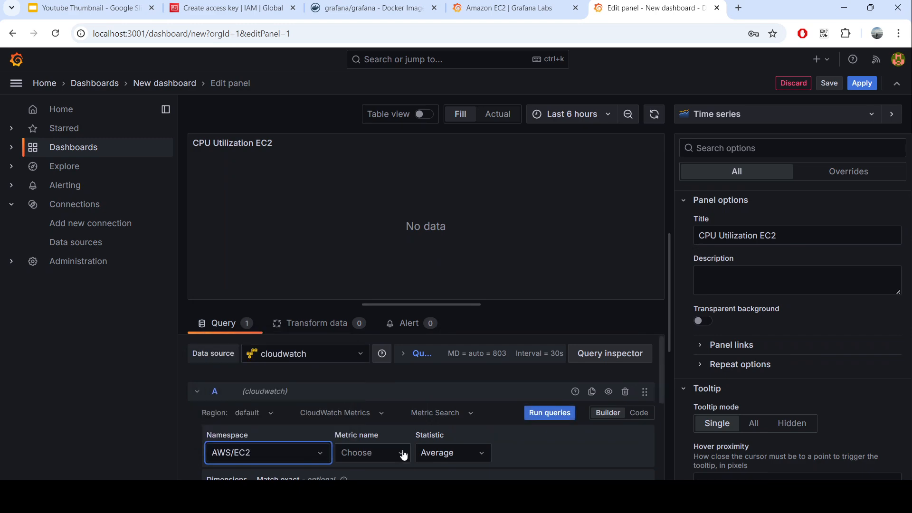
- Plot the CPUUtilization metric in the panel and bring up the save form
left_click(372, 453)
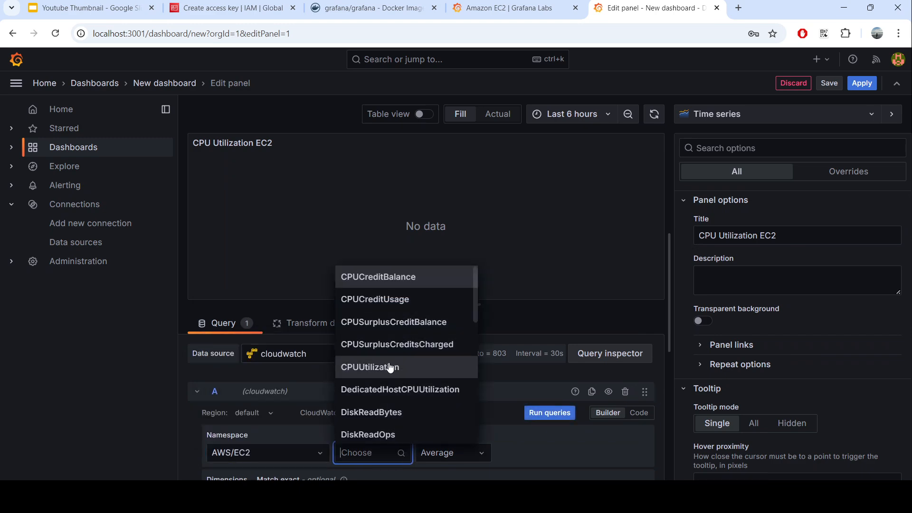
left_click(370, 367)
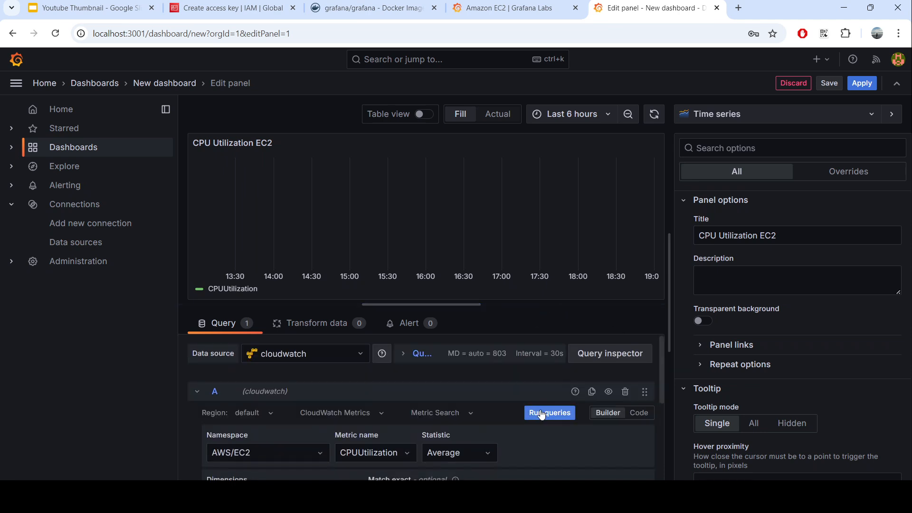
left_click(548, 412)
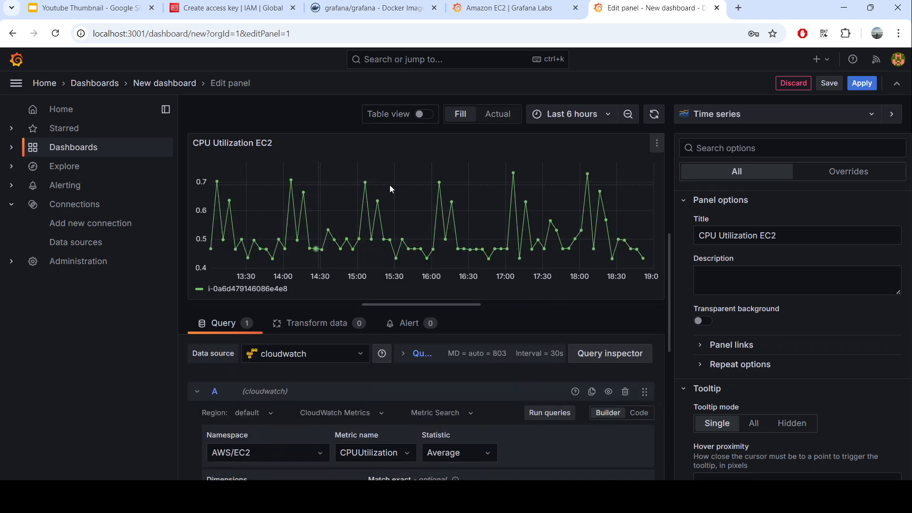
mouse_move(776, 114)
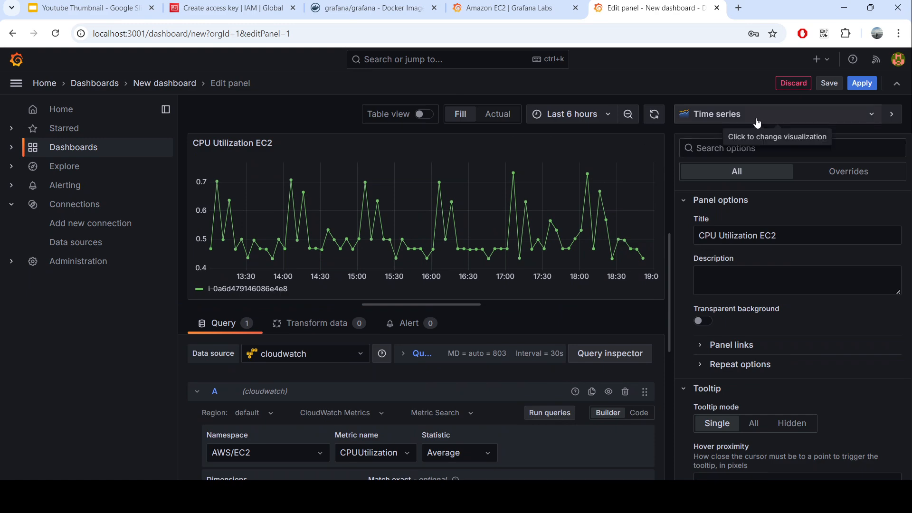
left_click(829, 83)
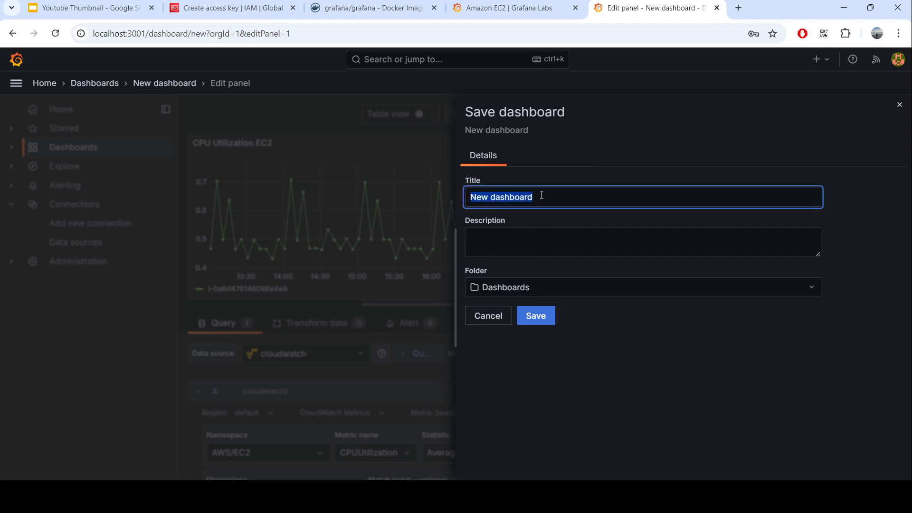
- Save the dashboard with the title 'POC AWS Monitoring'
type("POC AWS")
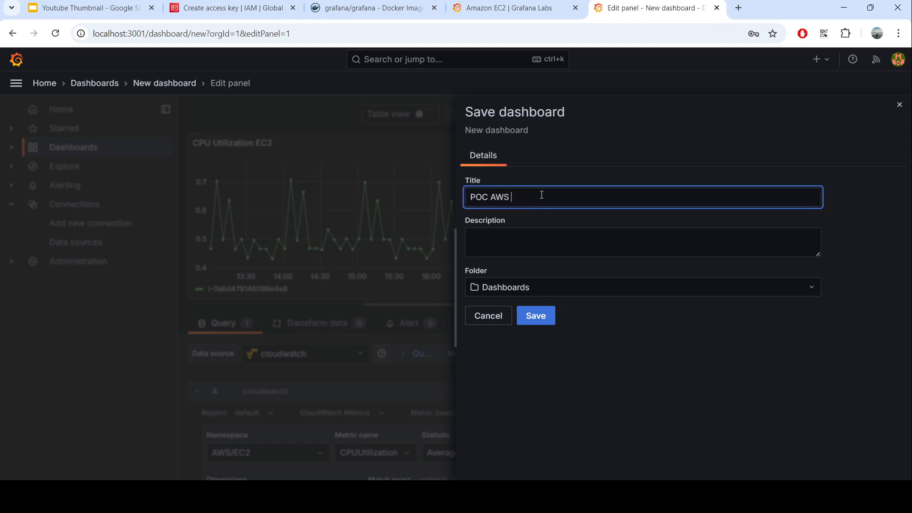
type("Monitoring")
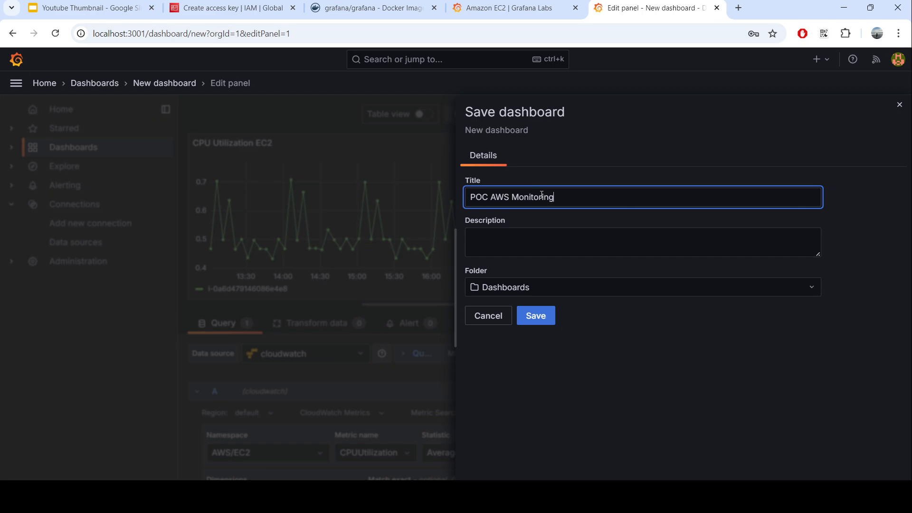
left_click(534, 315)
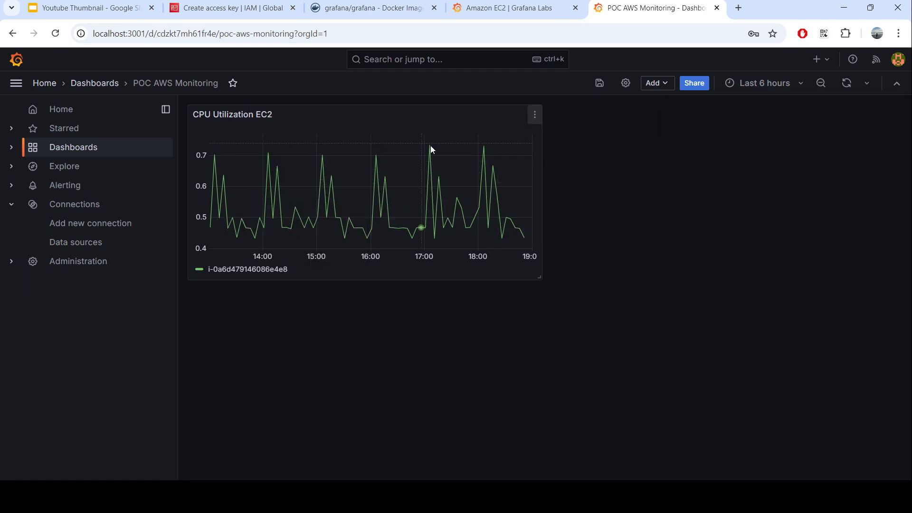
mouse_move(212, 257)
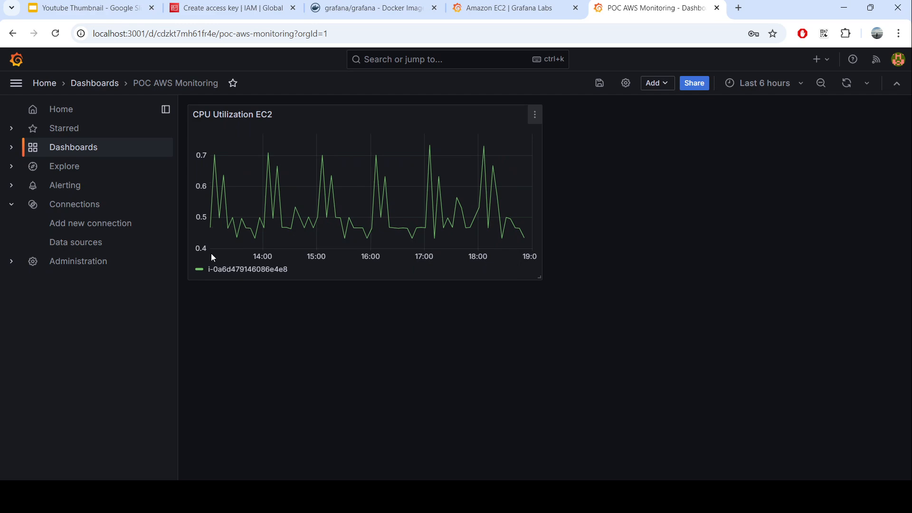
mouse_move(242, 241)
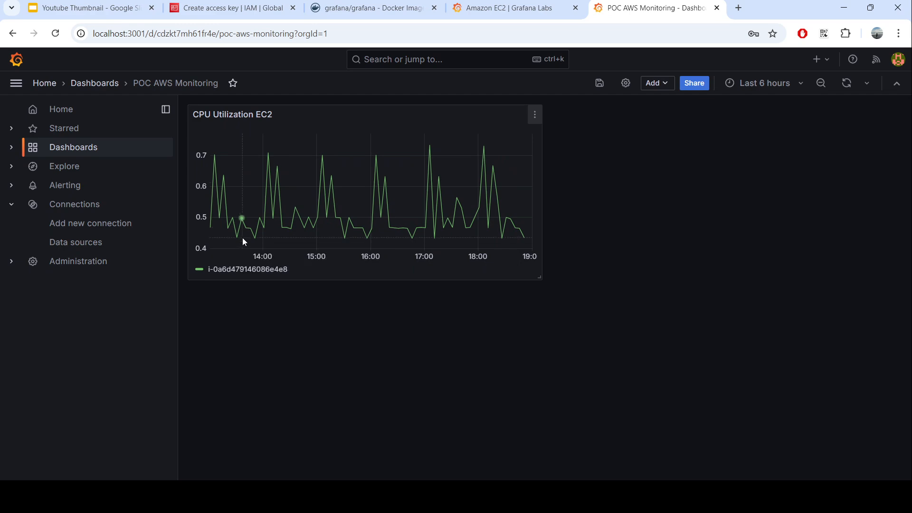
mouse_move(380, 230)
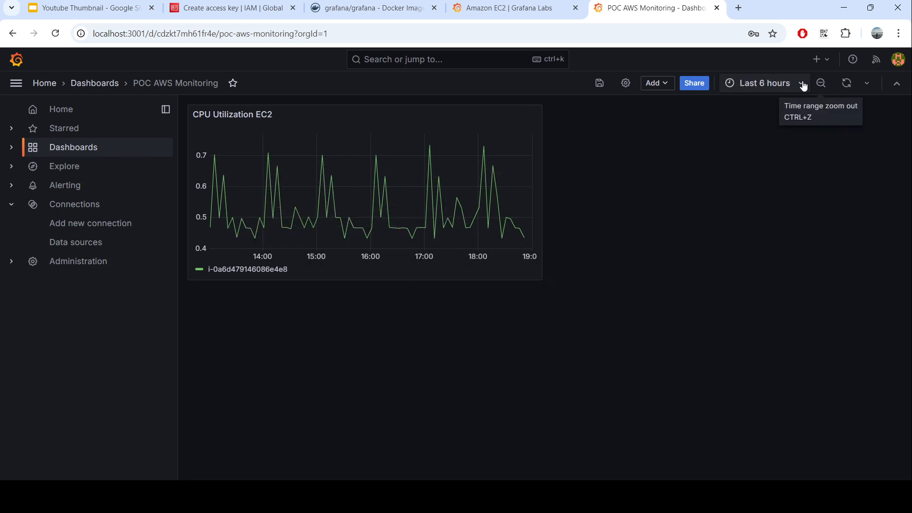
- Set the dashboard time range to the last 24 hours
left_click(762, 83)
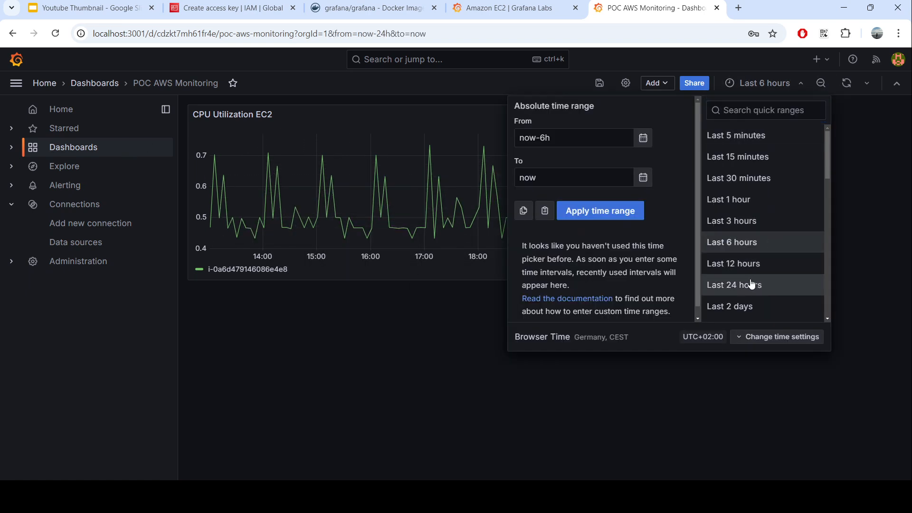
left_click(733, 284)
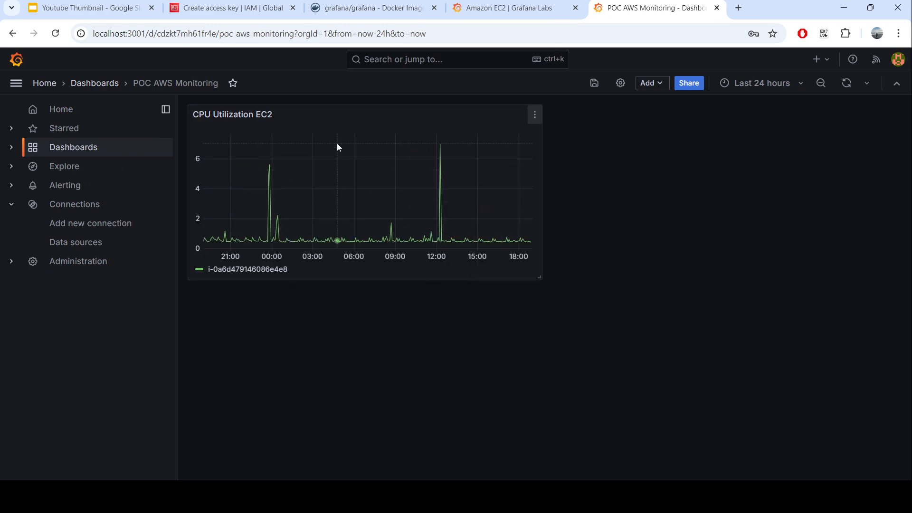
mouse_move(362, 169)
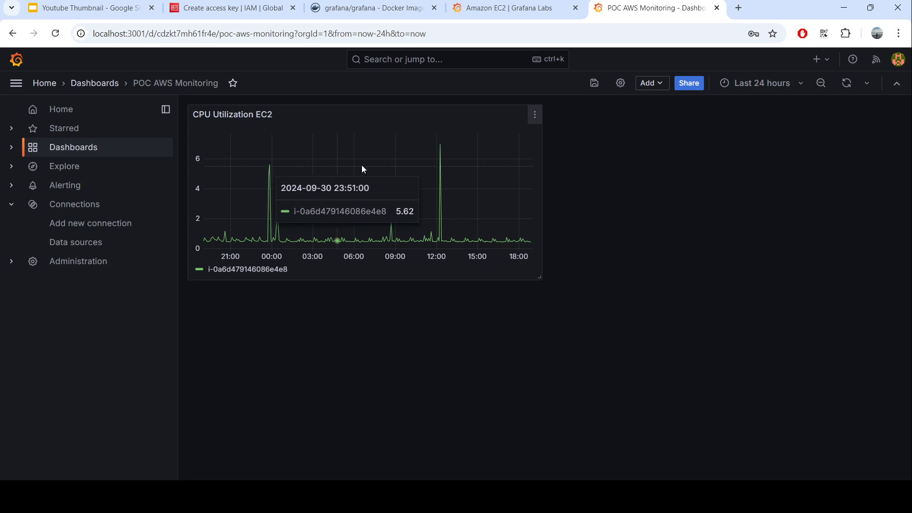
mouse_move(410, 160)
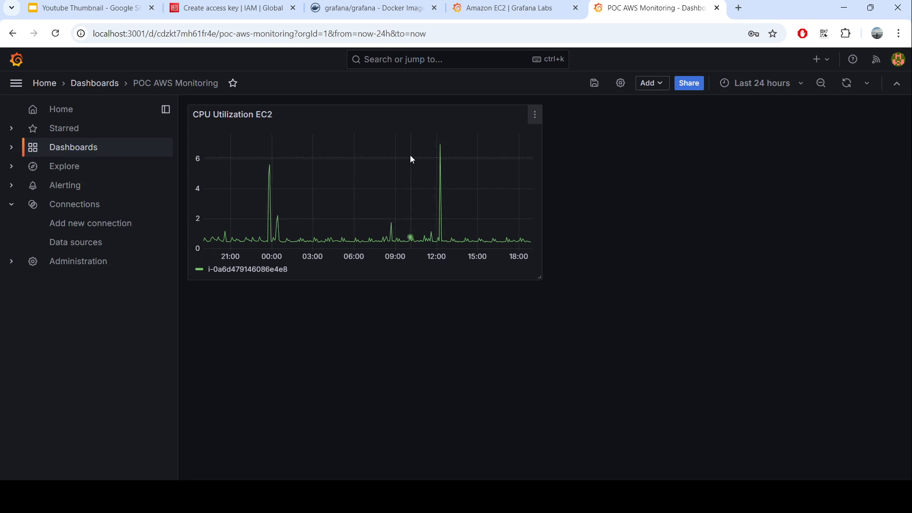
mouse_move(398, 240)
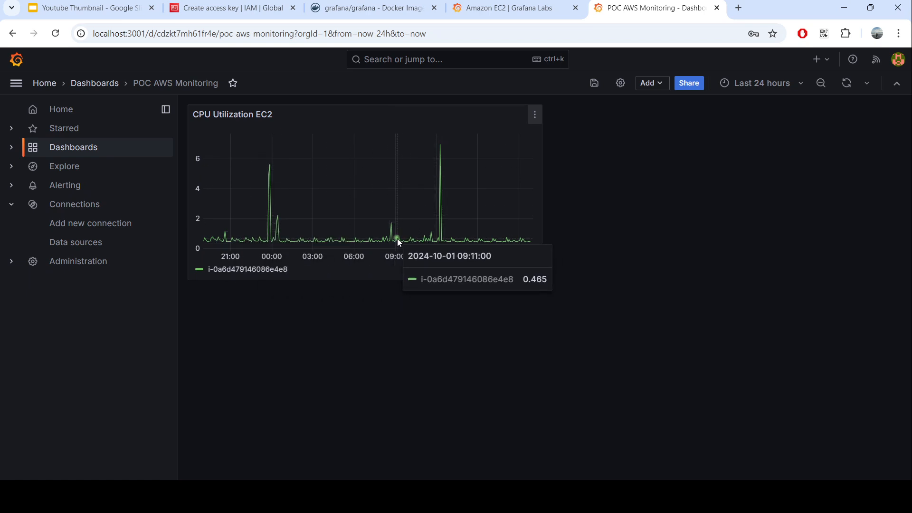
mouse_move(399, 209)
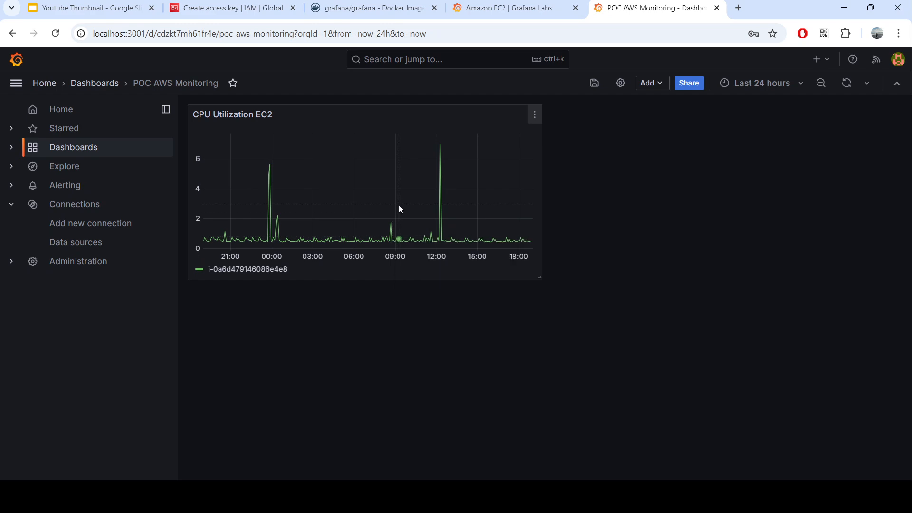
mouse_move(313, 189)
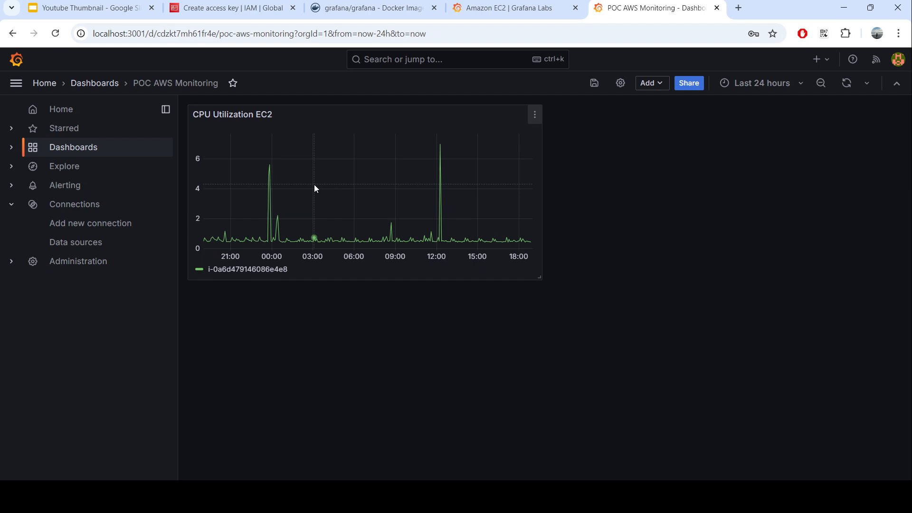
mouse_move(137, 155)
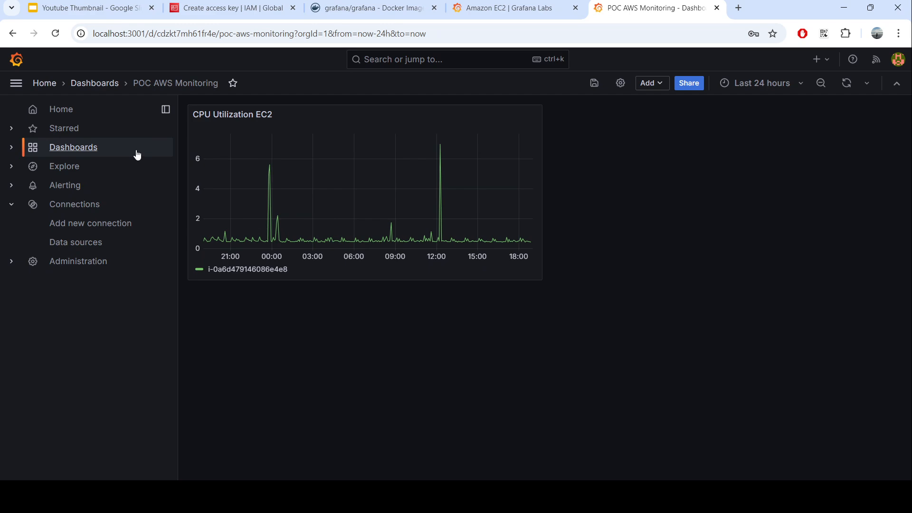
mouse_move(154, 127)
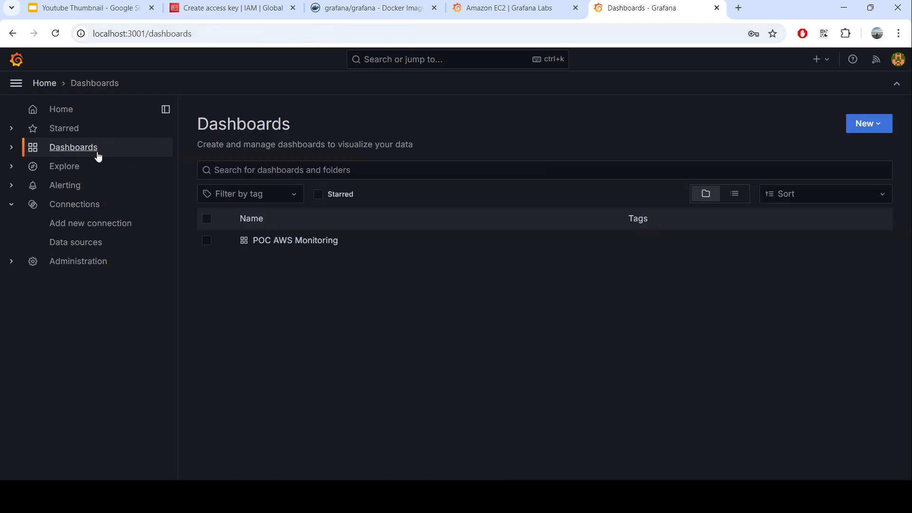
- Open the Dashboards list, where POC AWS Monitoring appears
left_click(868, 124)
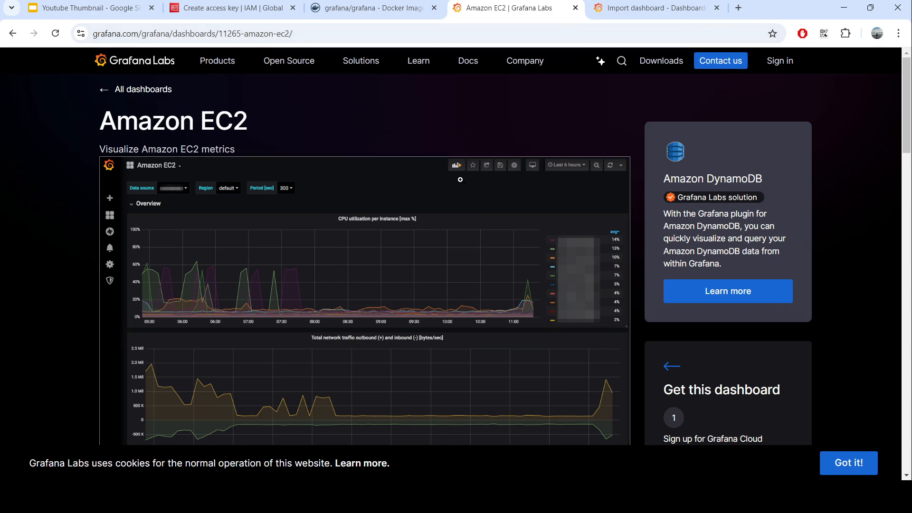
- Copy the Amazon EC2 dashboard's import ID 11265 from grafana.com
scroll("down", 3)
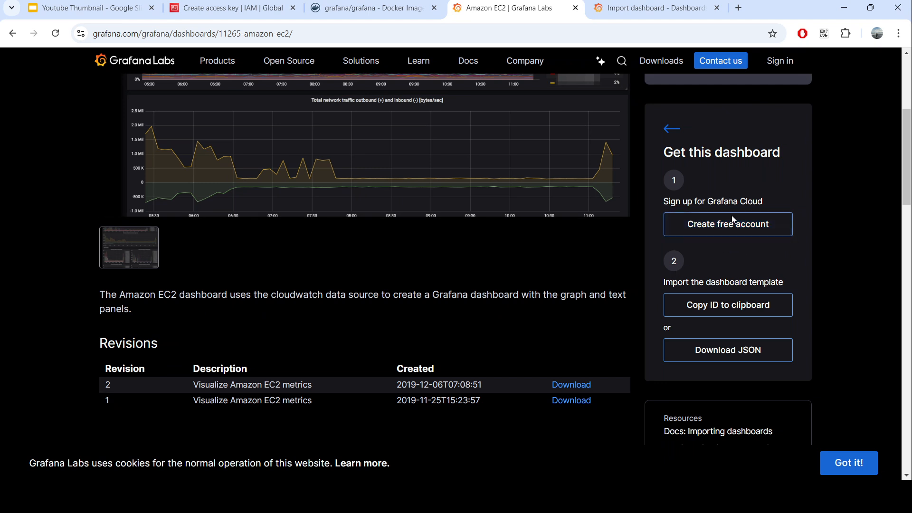
scroll("down", 3)
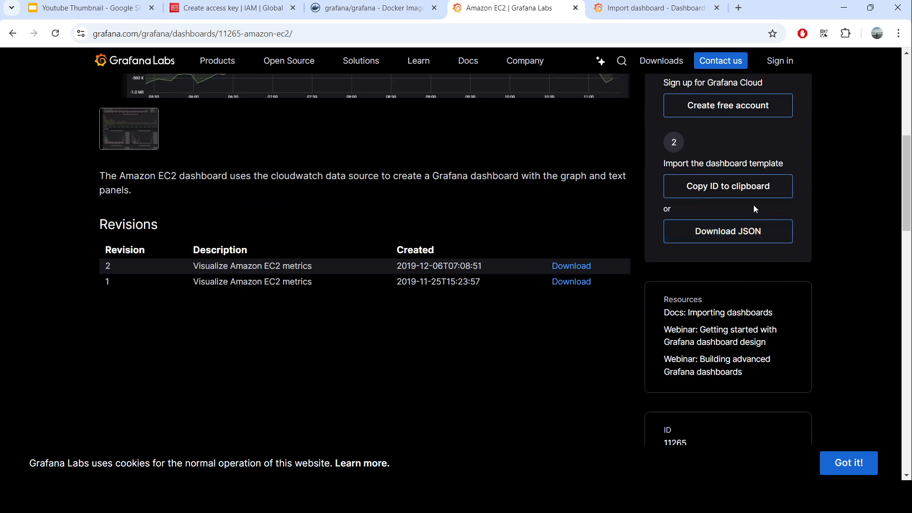
mouse_move(728, 231)
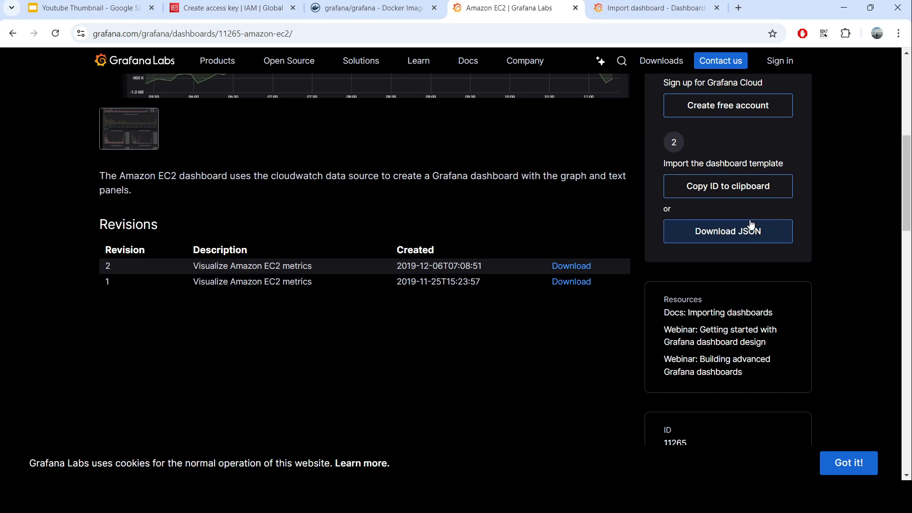
left_click(727, 186)
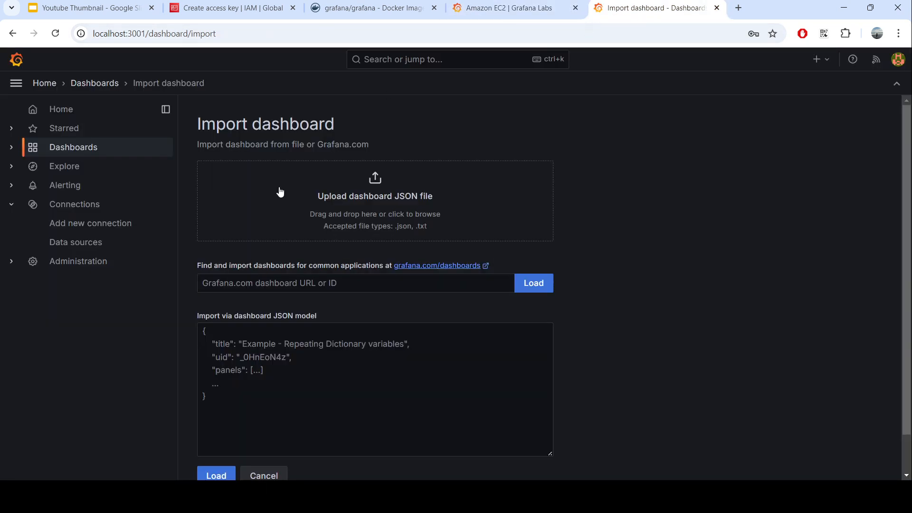
- Load dashboard ID 11265 and import it with the cloudwatch data source
type("11265")
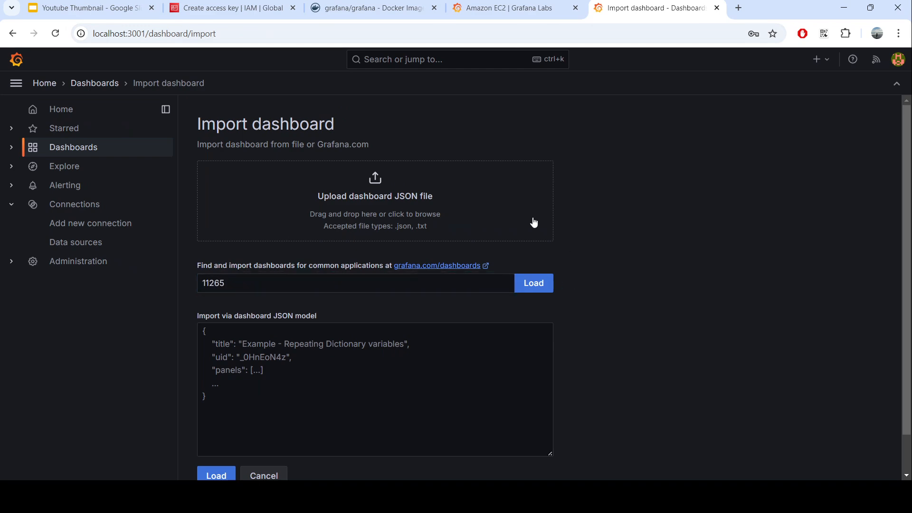
left_click(532, 283)
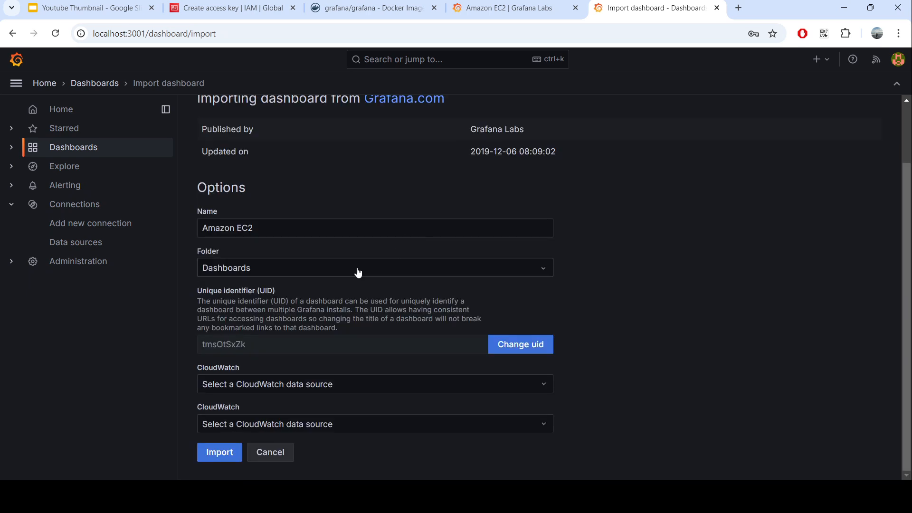
mouse_move(263, 384)
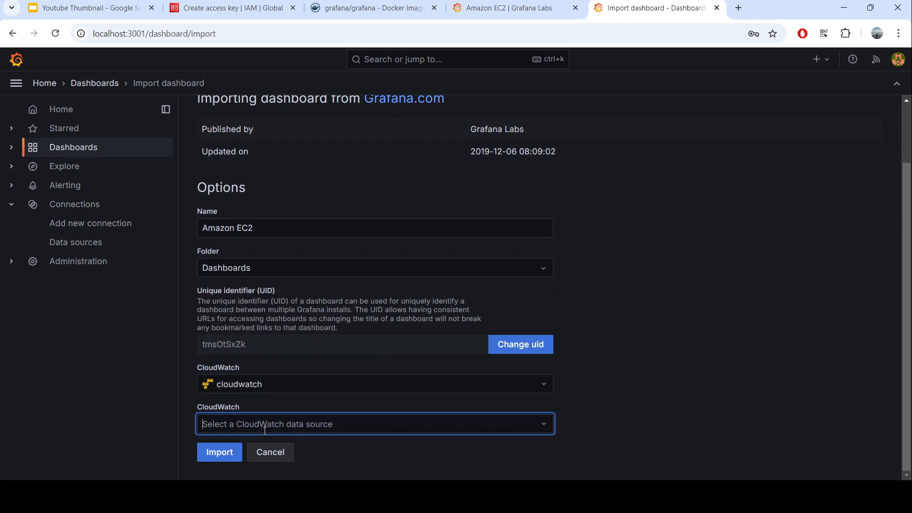
left_click(219, 452)
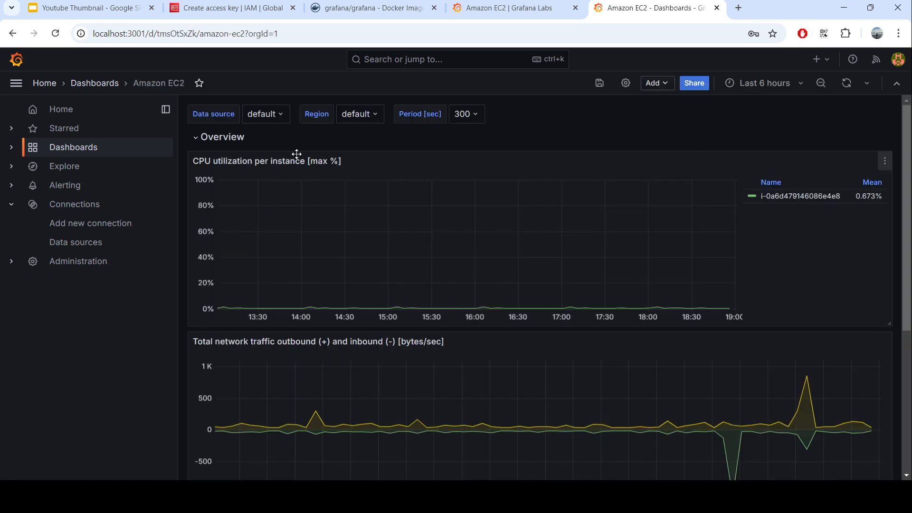
- Switch the Amazon EC2 dashboard to the last 7 days and review its panels
scroll("down", 3)
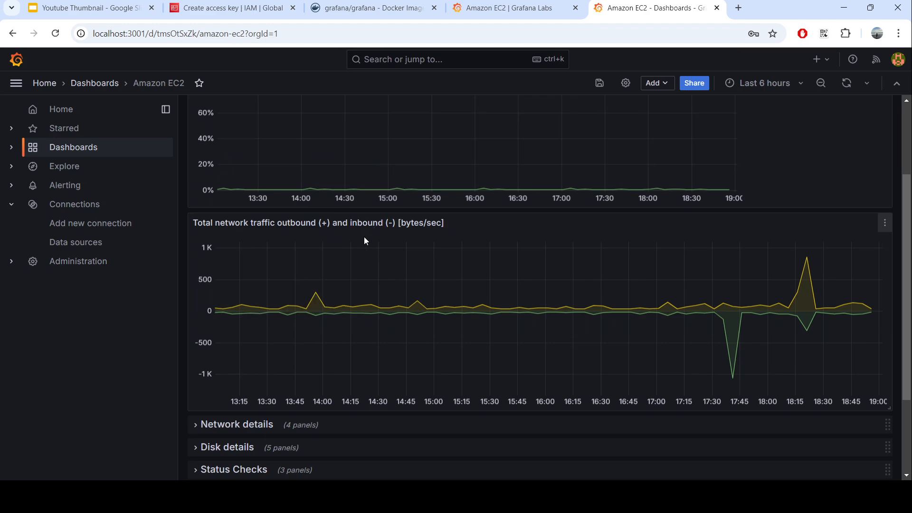
mouse_move(725, 322)
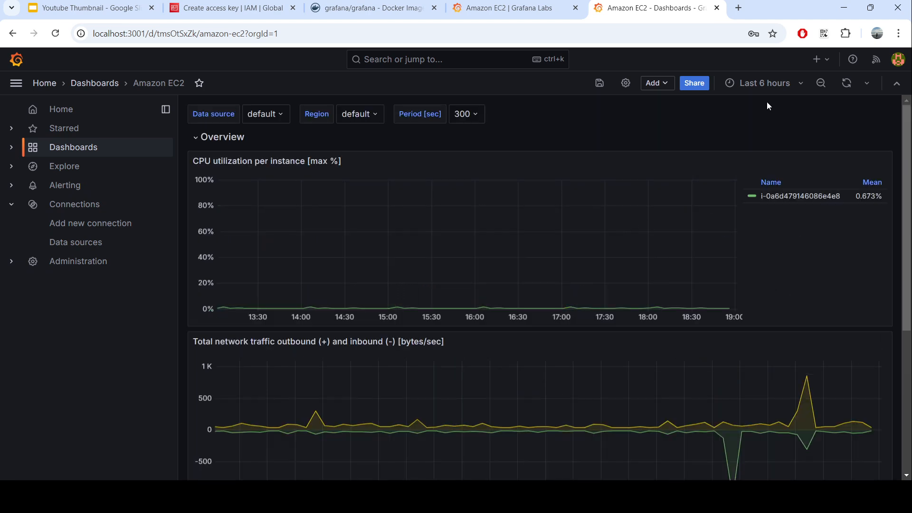
left_click(763, 83)
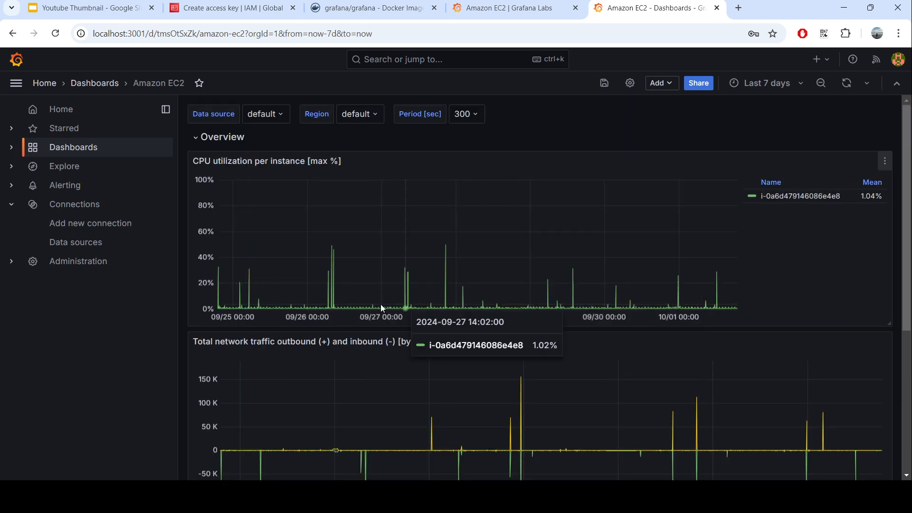
scroll("down", 3)
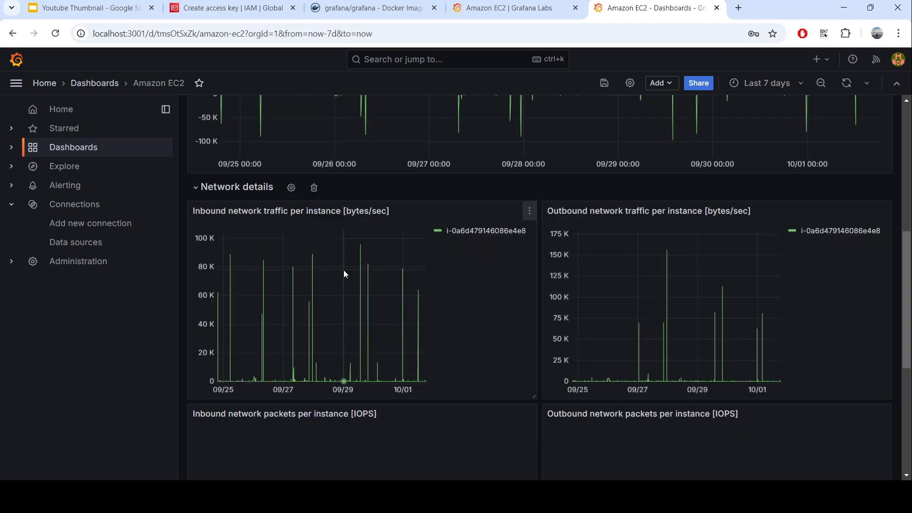
scroll("down", 3)
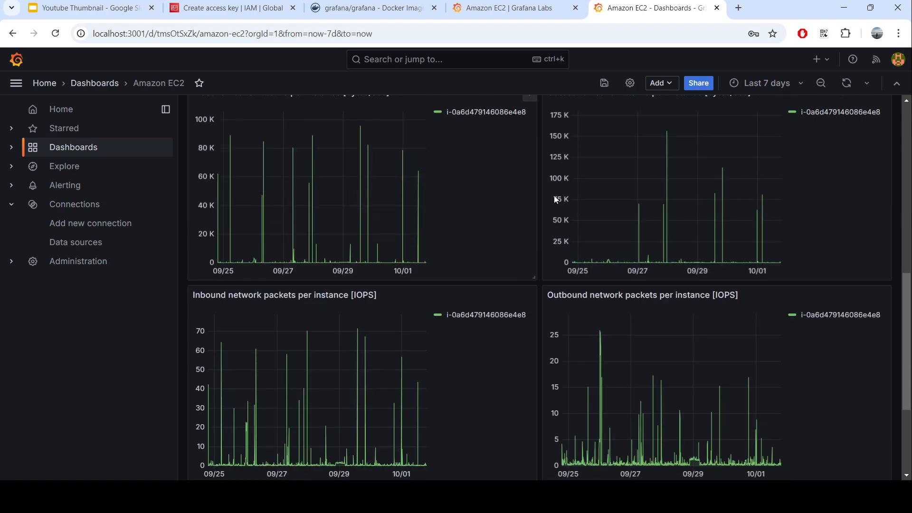
scroll("down", 3)
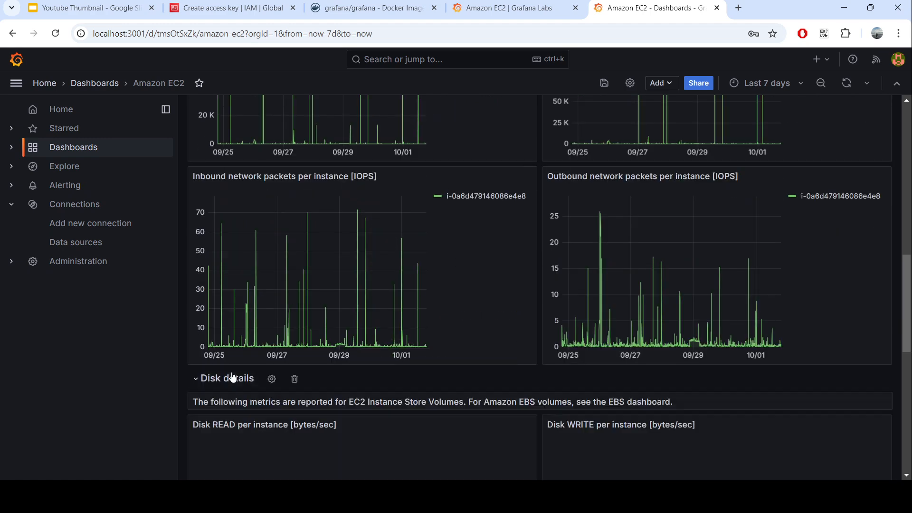
scroll("down", 3)
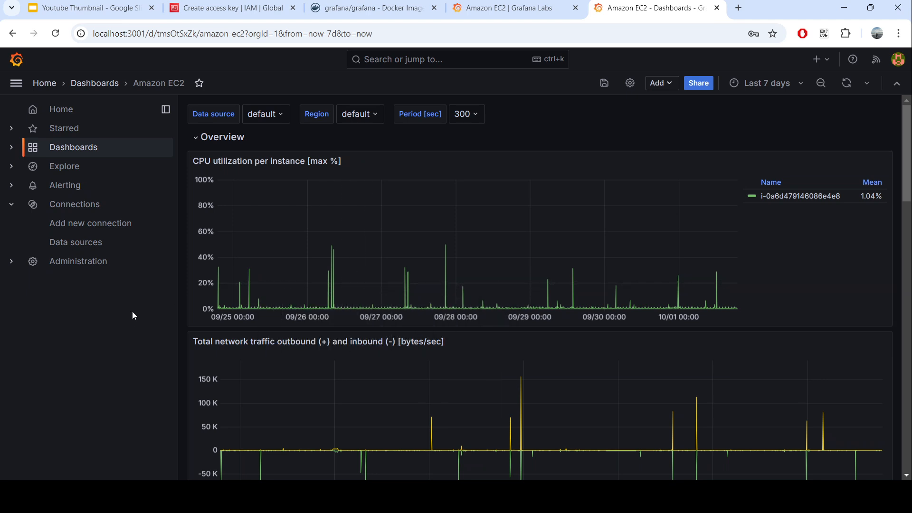
mouse_move(153, 313)
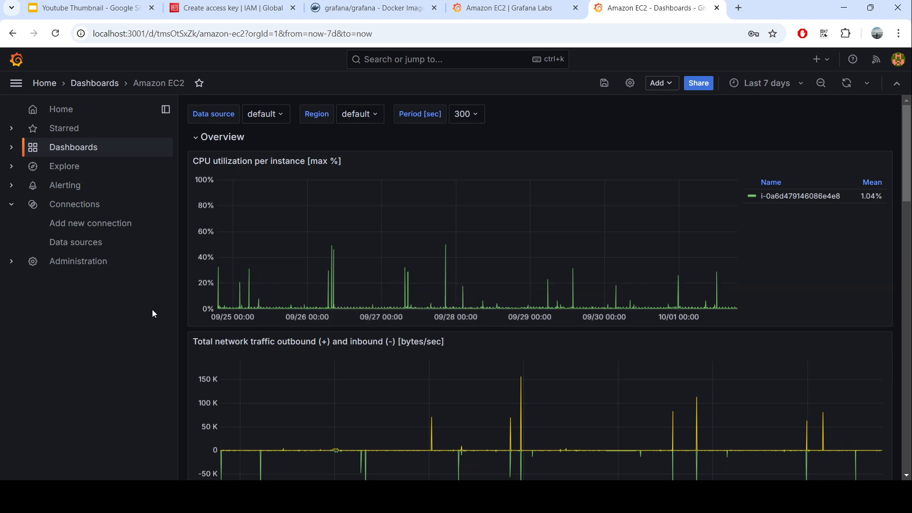
mouse_move(423, 168)
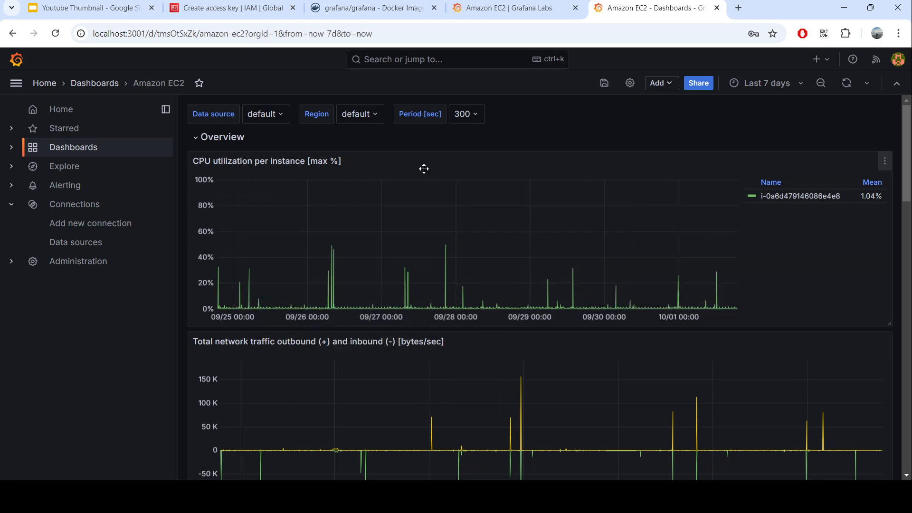
mouse_move(523, 165)
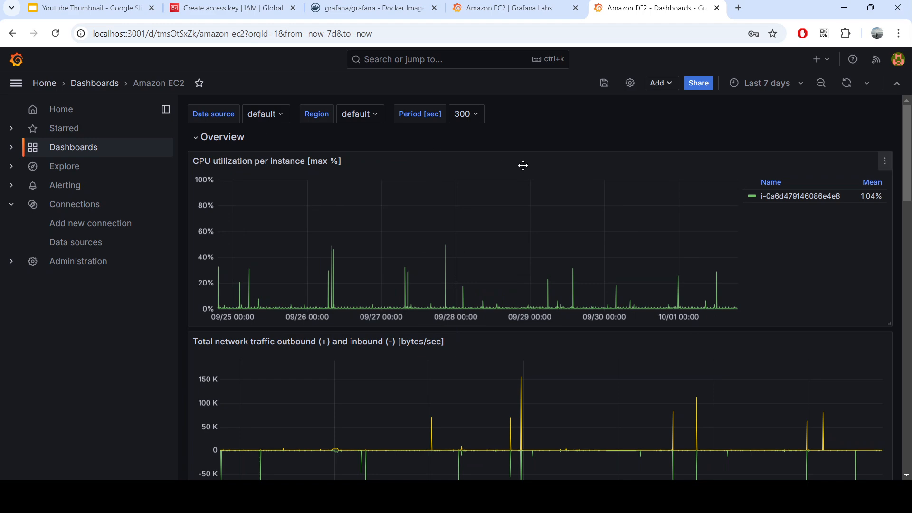
mouse_move(534, 145)
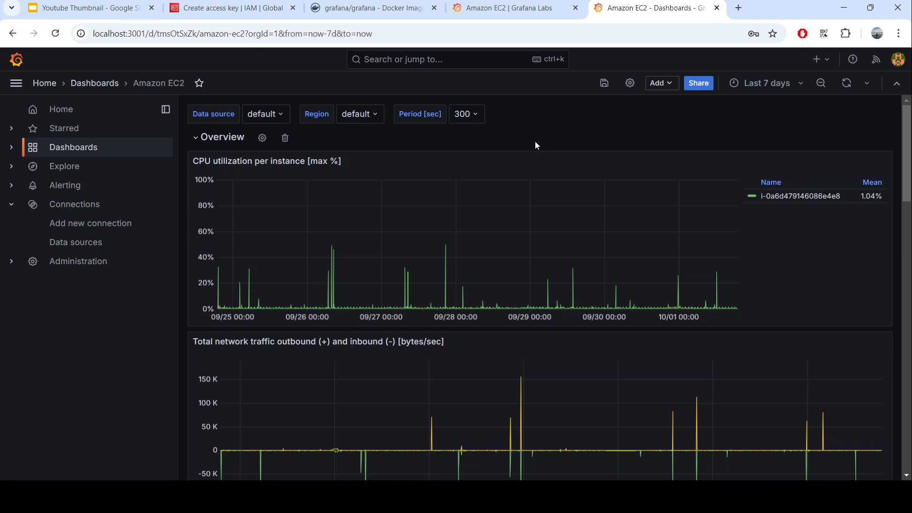
mouse_move(524, 150)
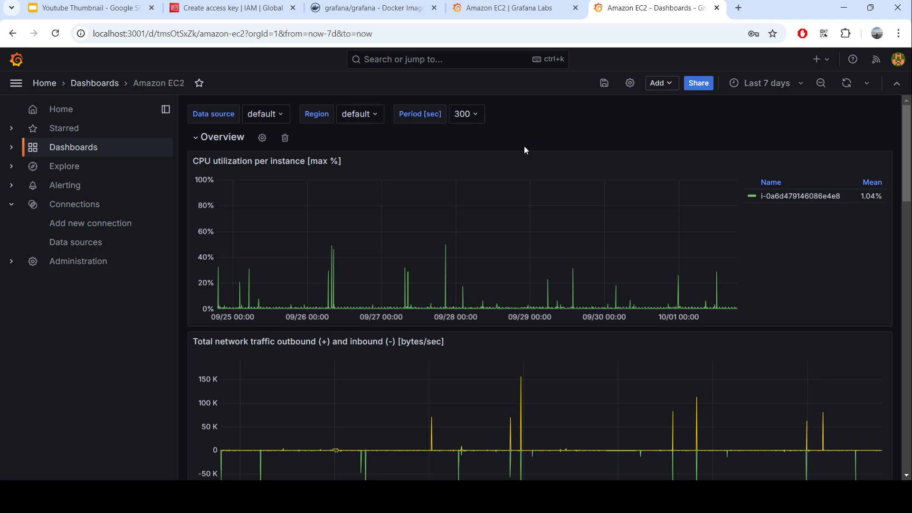
mouse_move(524, 149)
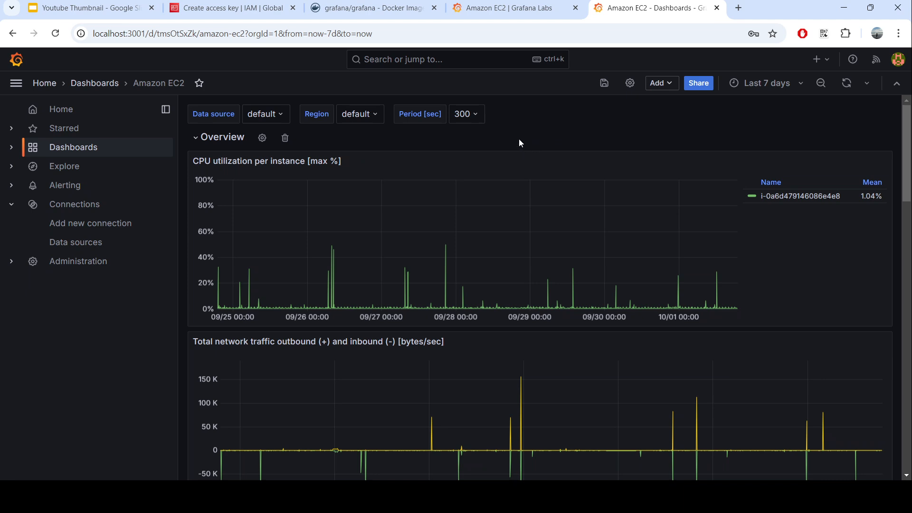
mouse_move(518, 146)
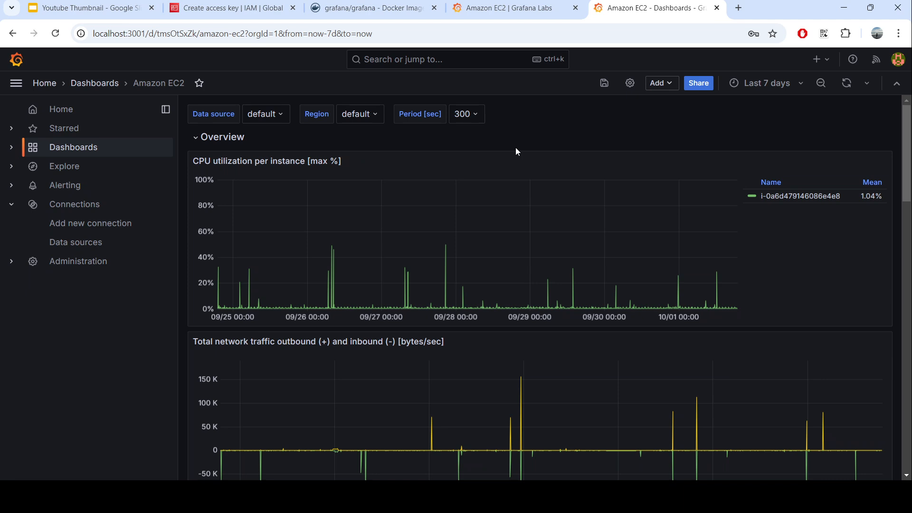
mouse_move(517, 152)
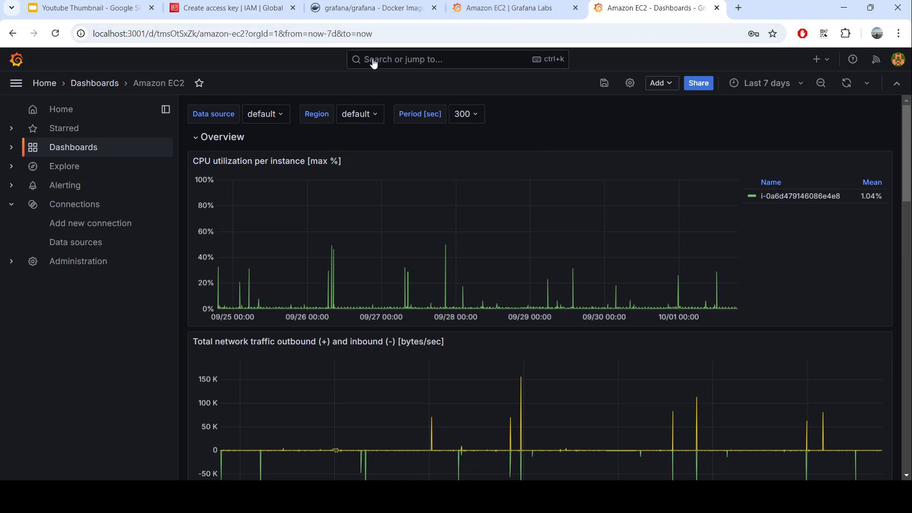
mouse_move(370, 75)
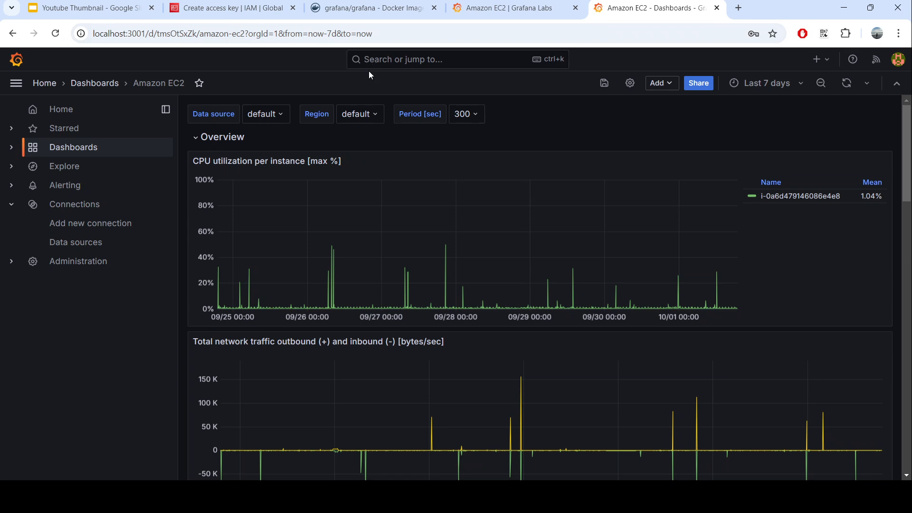
mouse_move(319, 96)
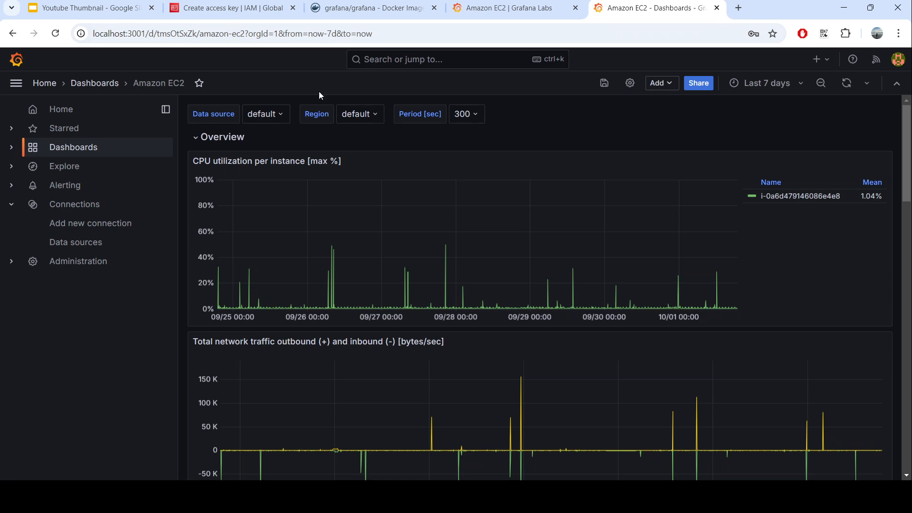